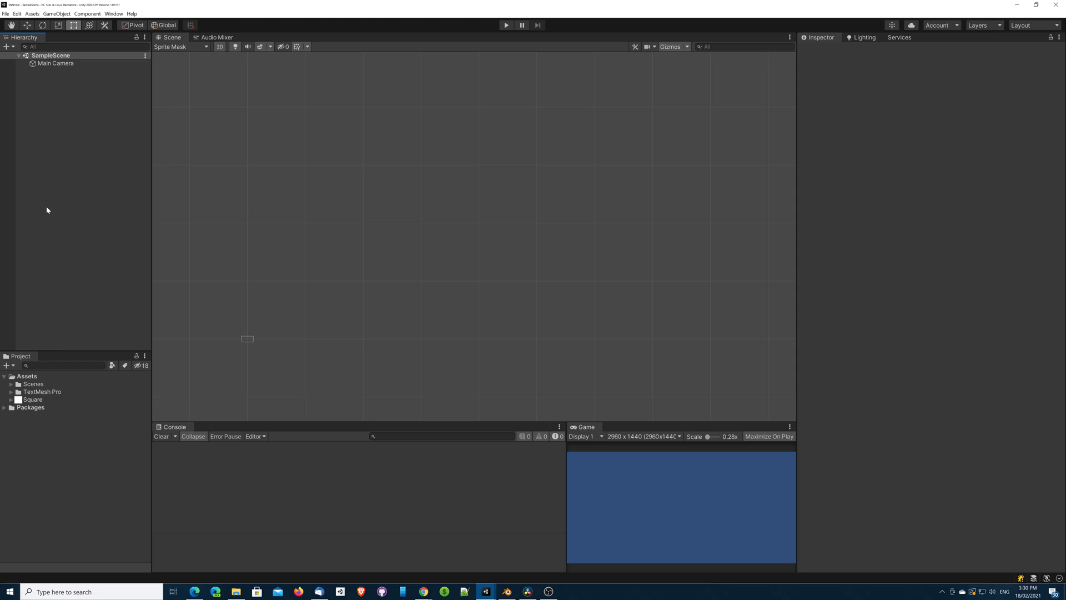
{"action": "mouse_move", "coordinate": [46, 209]}
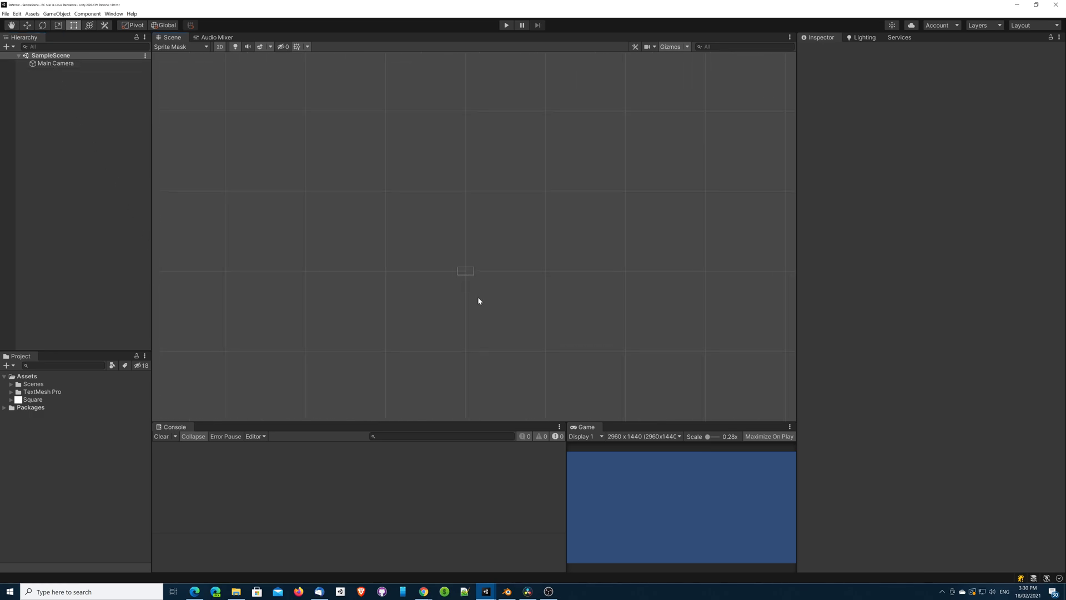
Inspect the Main Camera in the Hierarchy, then clear the selection.
{"action": "scroll", "scroll_direction": "up", "scroll_amount": 3}
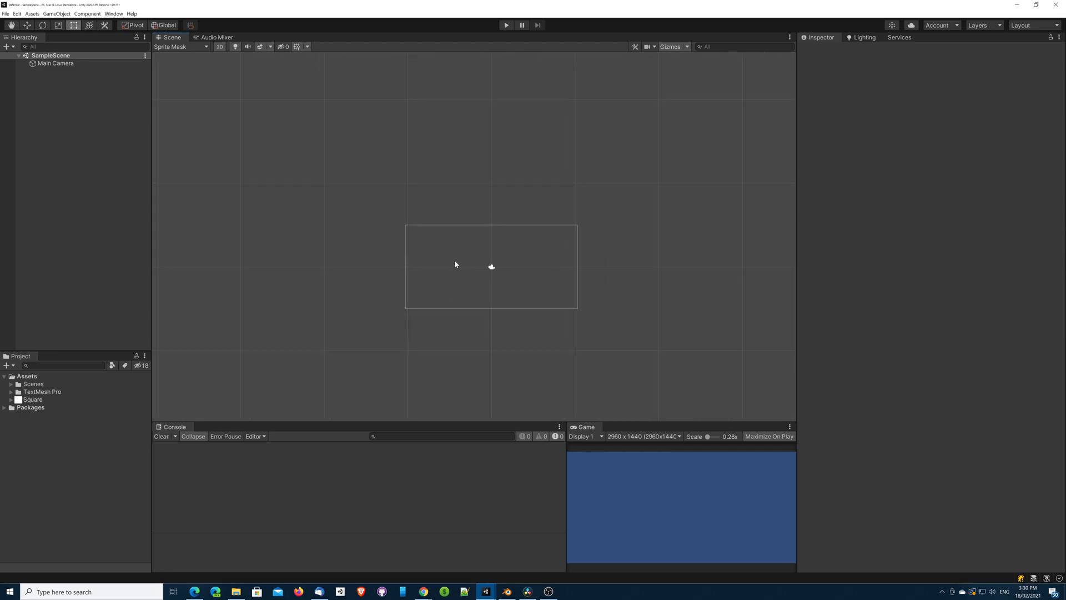
{"action": "left_click", "coordinate": [56, 63]}
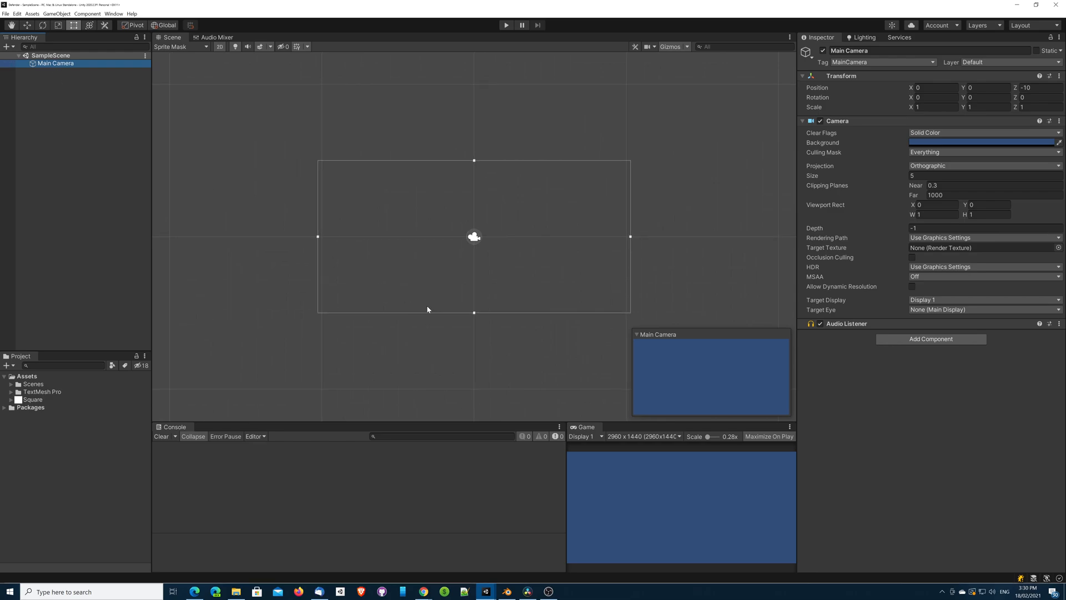
{"action": "left_click", "coordinate": [55, 161]}
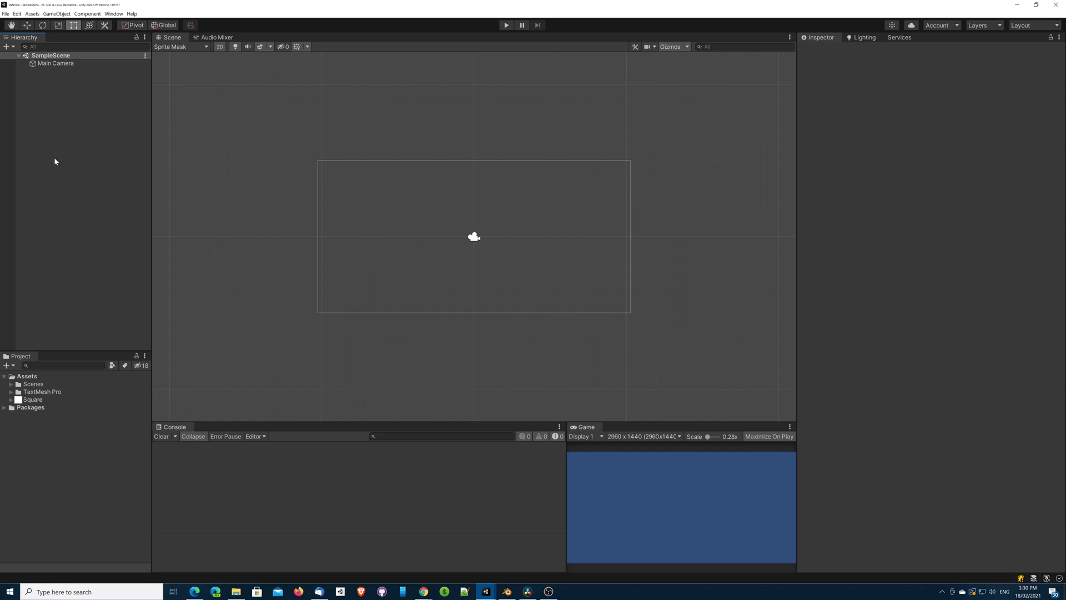
{"action": "mouse_move", "coordinate": [74, 246]}
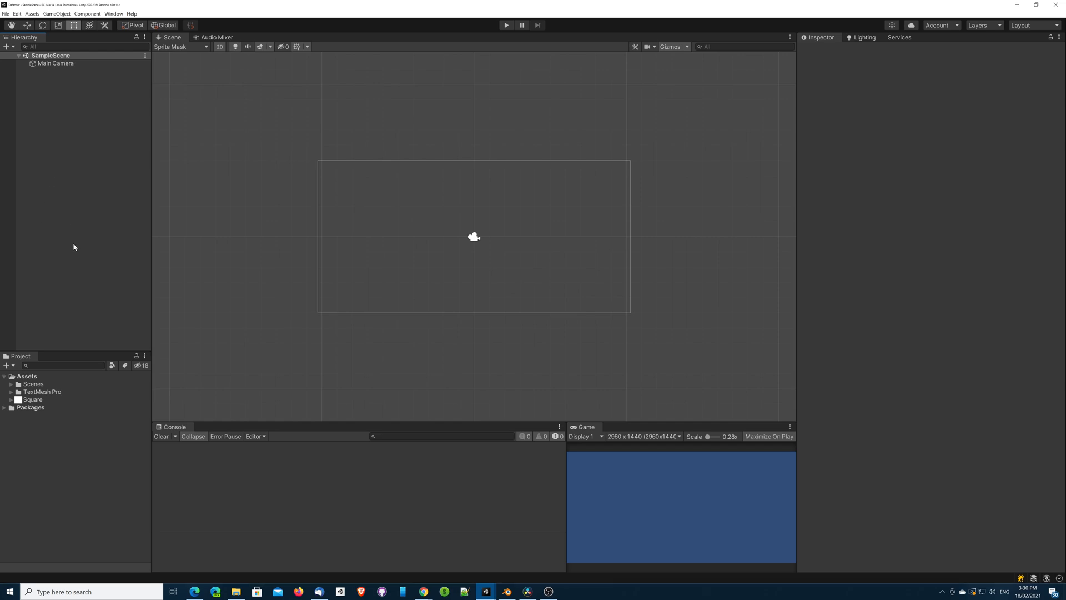
{"action": "mouse_move", "coordinate": [72, 253]}
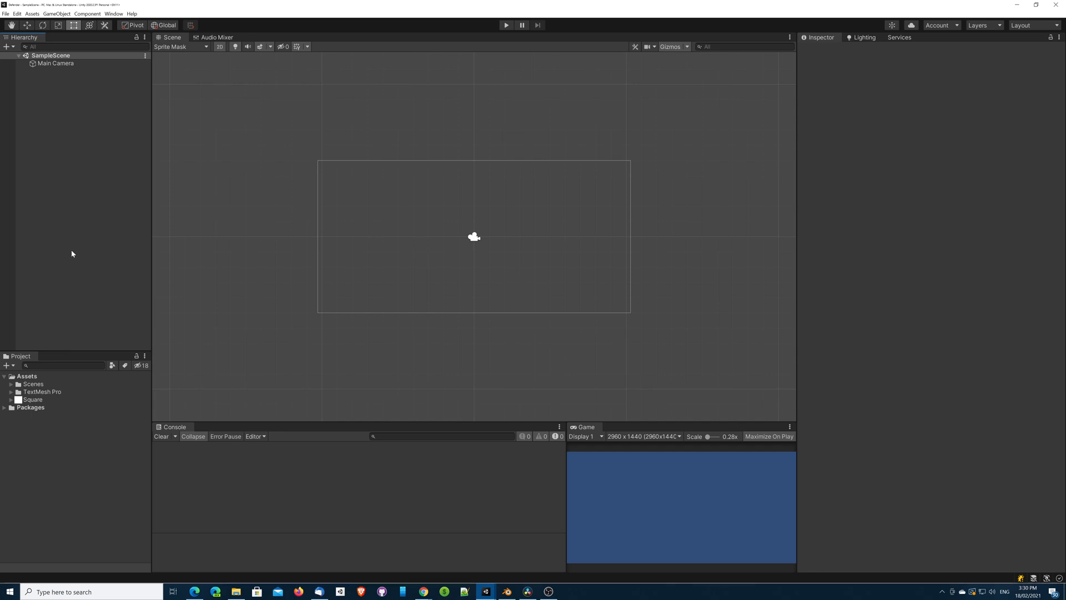
{"action": "mouse_move", "coordinate": [58, 146]}
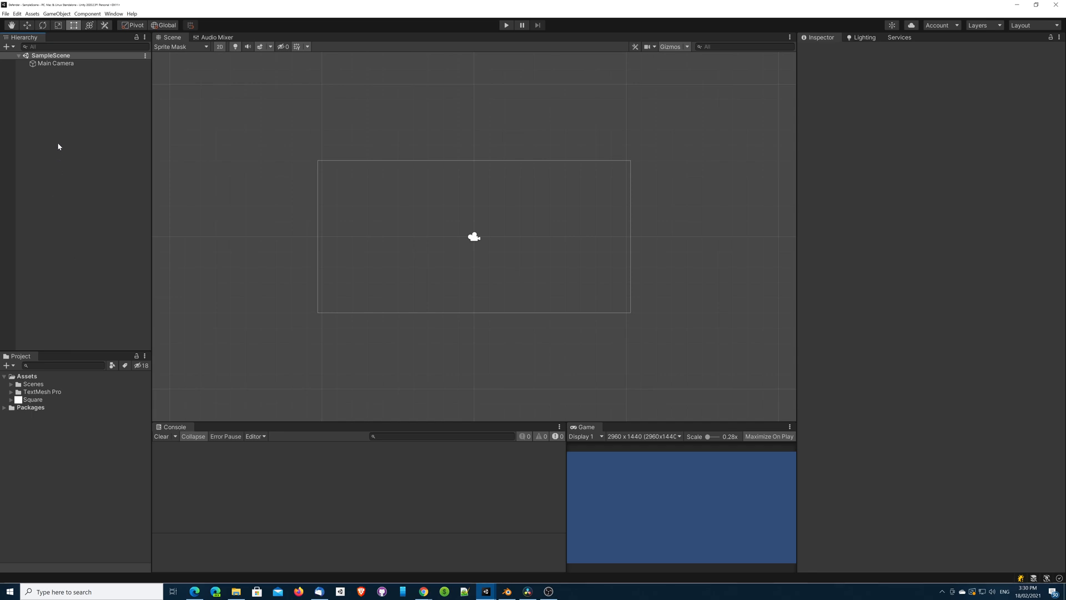
Create a UI Canvas with Scale With Screen Size scaling, matching fully on height.
{"action": "right_click", "coordinate": [58, 146]}
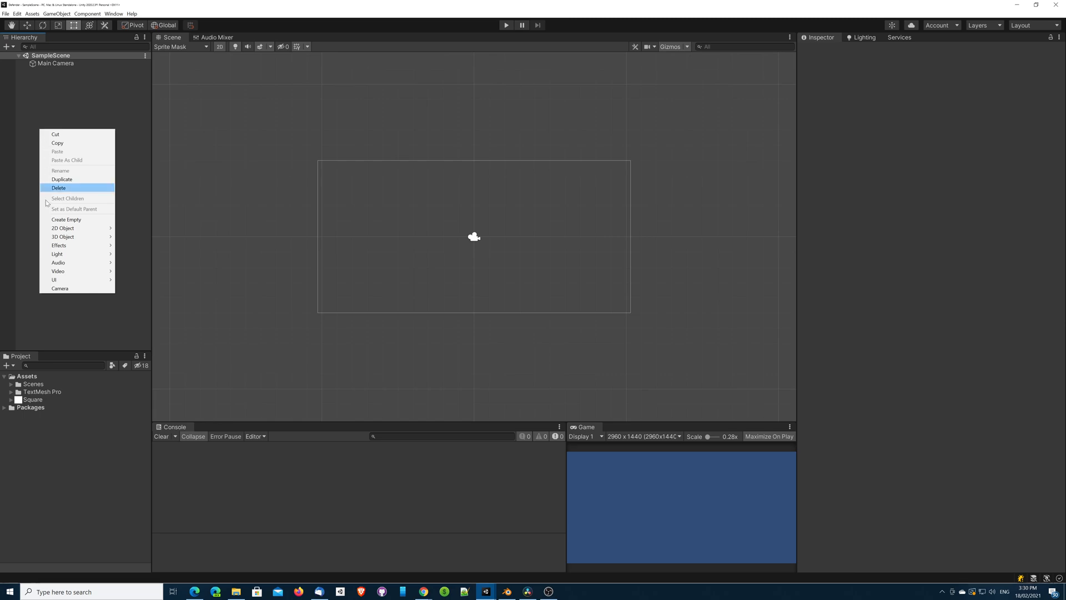
{"action": "mouse_move", "coordinate": [61, 279]}
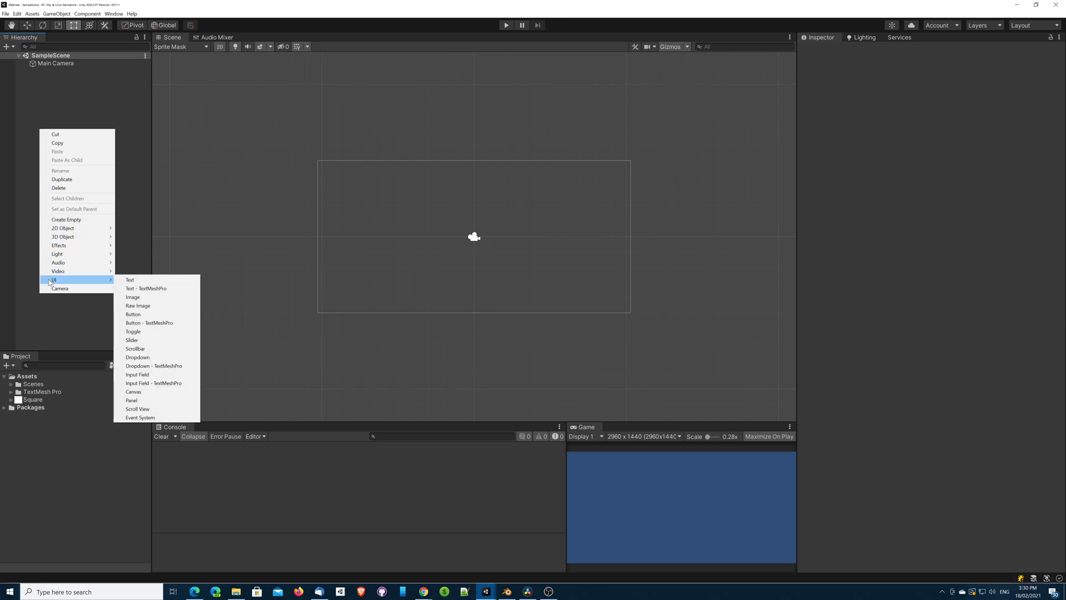
{"action": "mouse_move", "coordinate": [133, 391]}
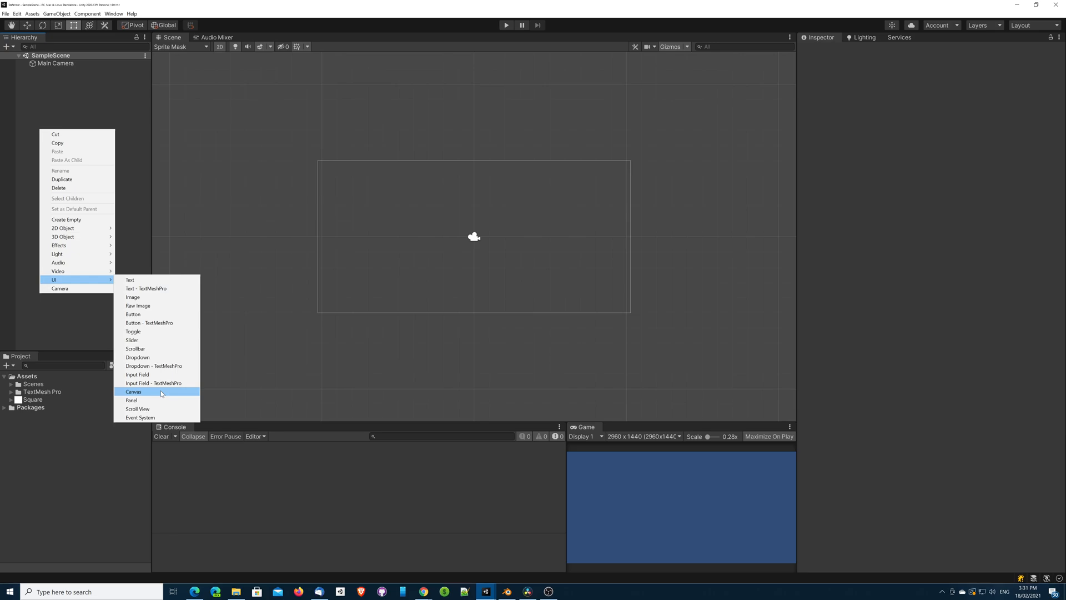
{"action": "left_click", "coordinate": [134, 391]}
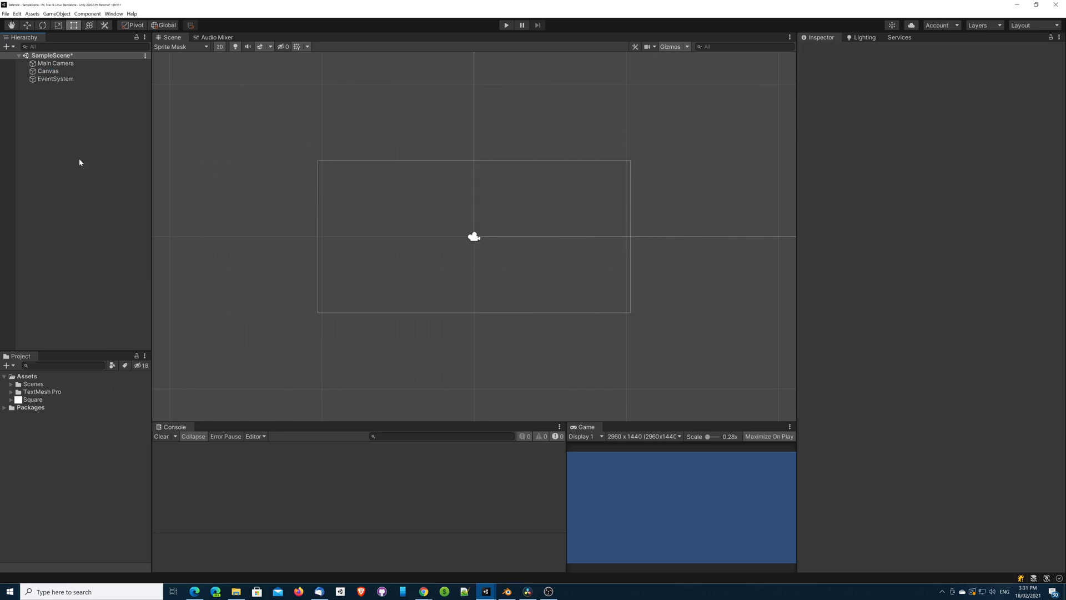
{"action": "left_click", "coordinate": [48, 71]}
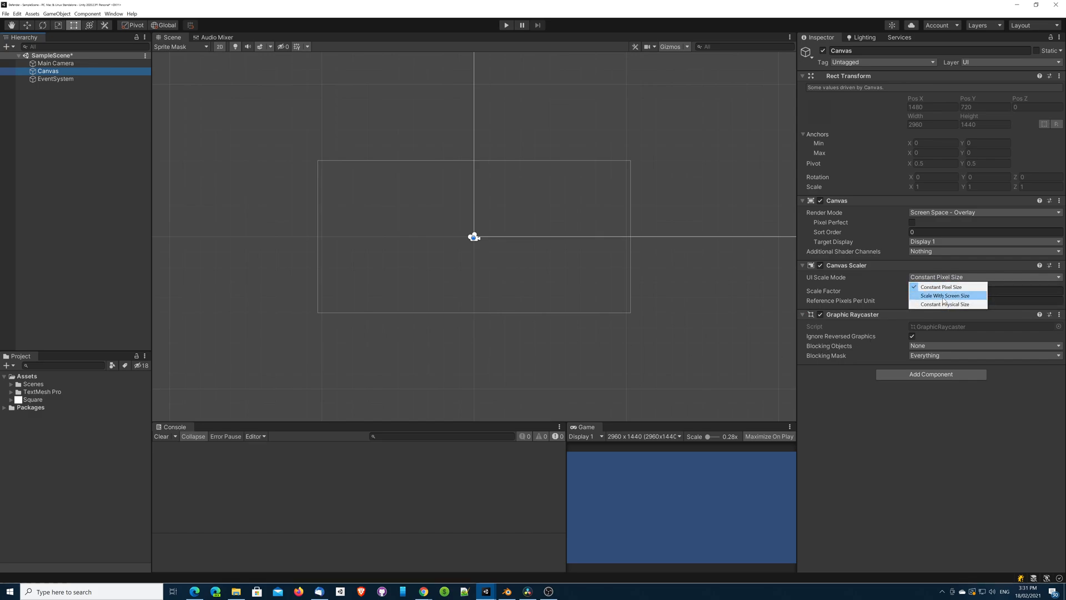
{"action": "left_click", "coordinate": [945, 295]}
{"action": "type", "text": "1"}
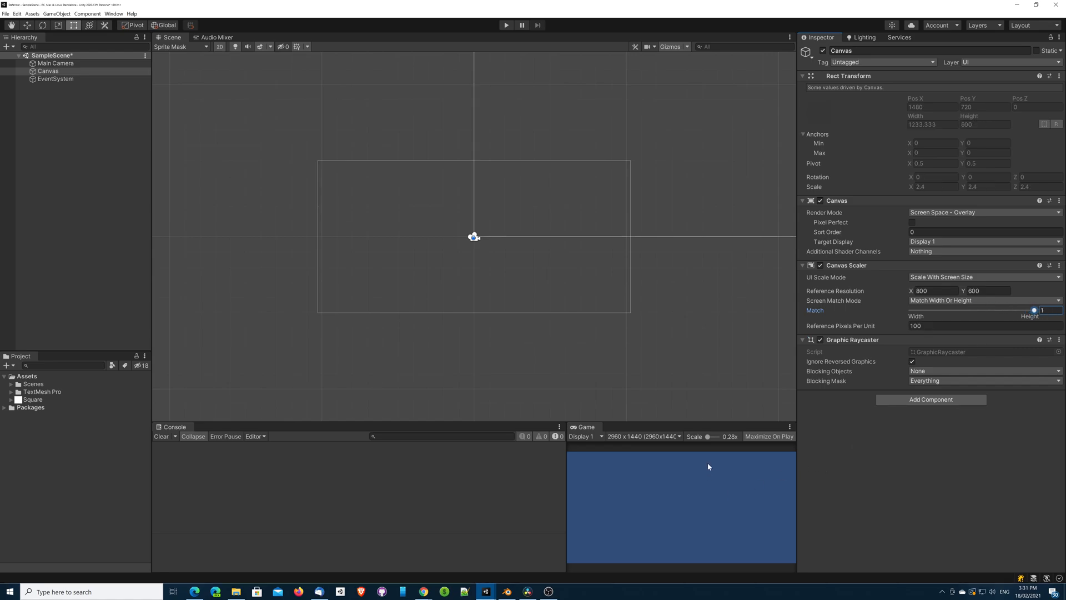
{"action": "mouse_move", "coordinate": [706, 481]}
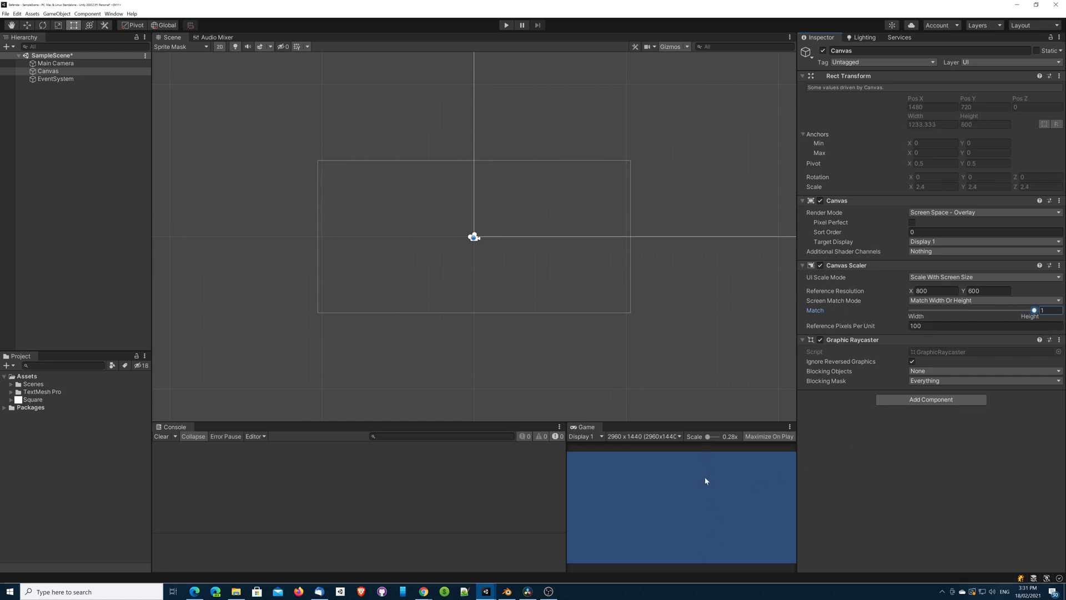
{"action": "mouse_move", "coordinate": [700, 454]}
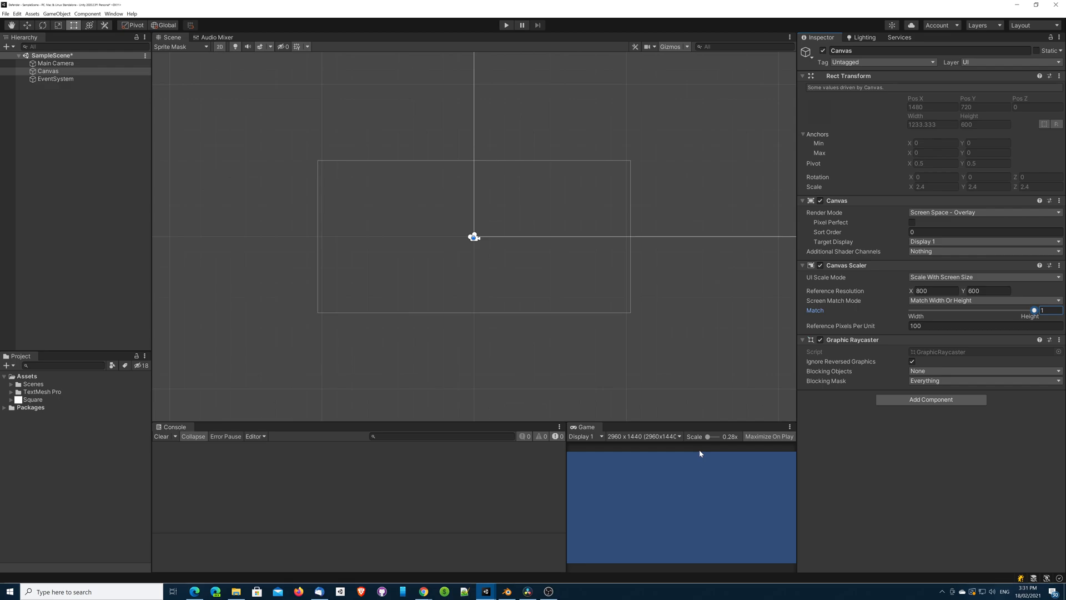
{"action": "mouse_move", "coordinate": [694, 463]}
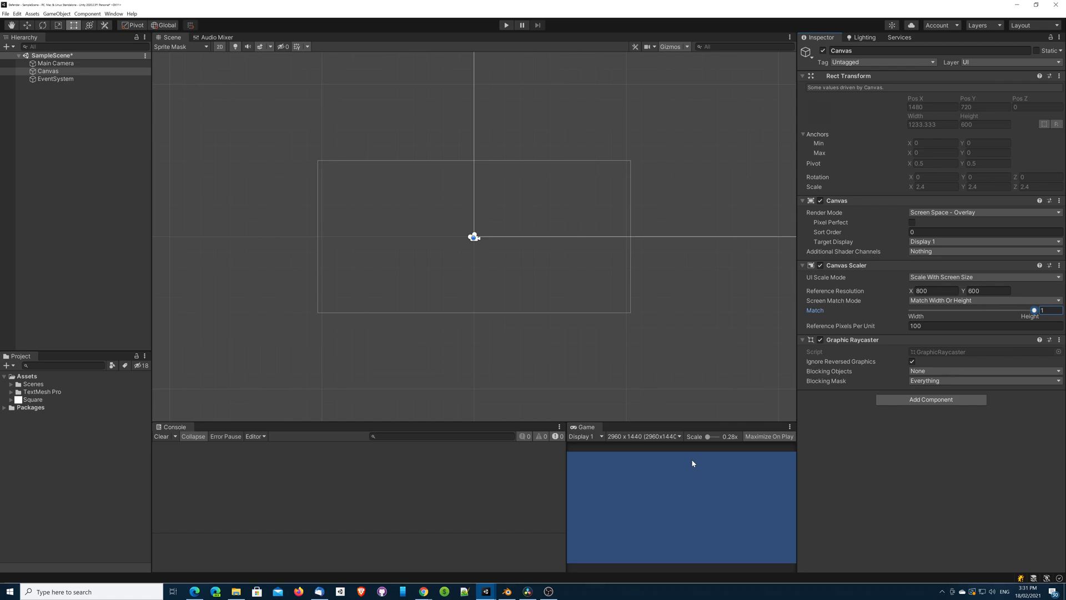
{"action": "mouse_move", "coordinate": [809, 451]}
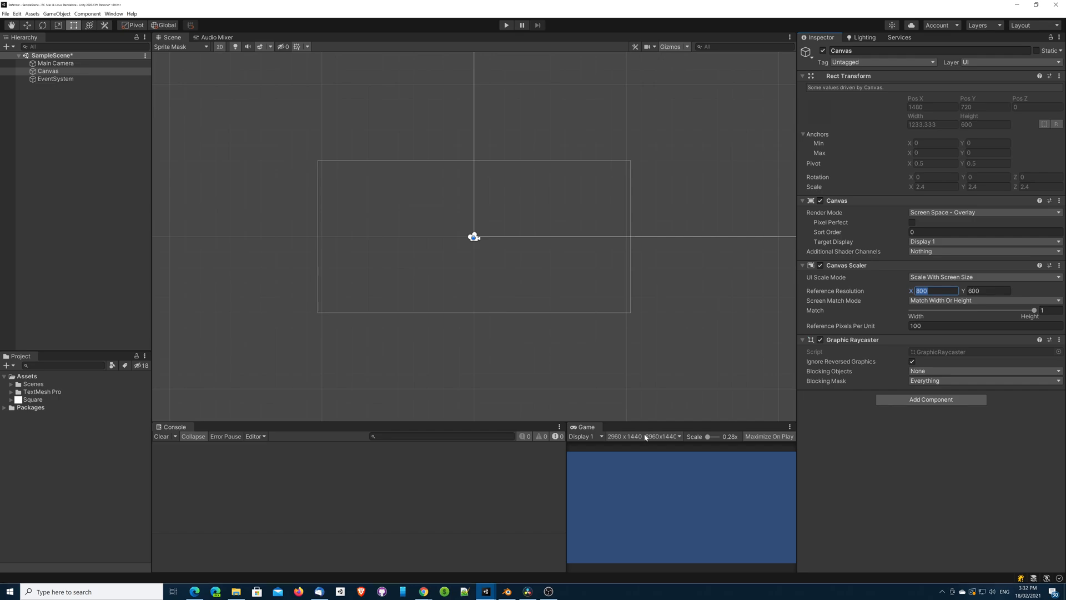
Preview the game at 1920x1280 (3:2) and set reference resolution to 1920×1280.
{"action": "left_click", "coordinate": [642, 436]}
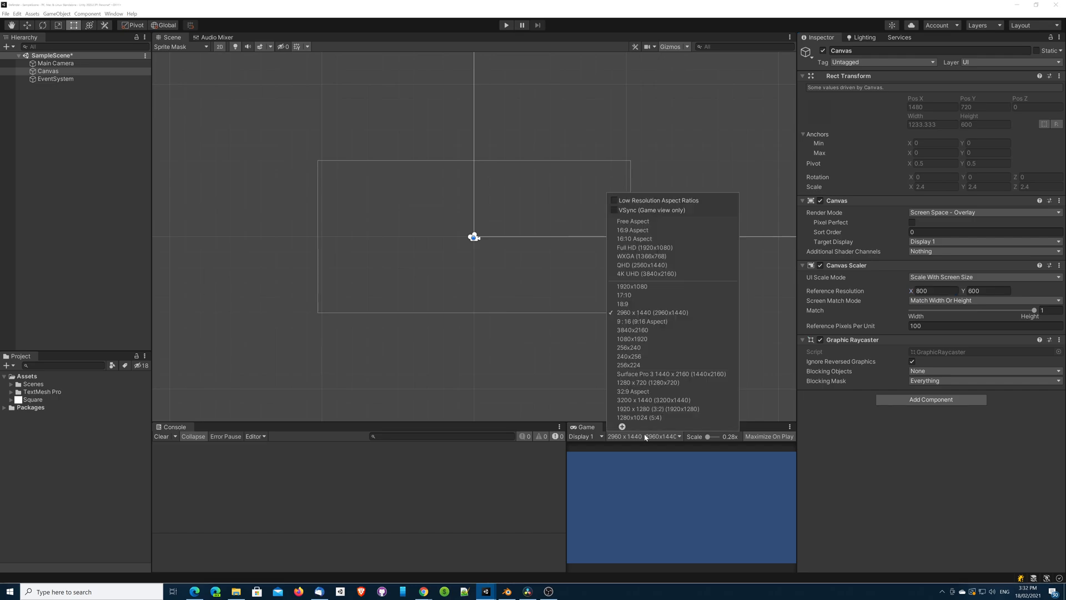
{"action": "mouse_move", "coordinate": [657, 408]}
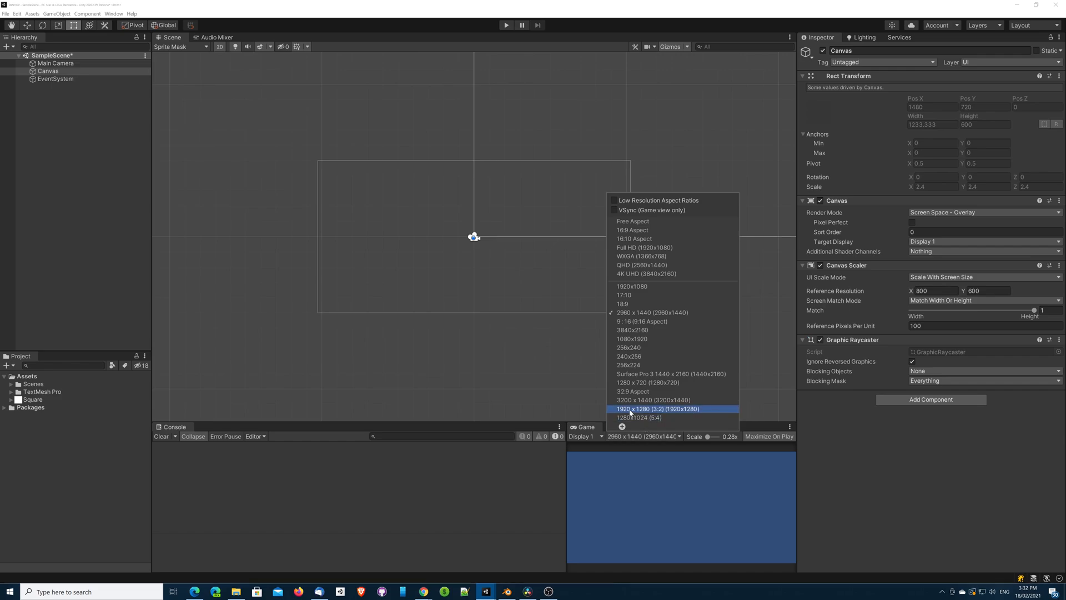
{"action": "mouse_move", "coordinate": [643, 415]}
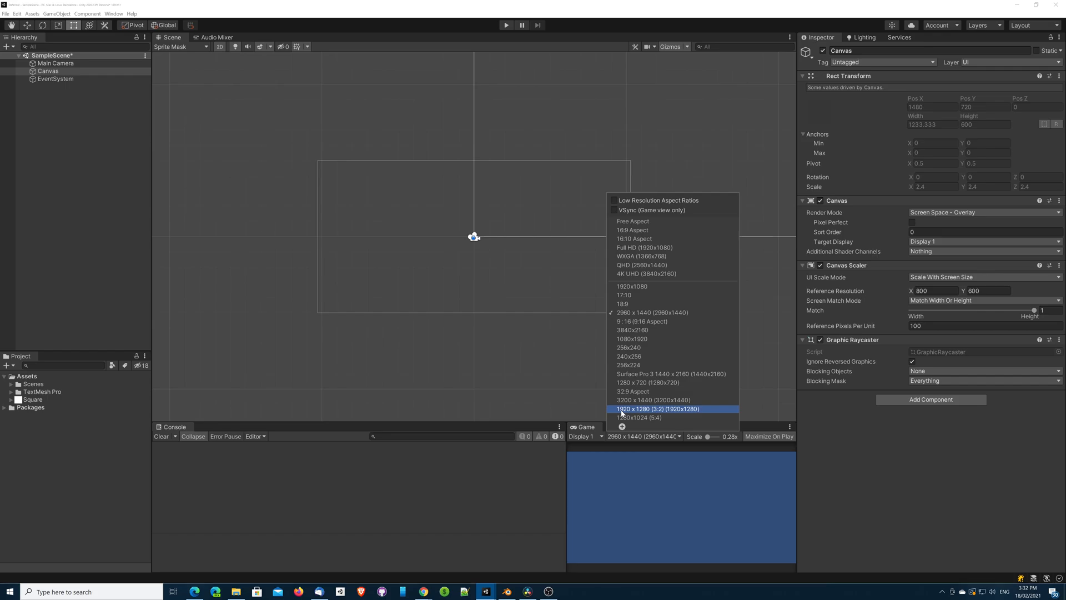
{"action": "mouse_move", "coordinate": [635, 413]}
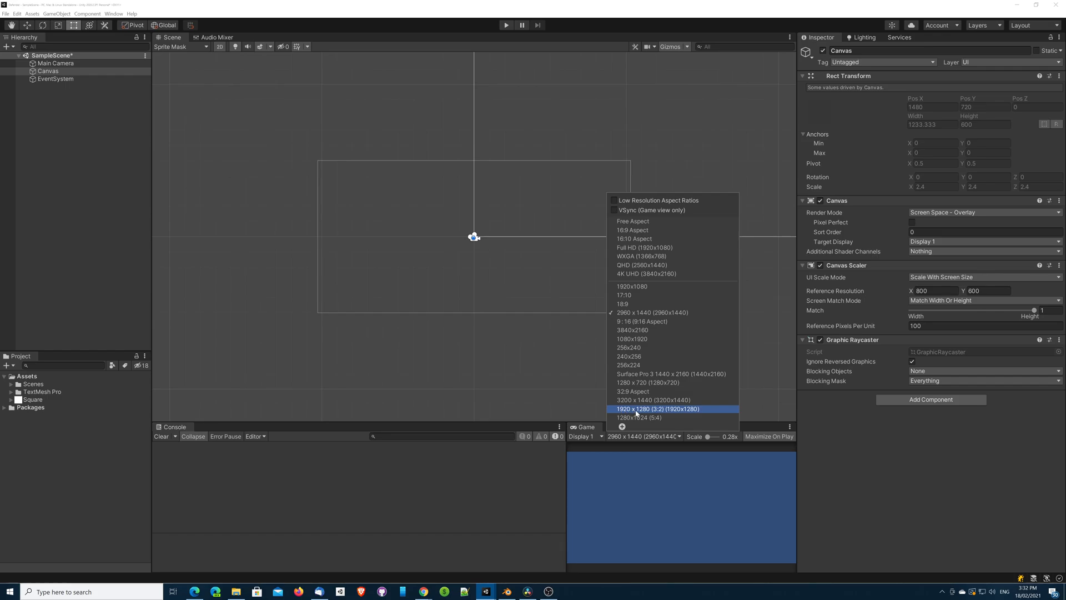
{"action": "left_click", "coordinate": [657, 409]}
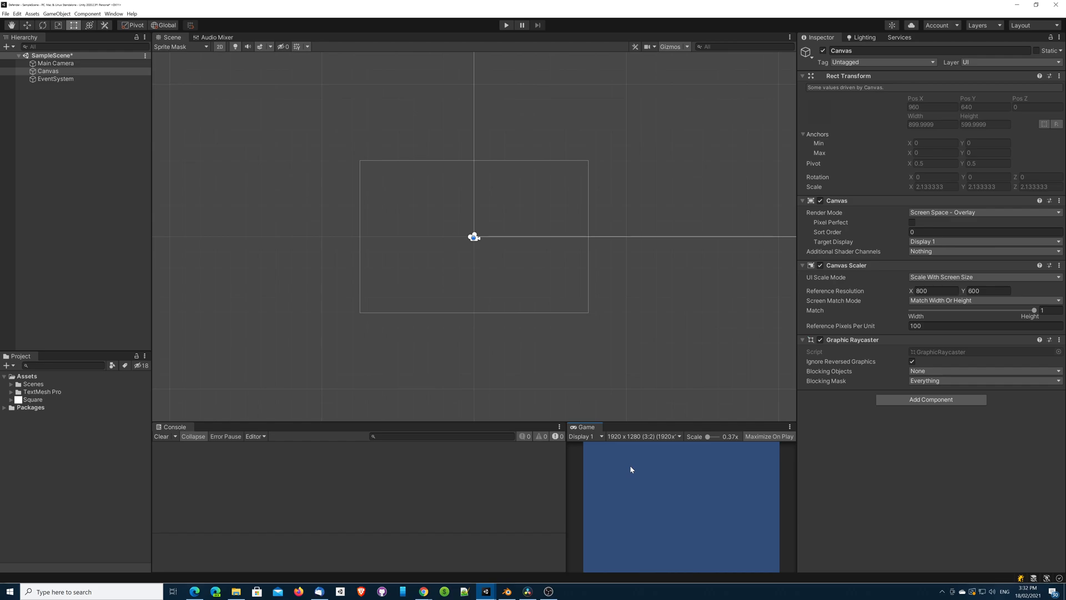
{"action": "mouse_move", "coordinate": [632, 467]}
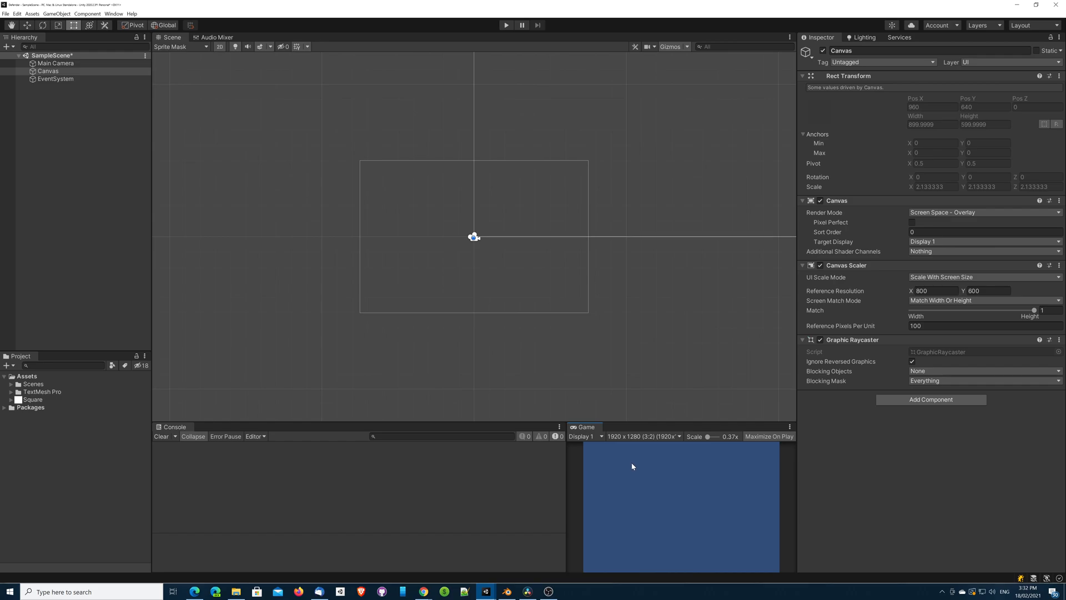
{"action": "mouse_move", "coordinate": [634, 463]}
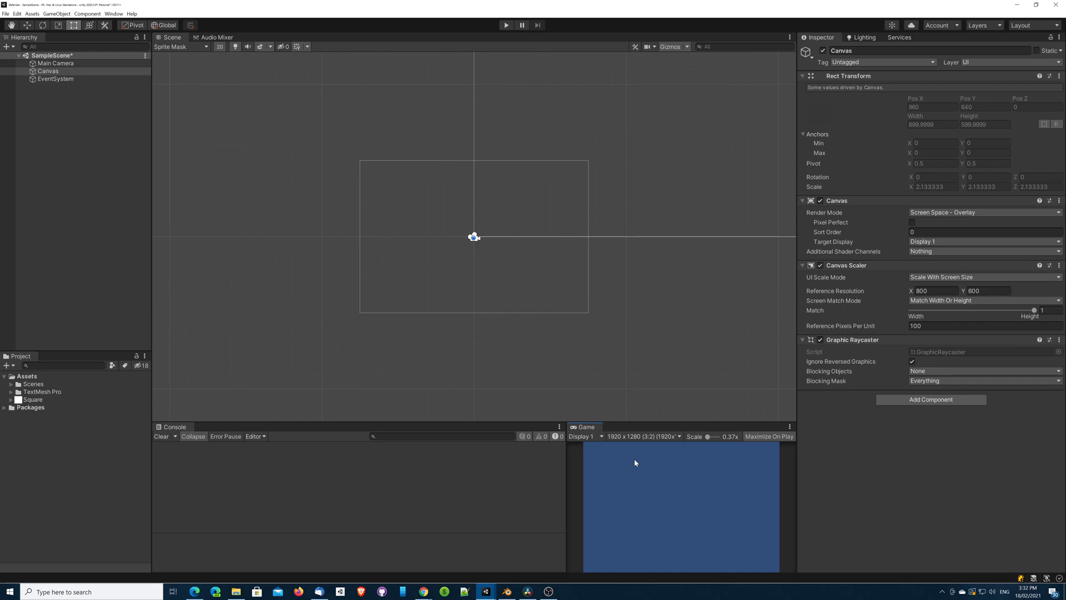
{"action": "mouse_move", "coordinate": [959, 342]}
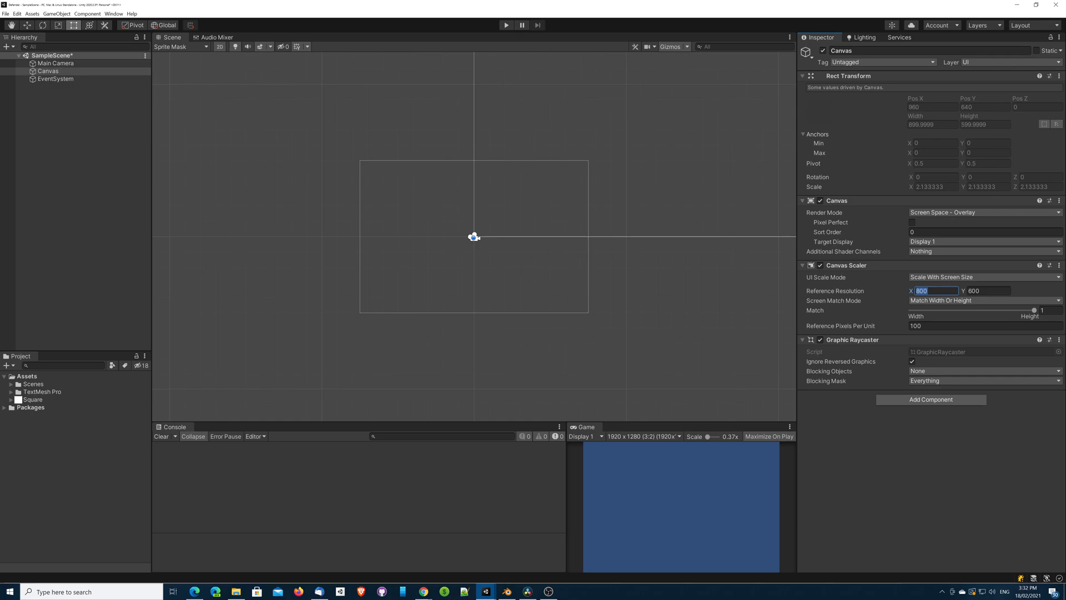
{"action": "type", "text": "1920"}
{"action": "left_click", "coordinate": [986, 290]}
{"action": "type", "text": "1280"}
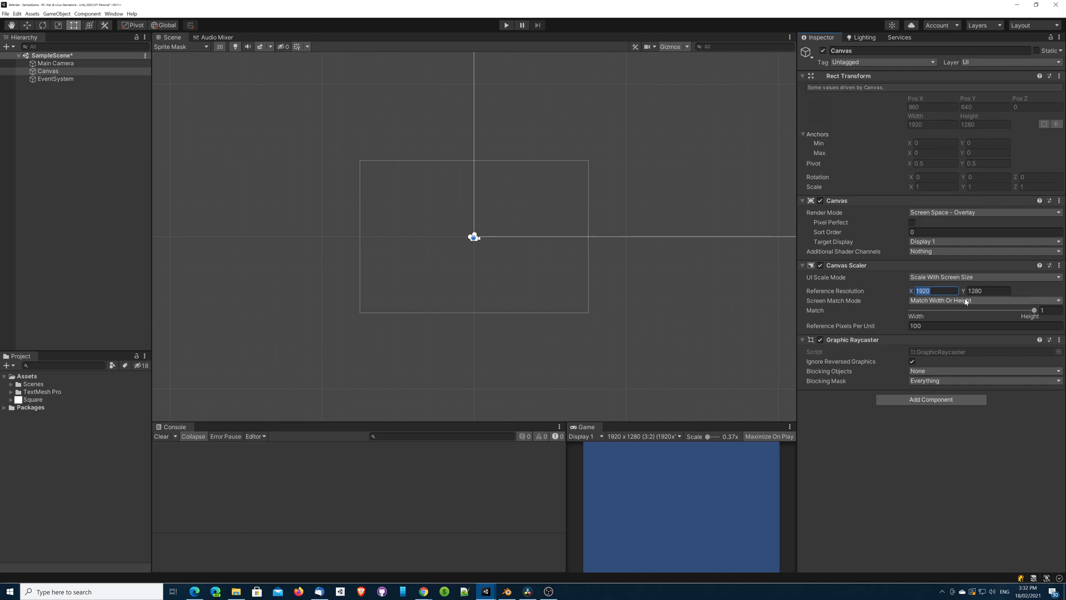
{"action": "mouse_move", "coordinate": [936, 297]}
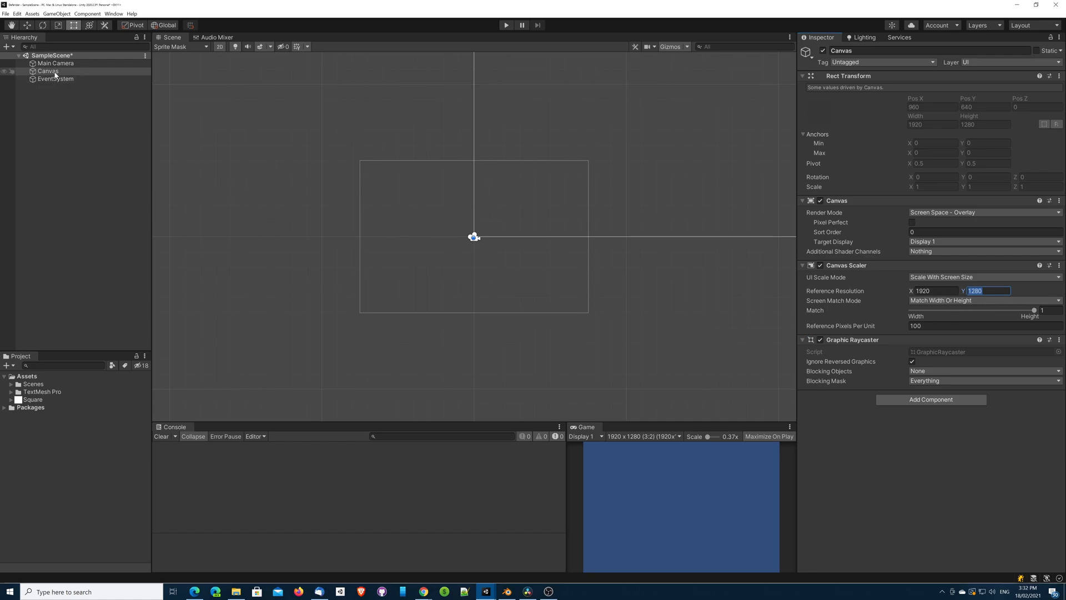
Create an empty Canvas child named SafeArea with width 1920 and height 1280.
{"action": "right_click", "coordinate": [48, 70]}
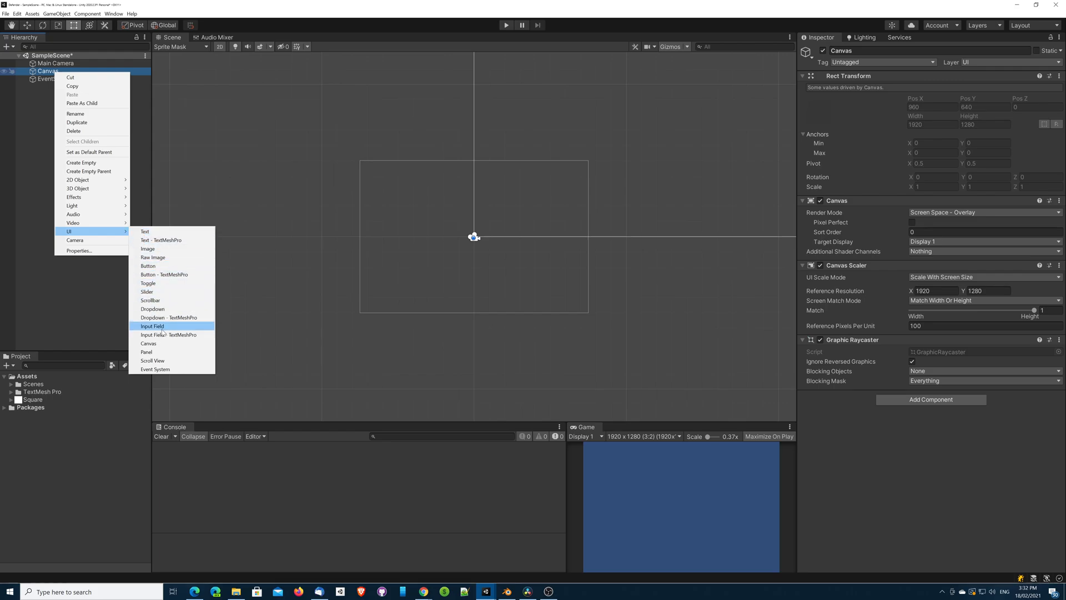
{"action": "mouse_move", "coordinate": [148, 249]}
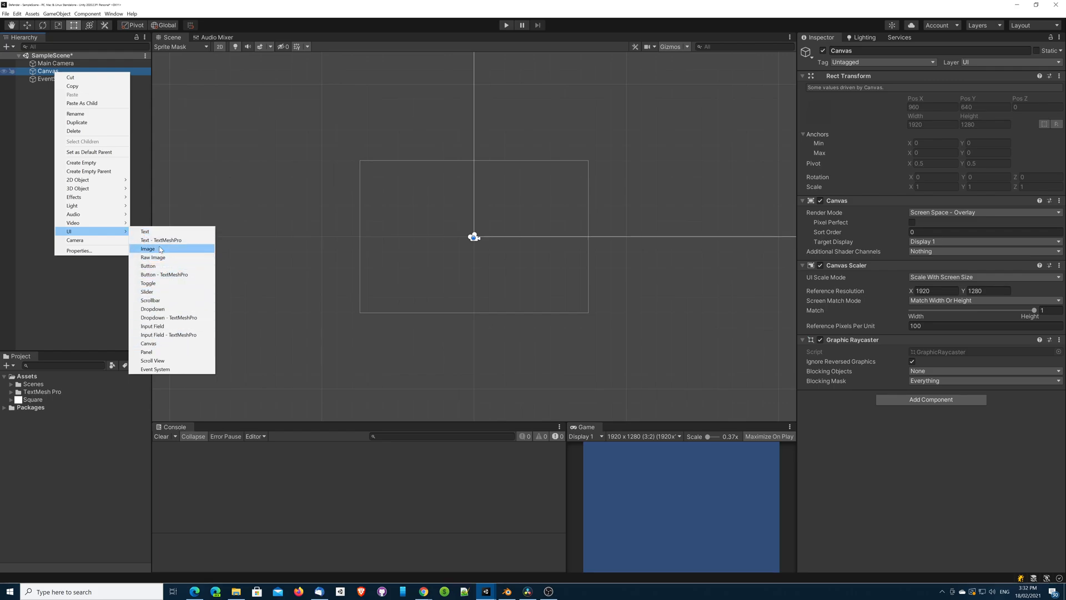
{"action": "mouse_move", "coordinate": [81, 170]}
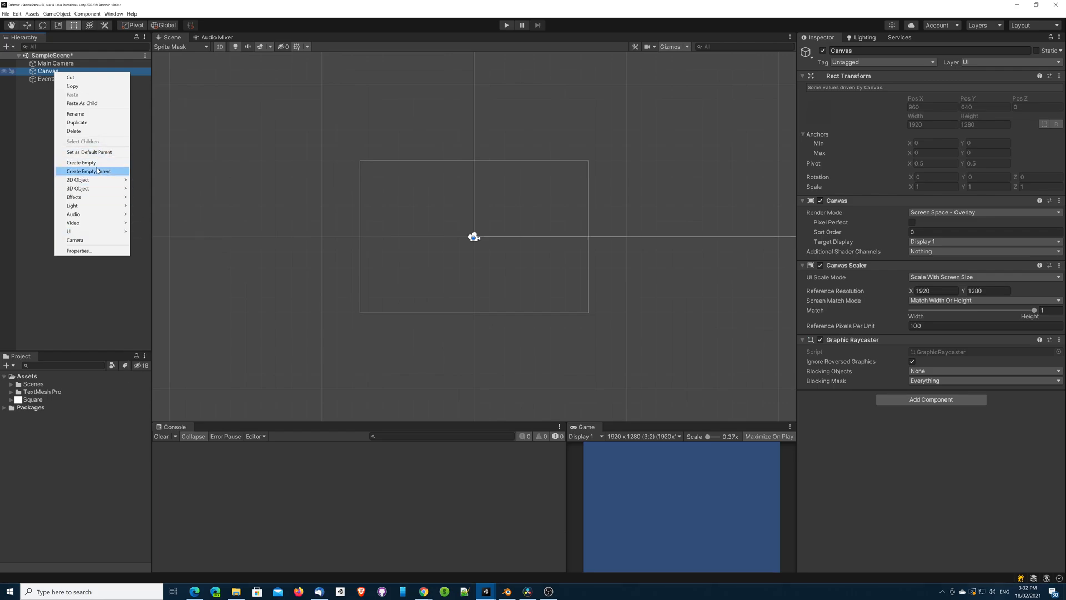
{"action": "left_click", "coordinate": [79, 162]}
{"action": "type", "text": "1280"}
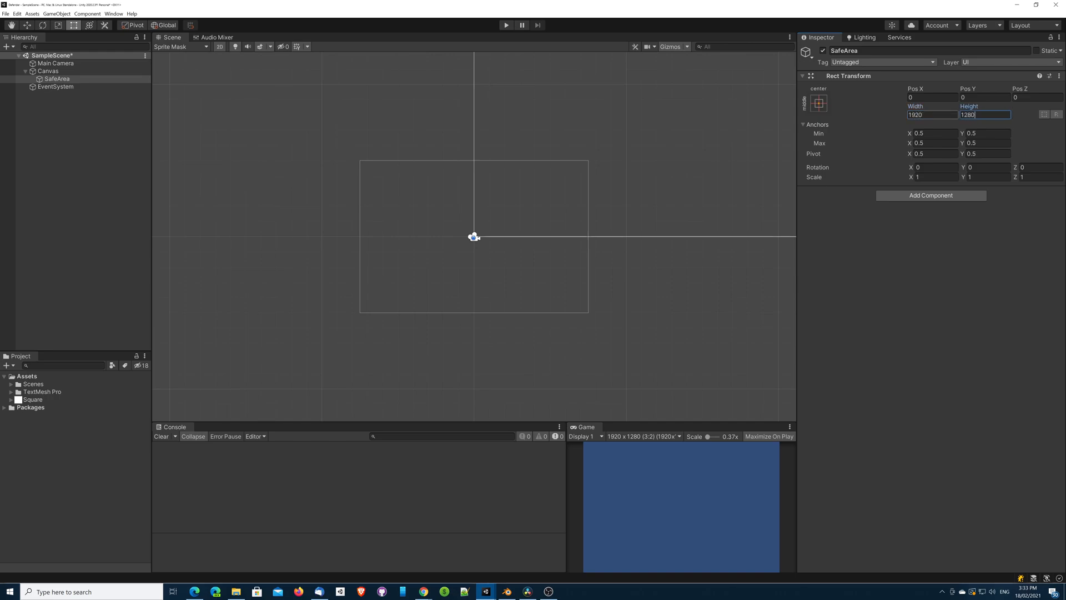
{"action": "key", "text": "Return"}
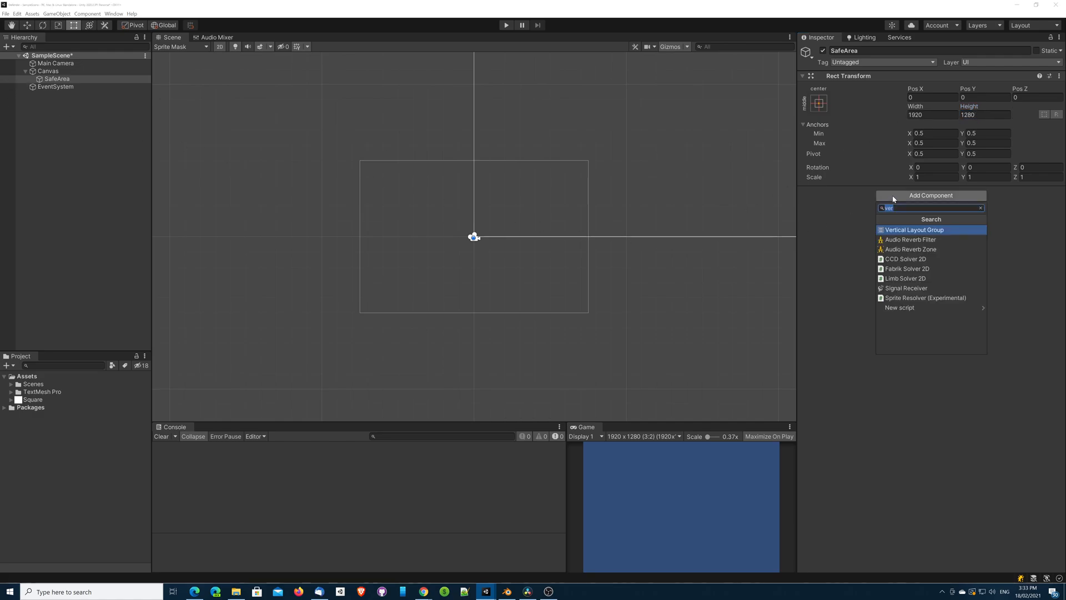
Add an Image to SafeArea tinted dark red 440B0B with alpha 121.
{"action": "type", "text": "im"}
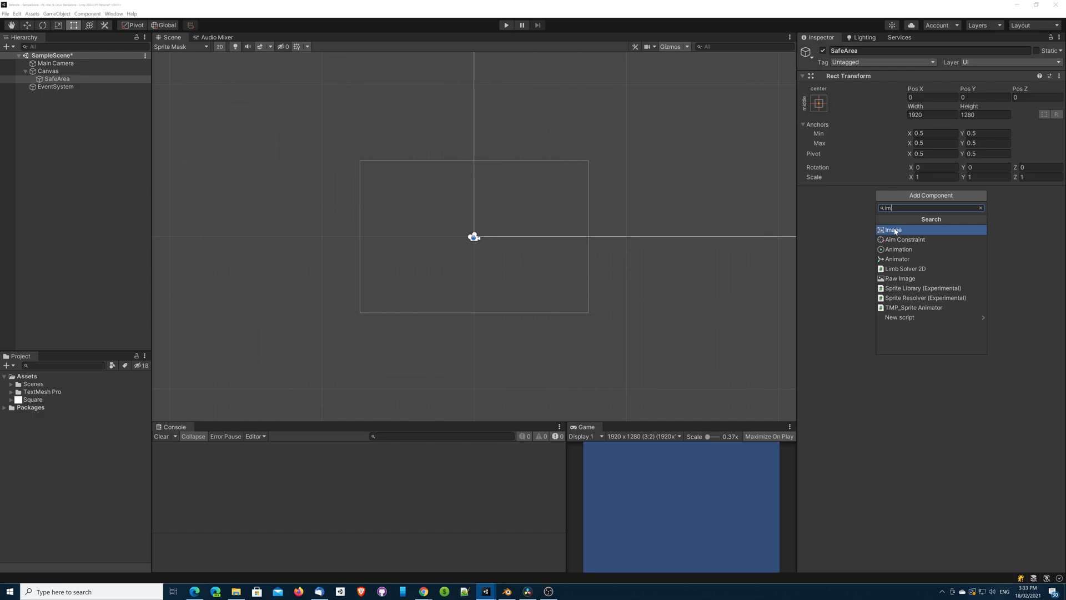
{"action": "left_click", "coordinate": [893, 229]}
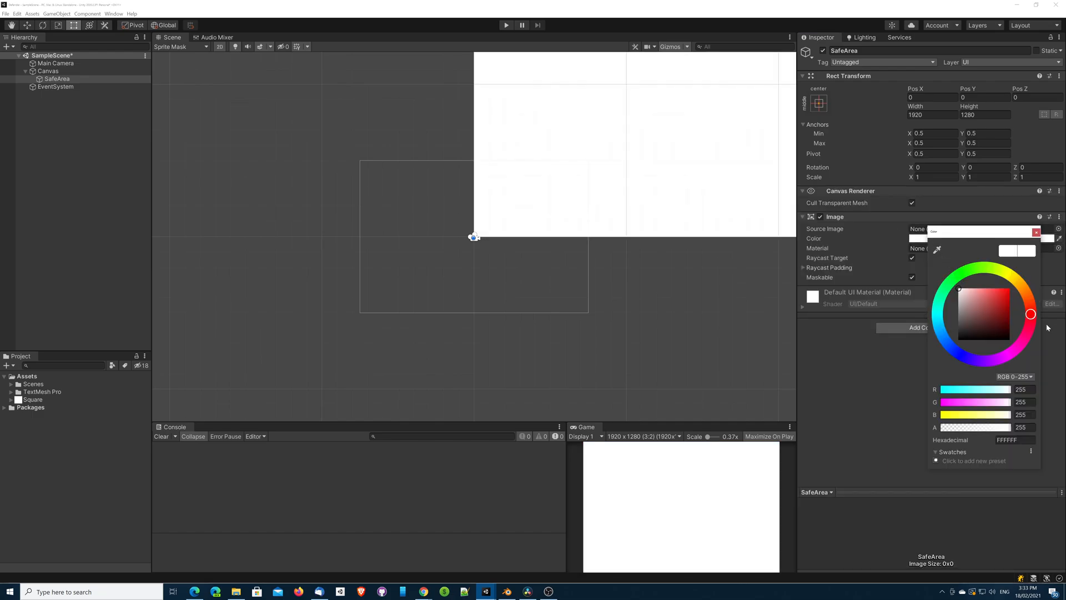
{"action": "left_click", "coordinate": [1005, 310]}
{"action": "type", "text": "121"}
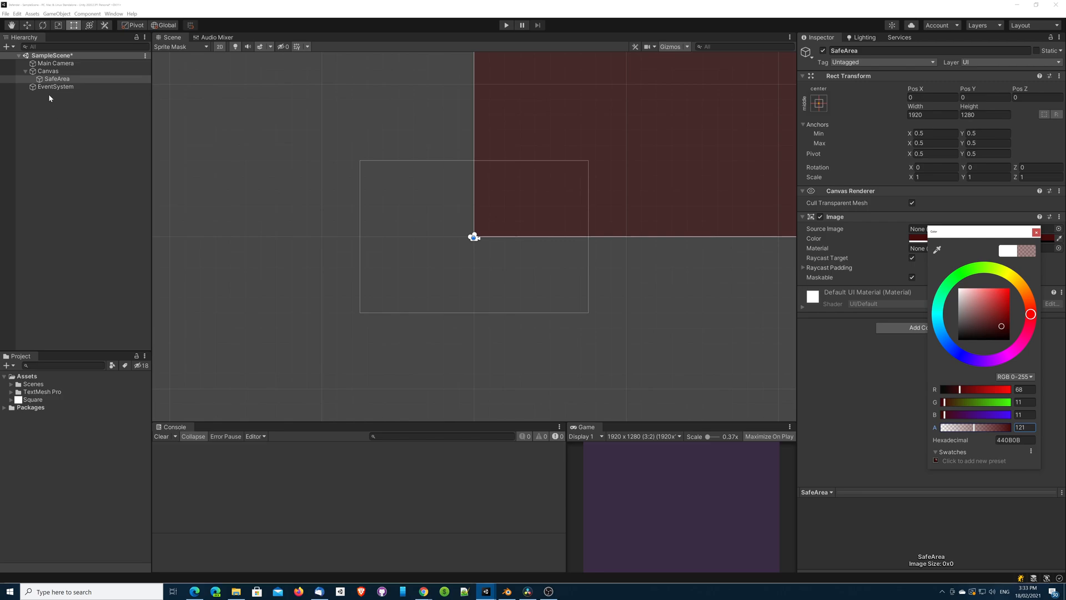
{"action": "left_click", "coordinate": [48, 71]}
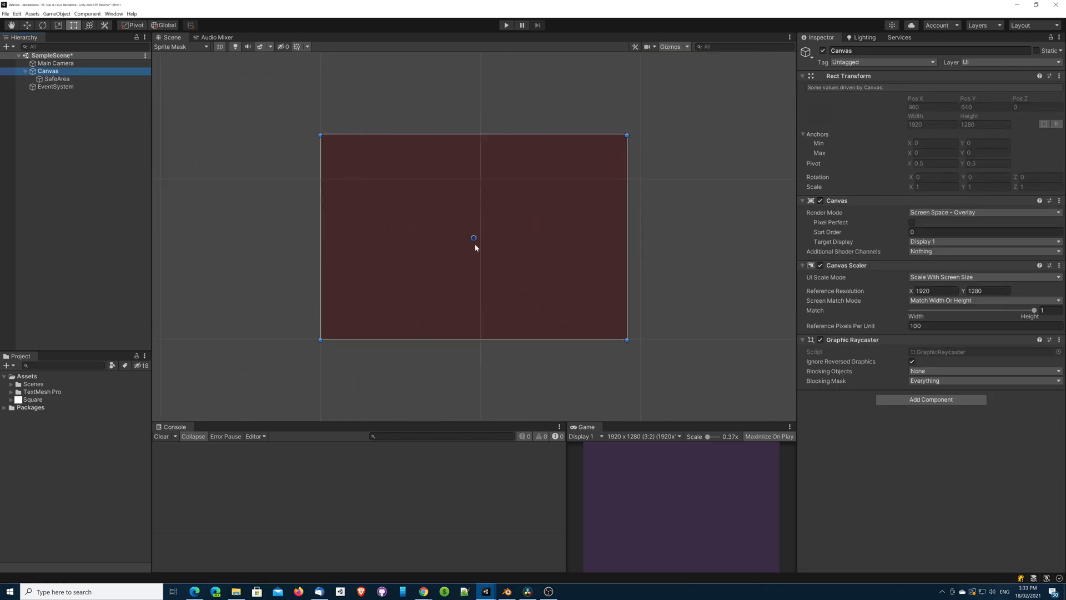
{"action": "mouse_move", "coordinate": [472, 246]}
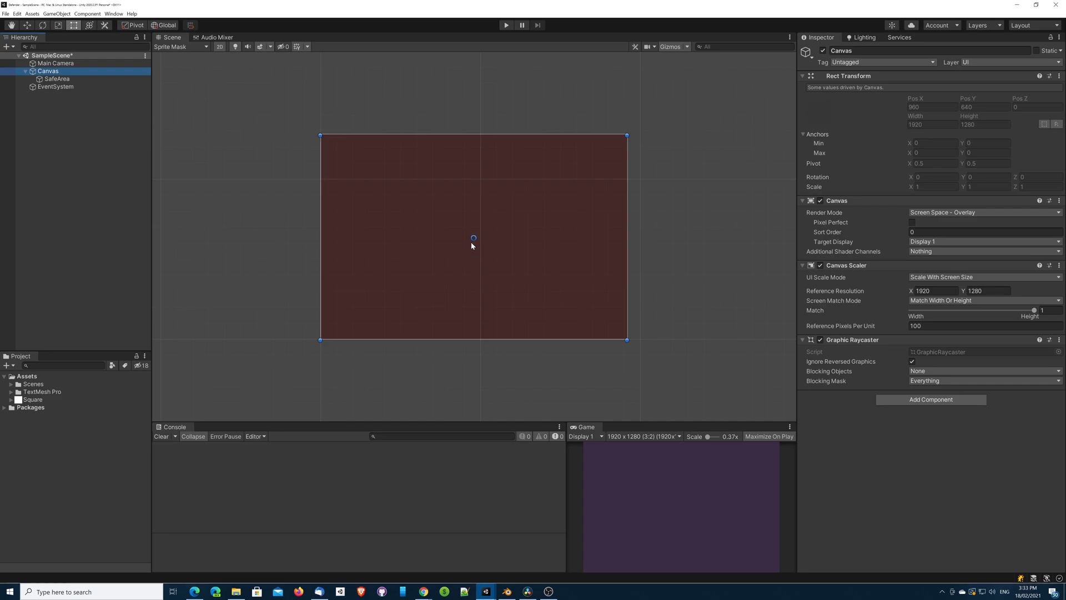
Preview the game at 1280x1024, 2960x1440 and Full HD.
{"action": "left_click", "coordinate": [643, 436]}
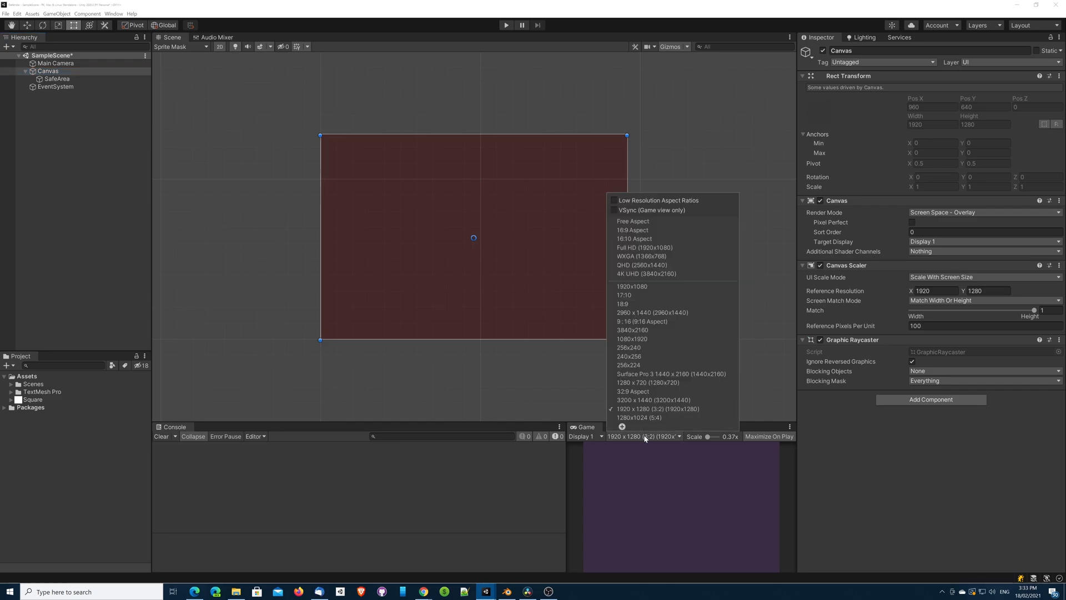
{"action": "mouse_move", "coordinate": [650, 417]}
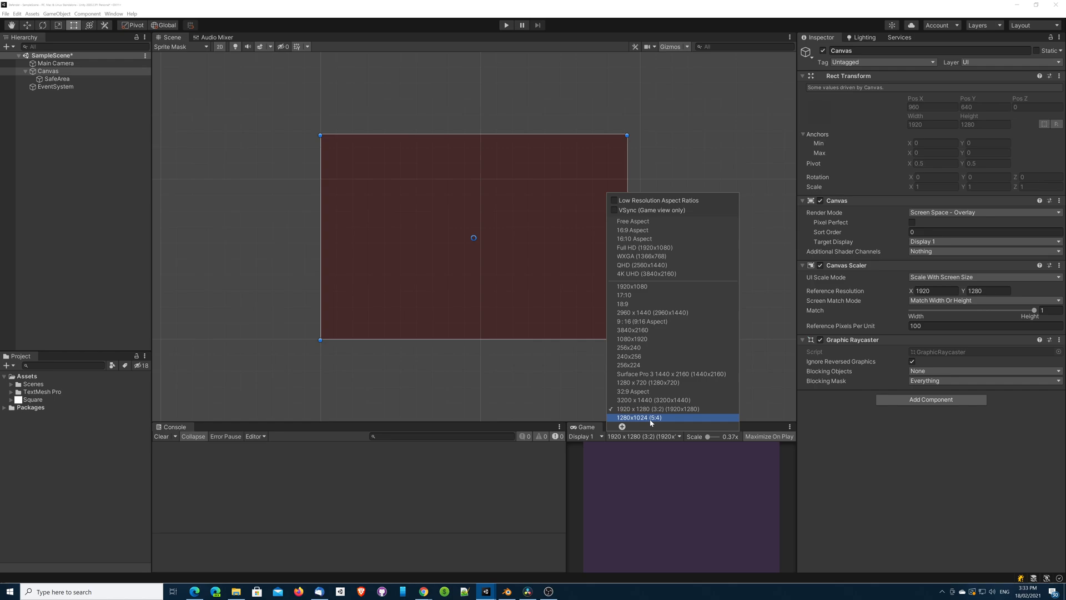
{"action": "mouse_move", "coordinate": [634, 421]}
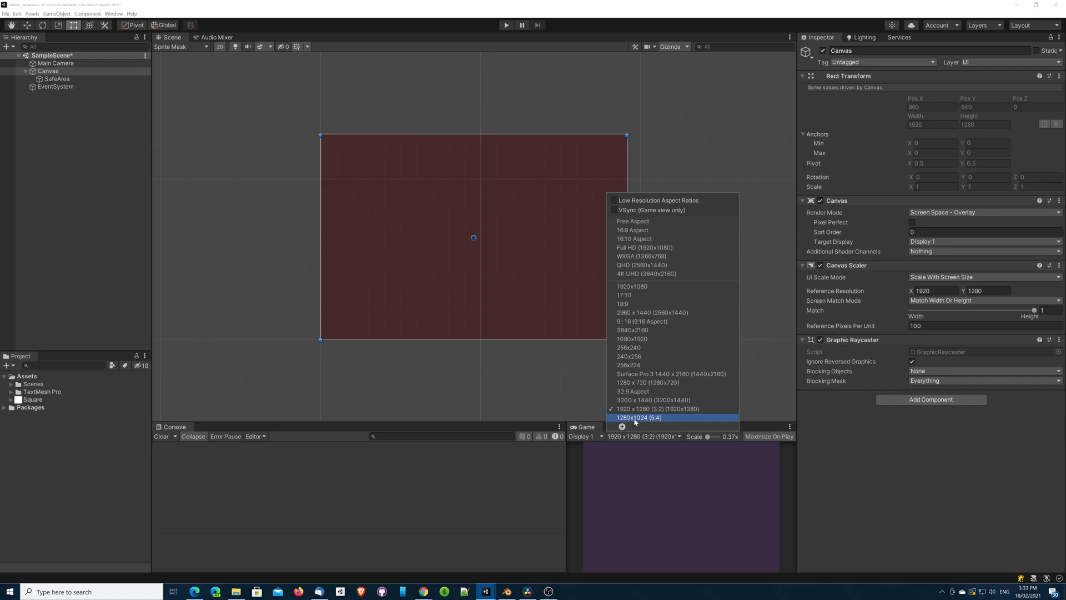
{"action": "left_click", "coordinate": [637, 417]}
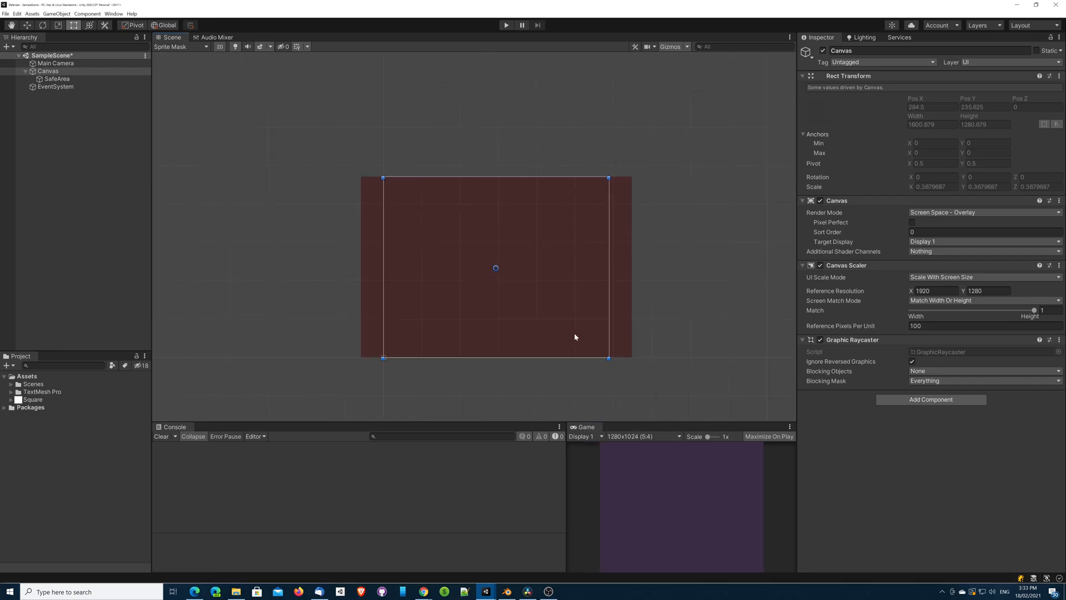
{"action": "mouse_move", "coordinate": [595, 307]}
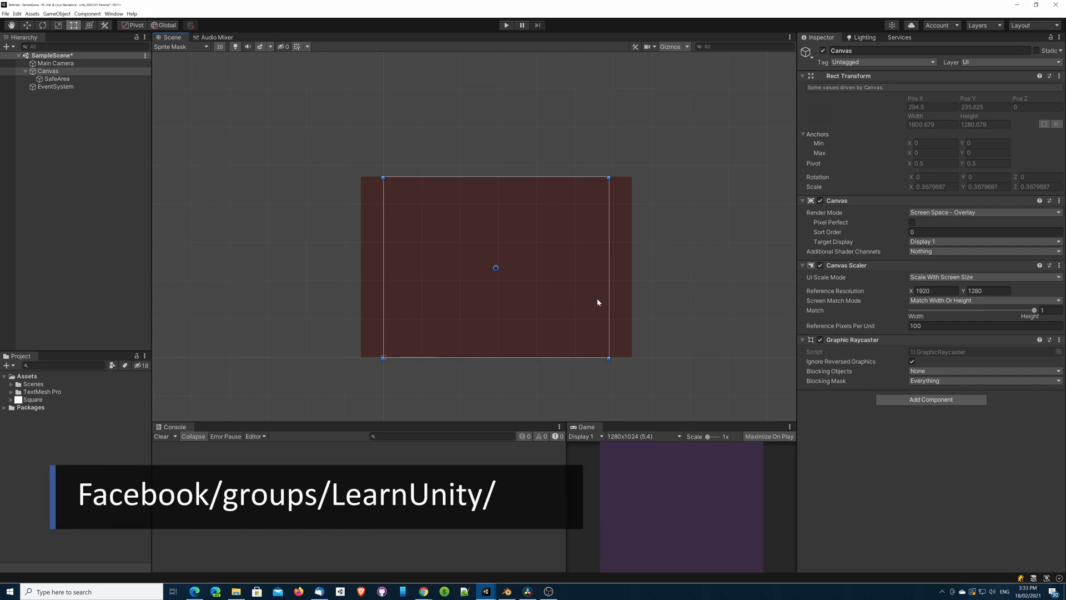
{"action": "mouse_move", "coordinate": [577, 314]}
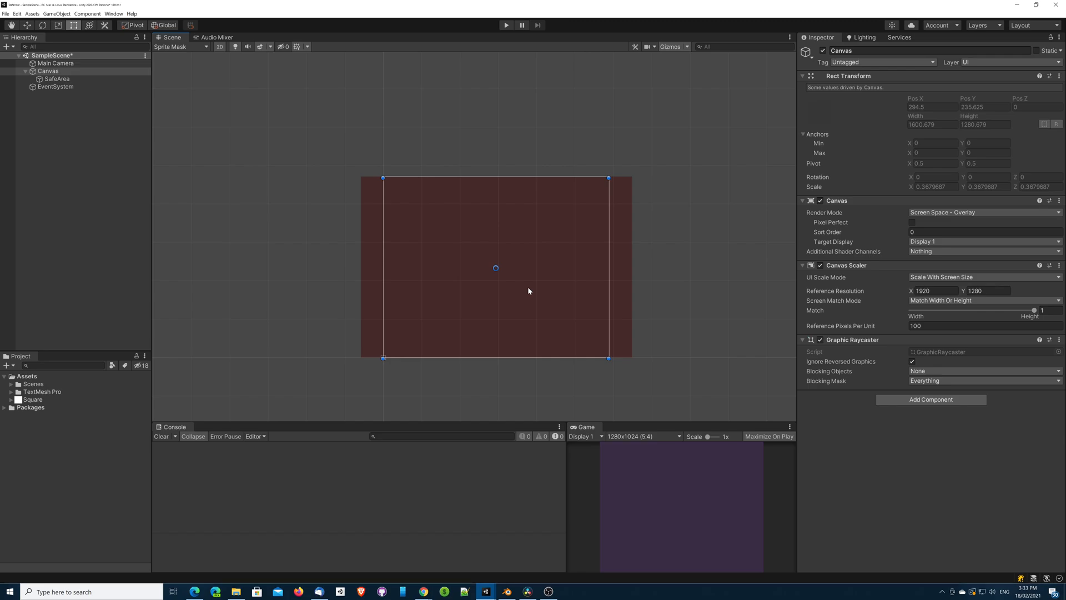
{"action": "mouse_move", "coordinate": [335, 231]}
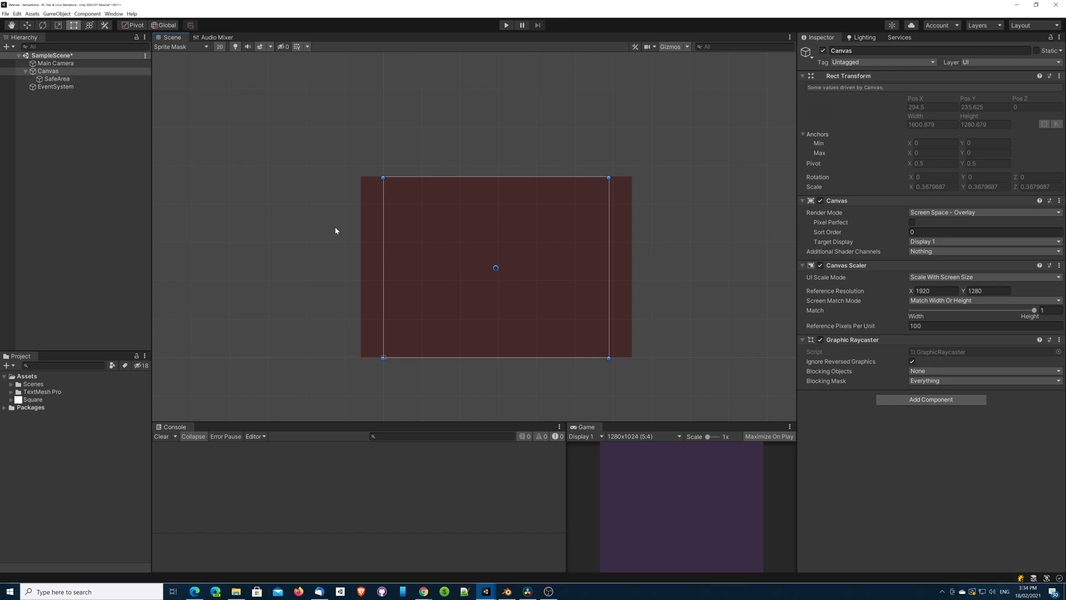
{"action": "left_click", "coordinate": [642, 436]}
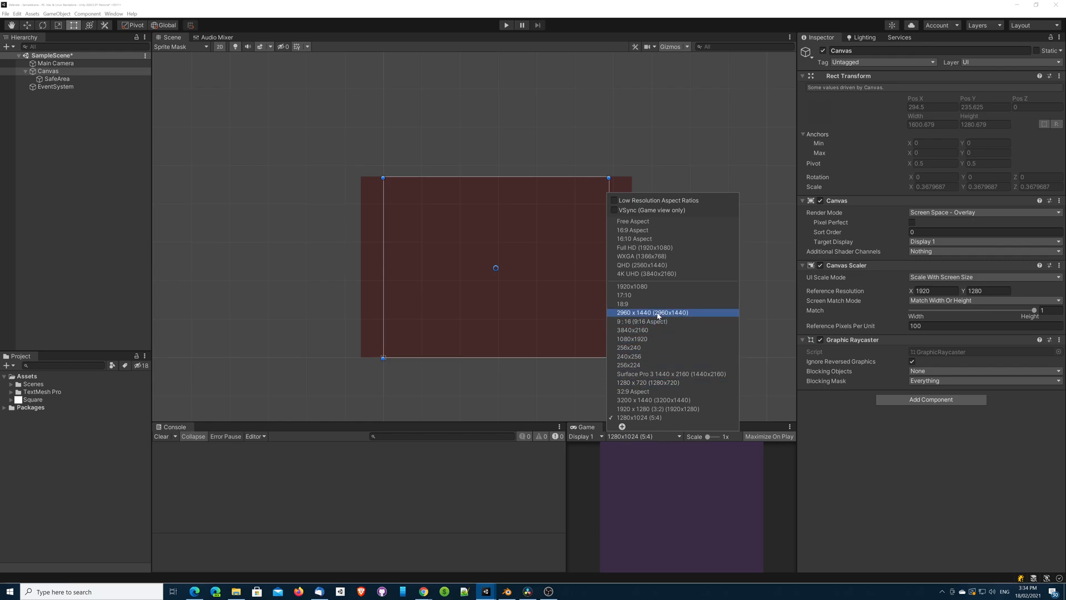
{"action": "left_click", "coordinate": [651, 312]}
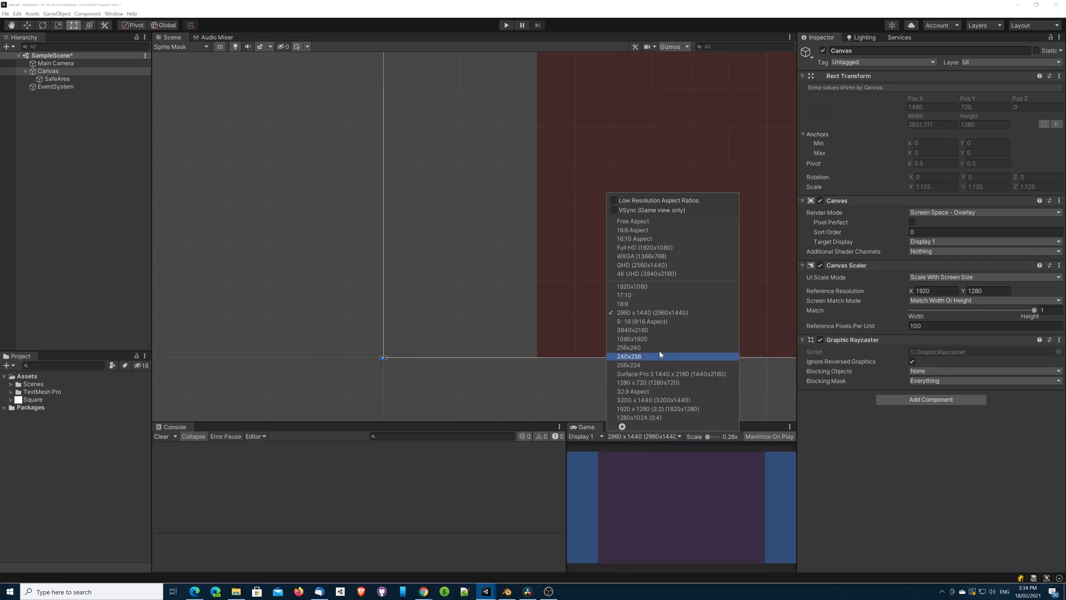
{"action": "left_click", "coordinate": [644, 246]}
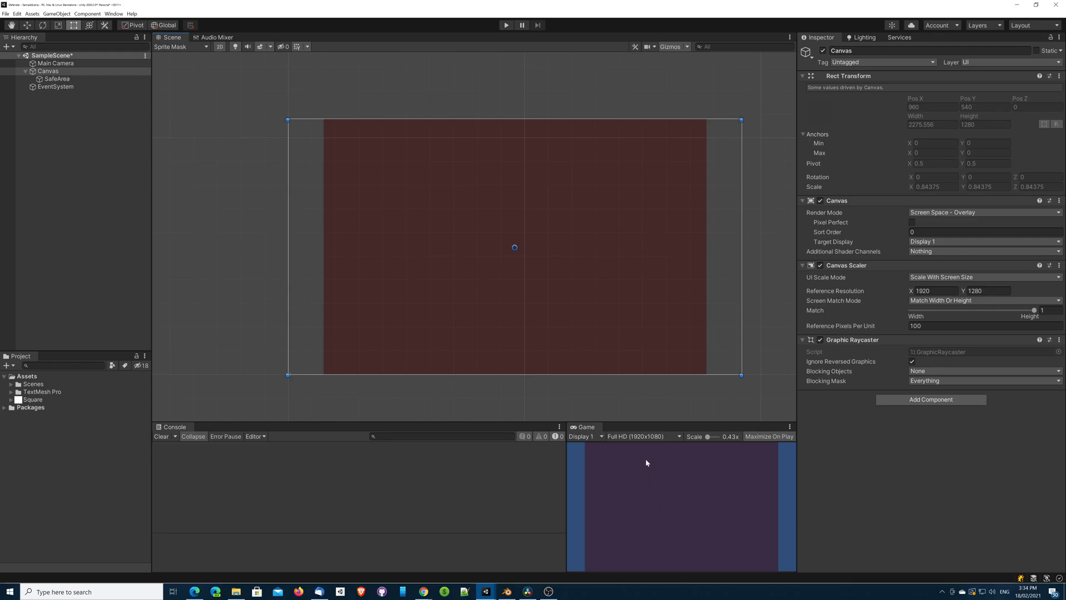
Preview the game at 32:9 Aspect and 3840x2160, then select SafeArea.
{"action": "left_click", "coordinate": [642, 436]}
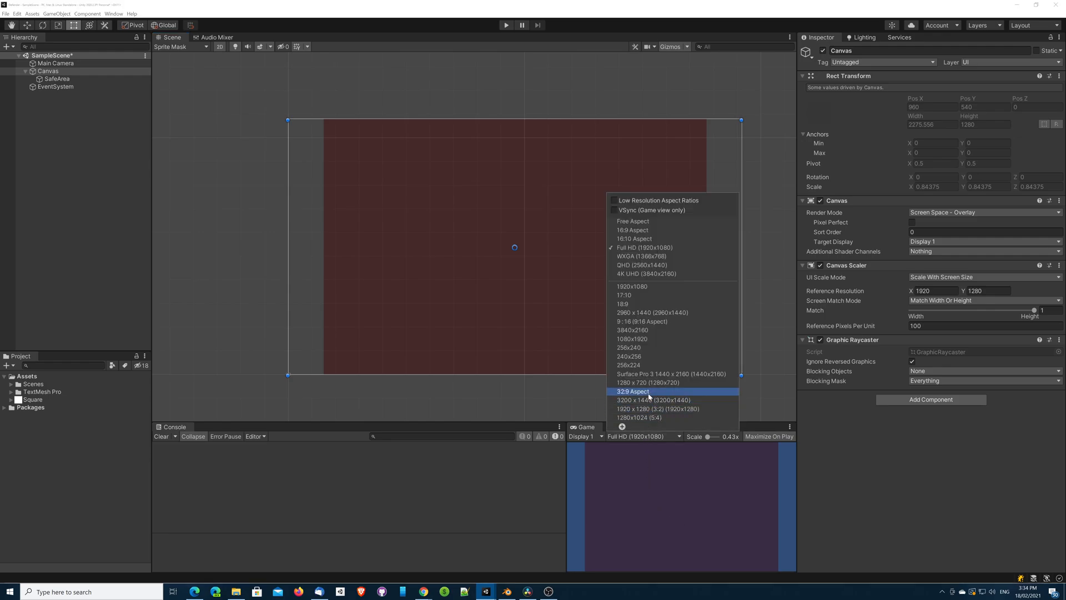
{"action": "left_click", "coordinate": [632, 391]}
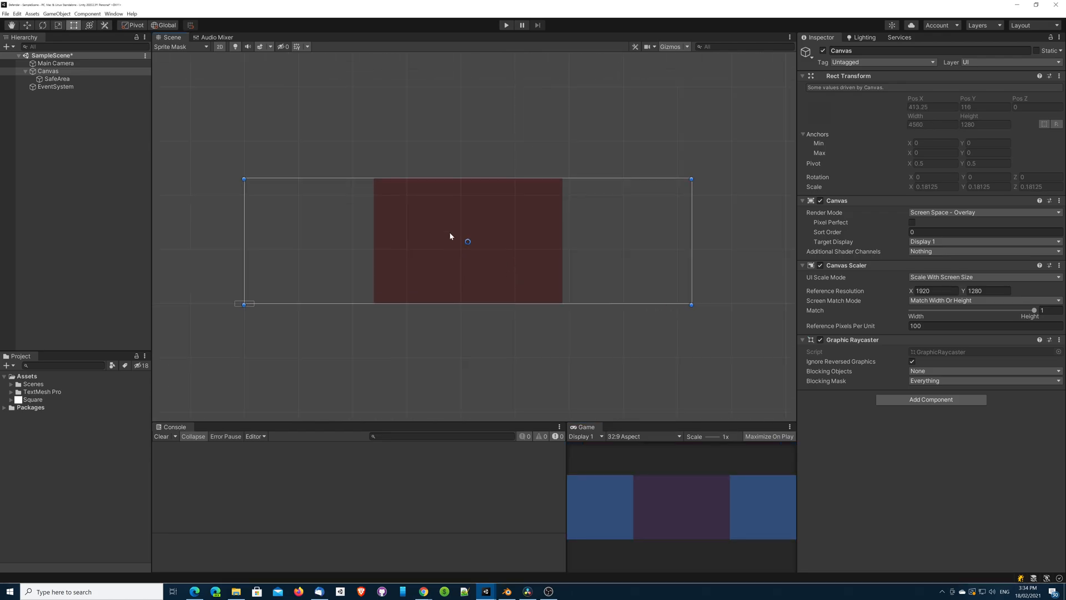
{"action": "mouse_move", "coordinate": [564, 304]}
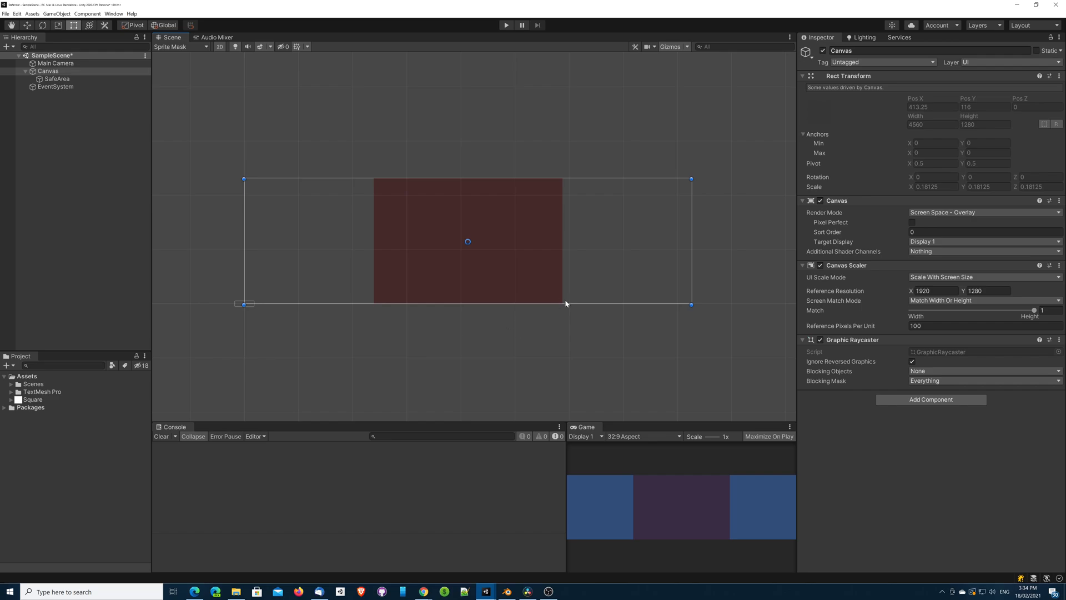
{"action": "mouse_move", "coordinate": [471, 304]}
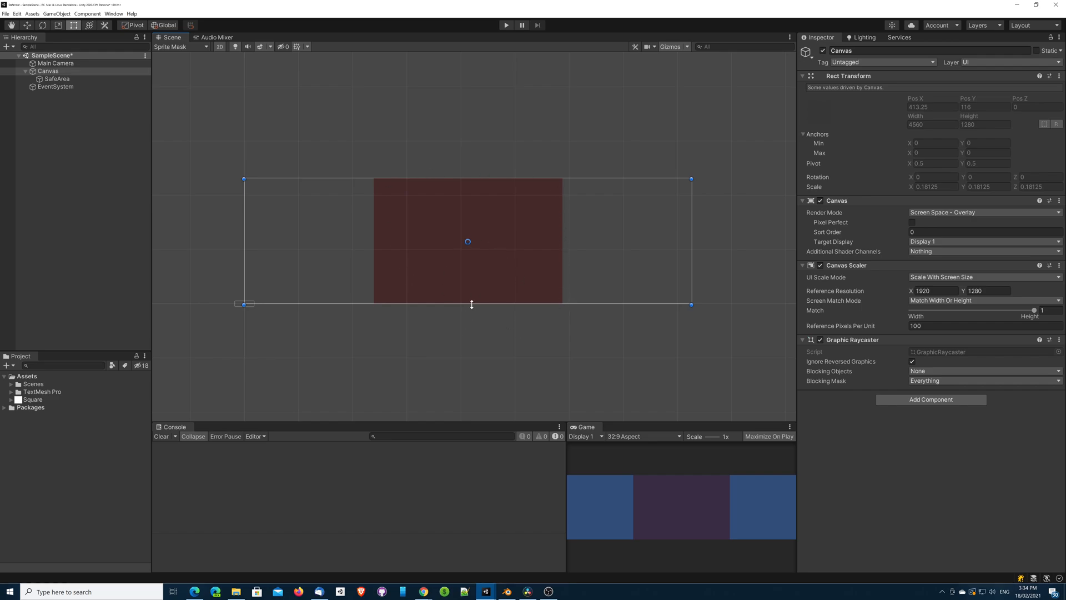
{"action": "mouse_move", "coordinate": [563, 354]}
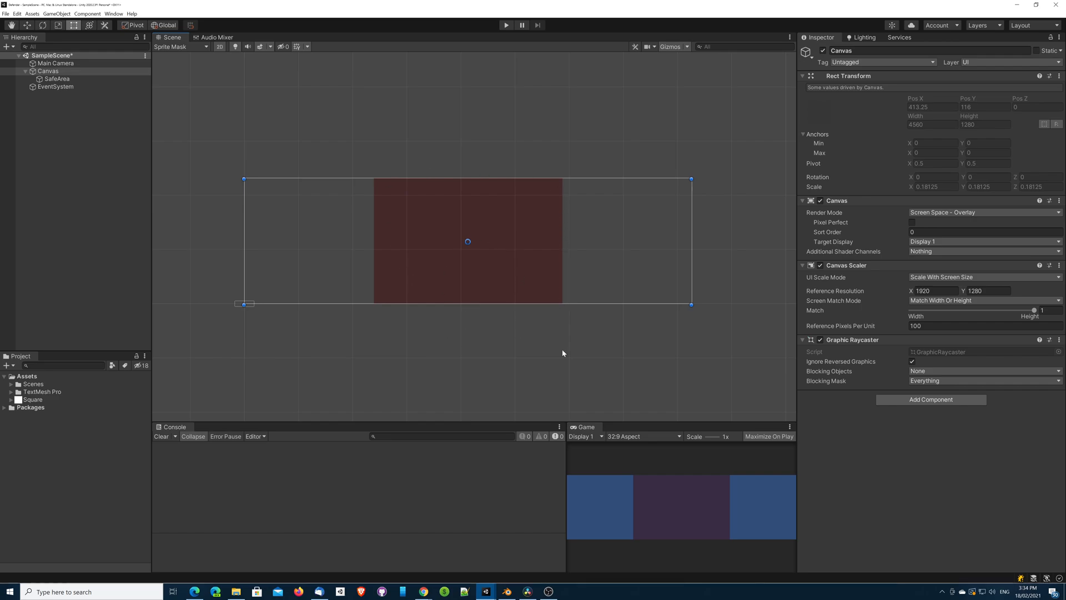
{"action": "left_click", "coordinate": [642, 436]}
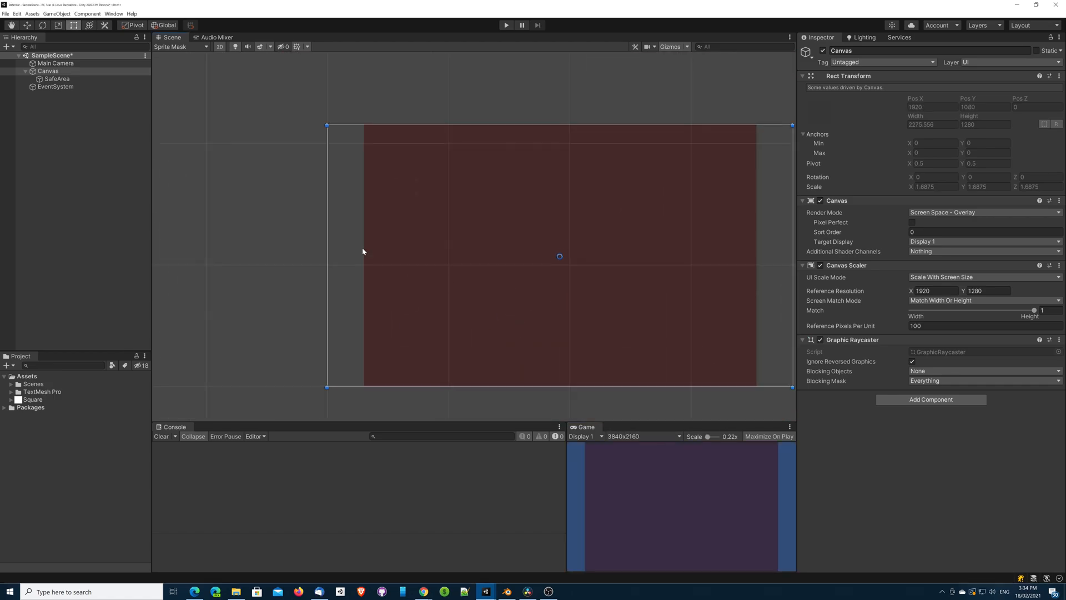
{"action": "left_click", "coordinate": [57, 79]}
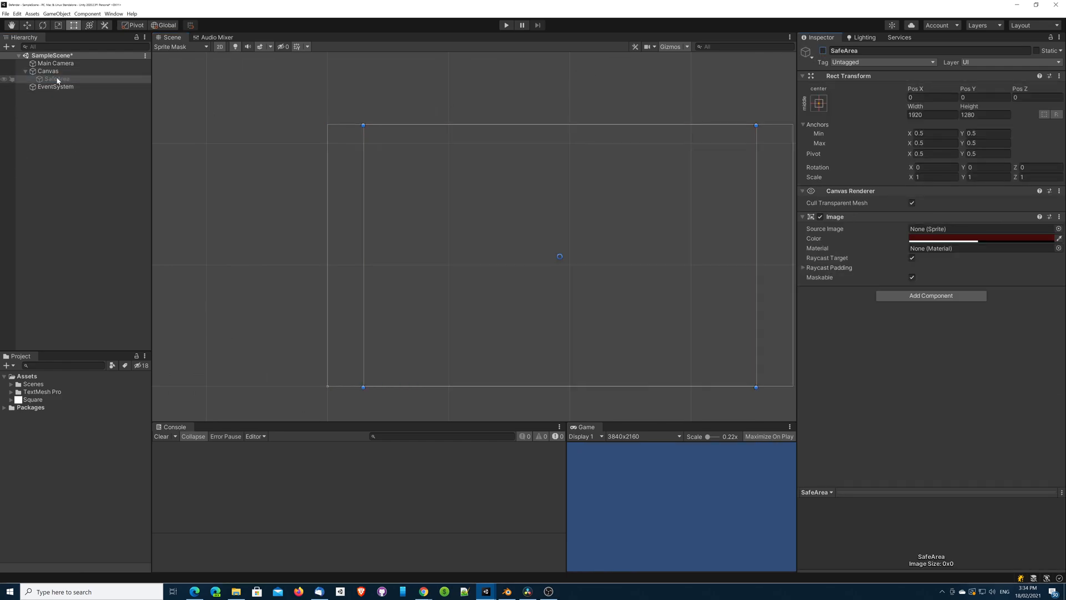
Create an empty object under Canvas and rename it from Buttons to ButtonPanel.
{"action": "right_click", "coordinate": [47, 71]}
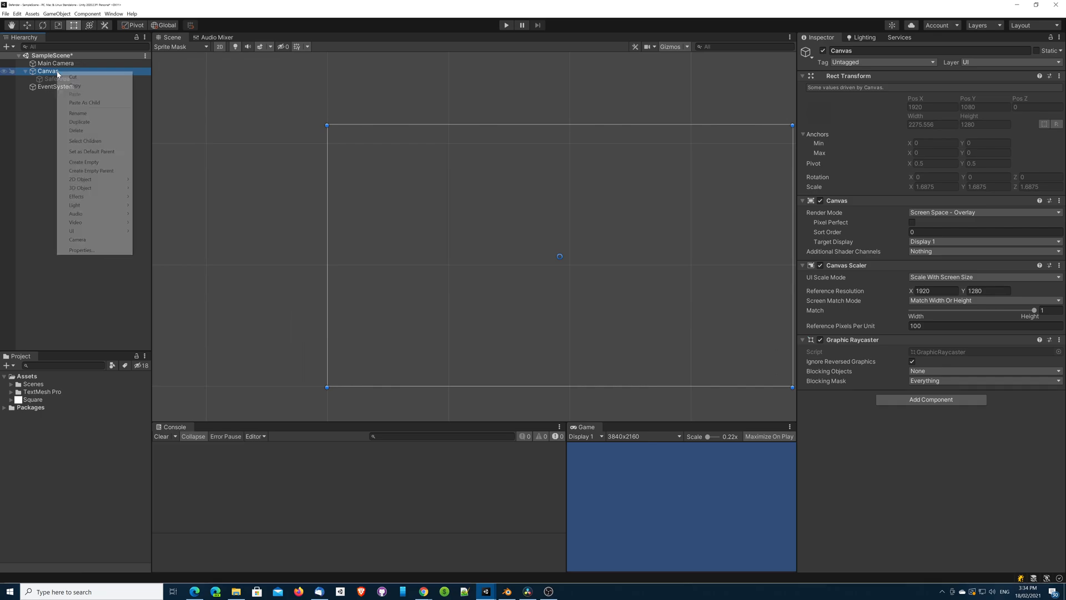
{"action": "mouse_move", "coordinate": [85, 161]}
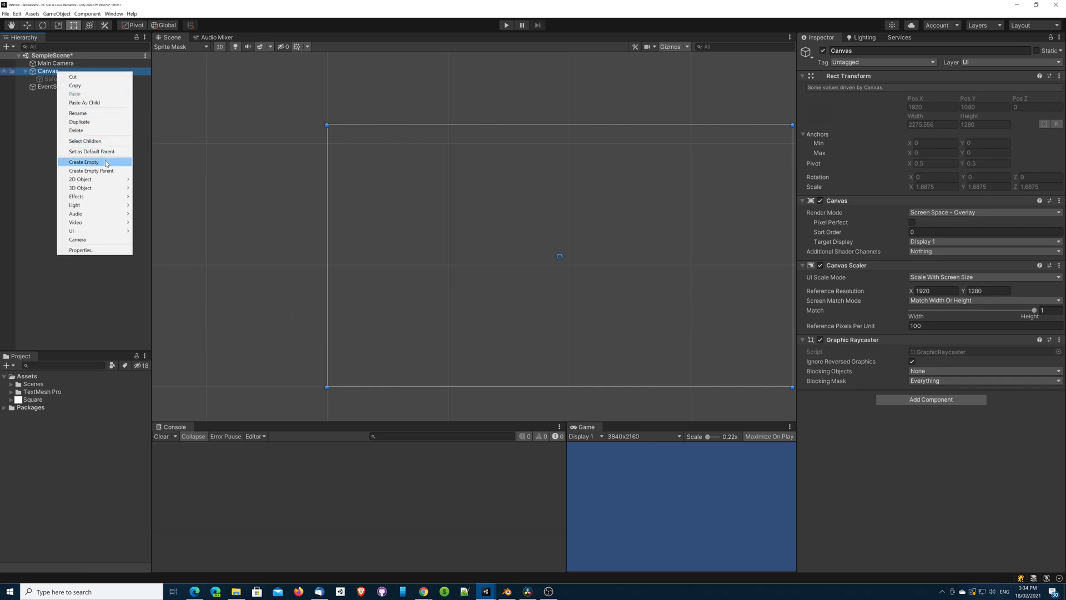
{"action": "left_click", "coordinate": [84, 162]}
{"action": "type", "text": "Buttons"}
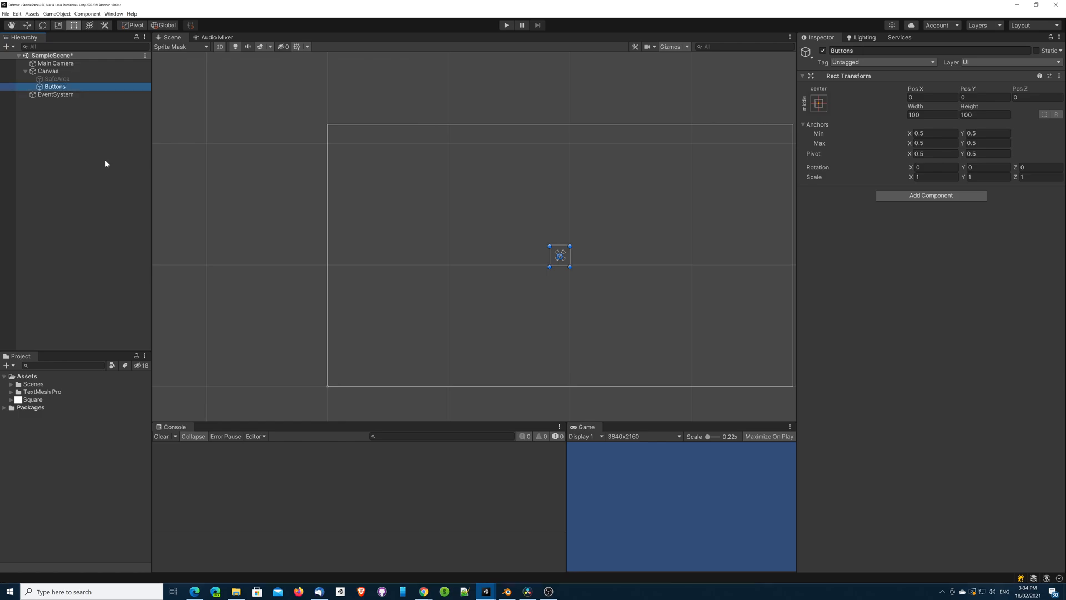
{"action": "right_click", "coordinate": [54, 86]}
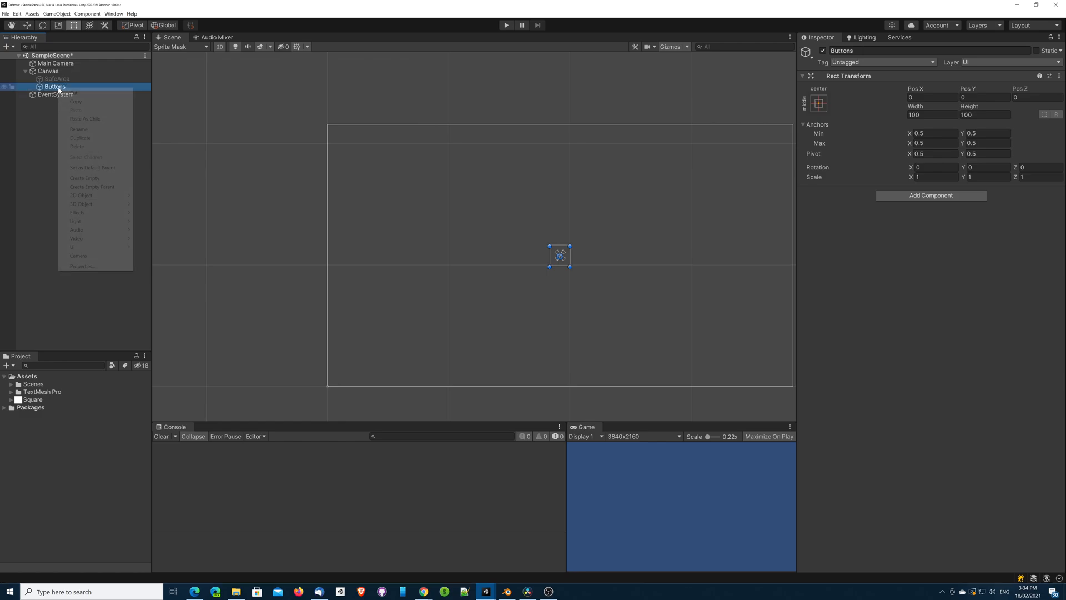
{"action": "key", "text": "Escape"}
{"action": "type", "text": "Panel"}
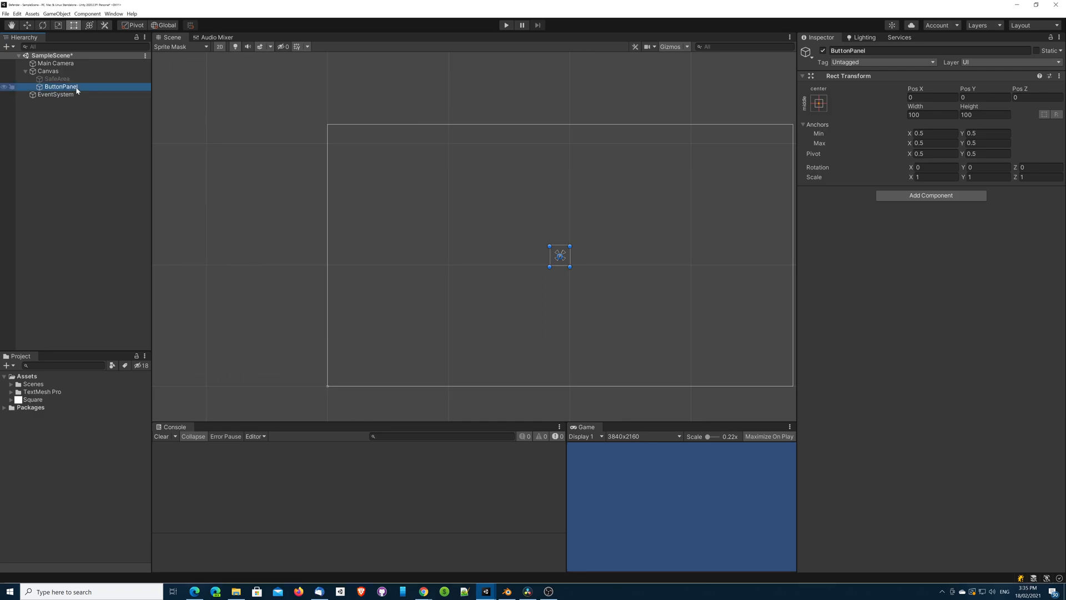
{"action": "right_click", "coordinate": [60, 87]}
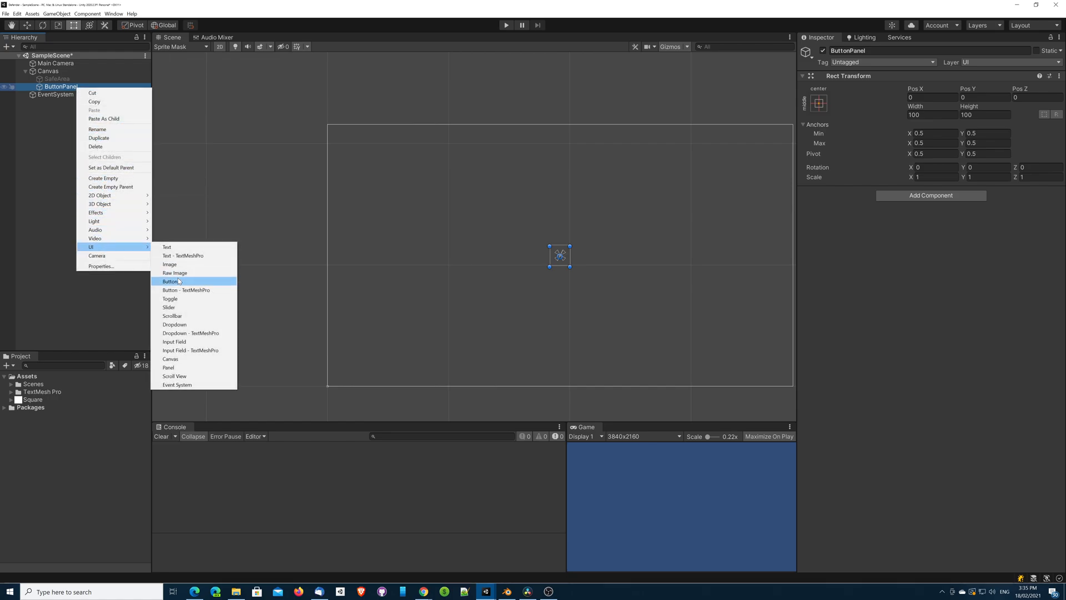
Add Button through Button (4) under ButtonPanel, each resized to 250×80.
{"action": "left_click", "coordinate": [170, 281]}
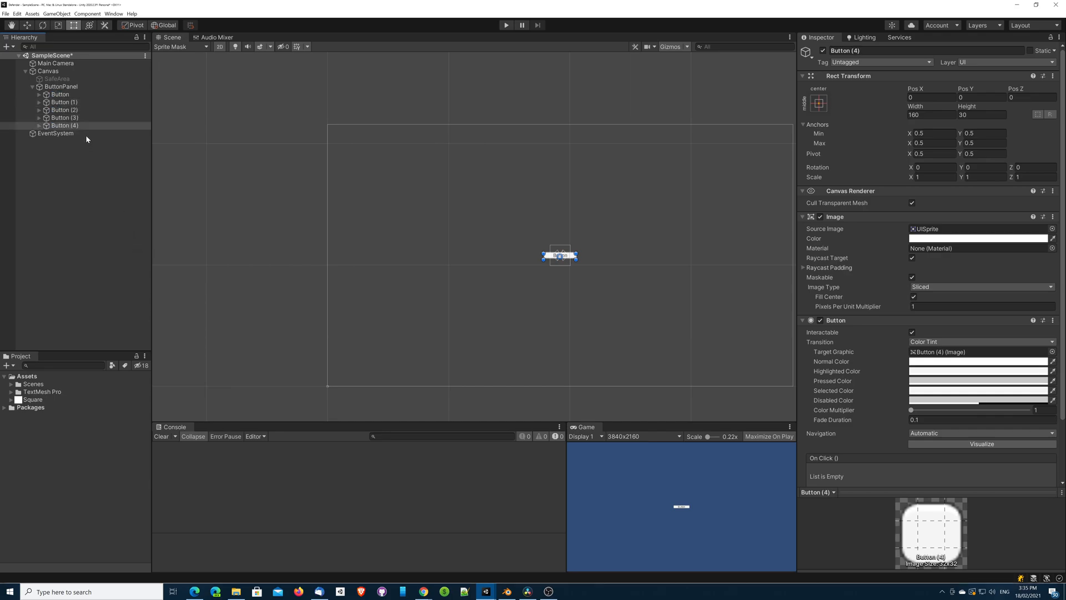
{"action": "left_click", "coordinate": [60, 94]}
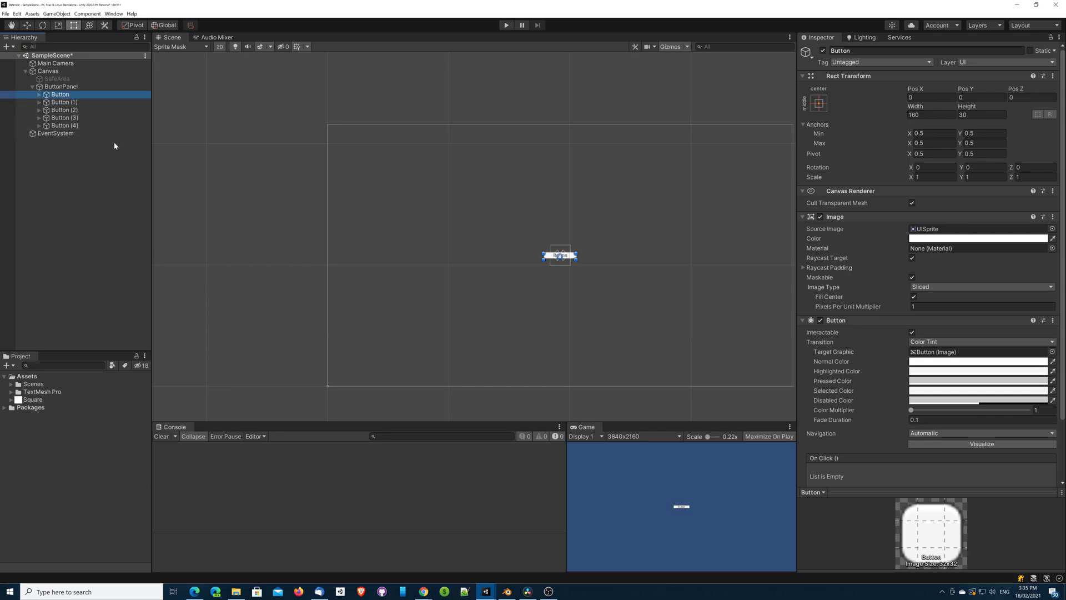
{"action": "left_click", "coordinate": [64, 125]}
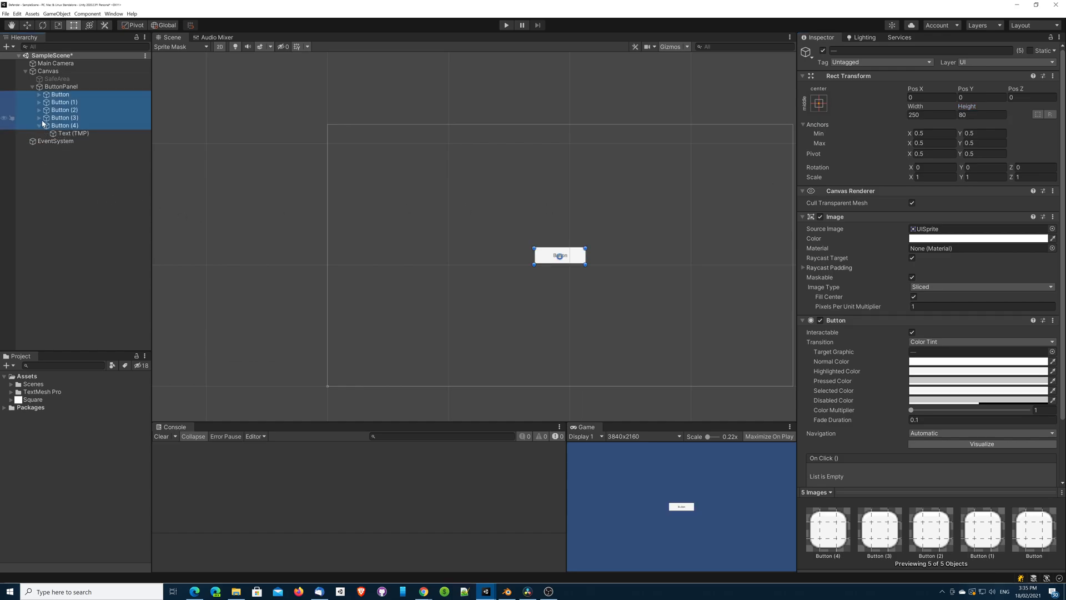
{"action": "left_click", "coordinate": [64, 125]}
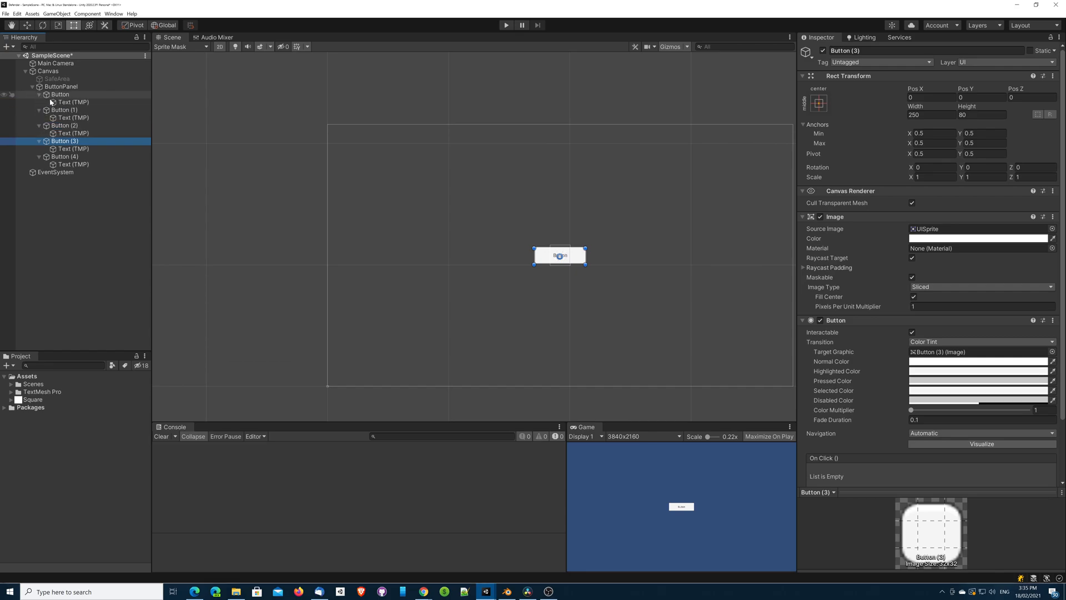
{"action": "left_click", "coordinate": [74, 148]}
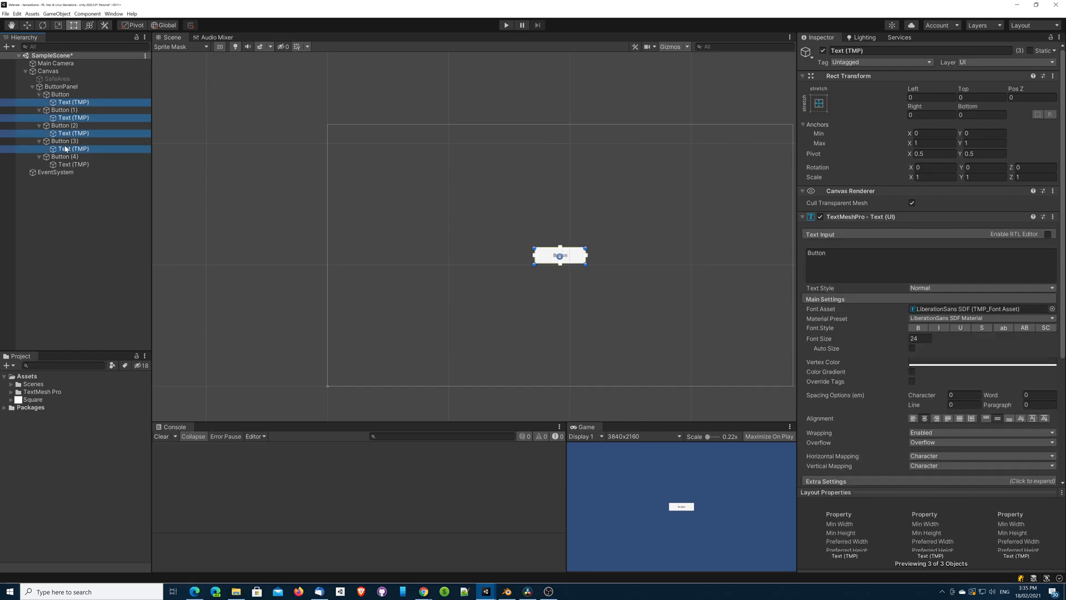
Set the five Text (TMP) labels to font size 48 and ButtonPanel width 400.
{"action": "left_click", "coordinate": [73, 164]}
{"action": "type", "text": "48"}
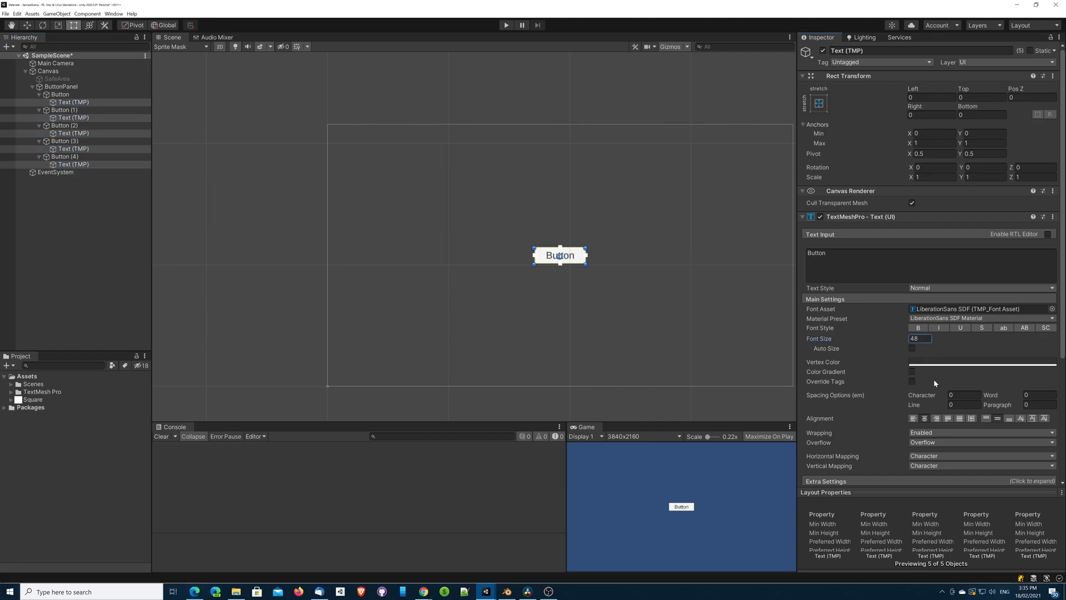
{"action": "mouse_move", "coordinate": [551, 275]}
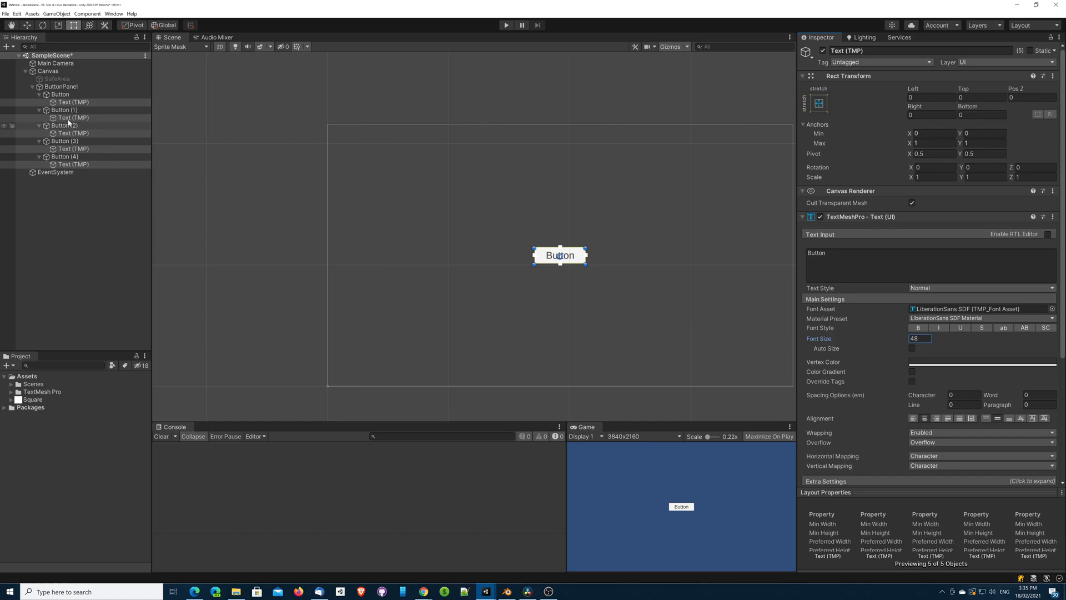
{"action": "left_click", "coordinate": [61, 87]}
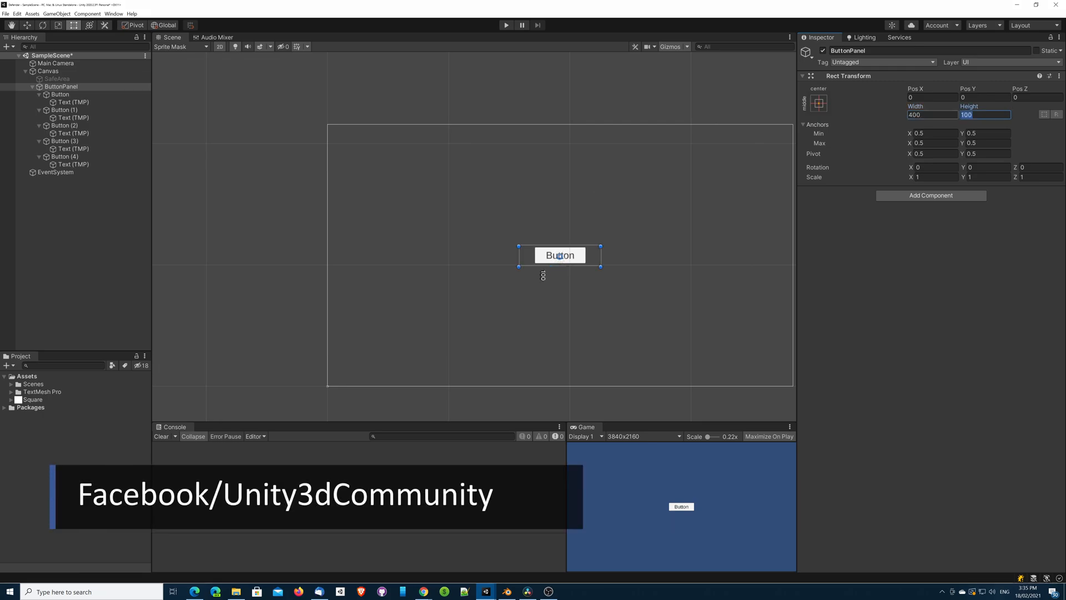
Give ButtonPanel a Vertical Layout Group with spacing 30 and height 550.
{"action": "type", "text": "500"}
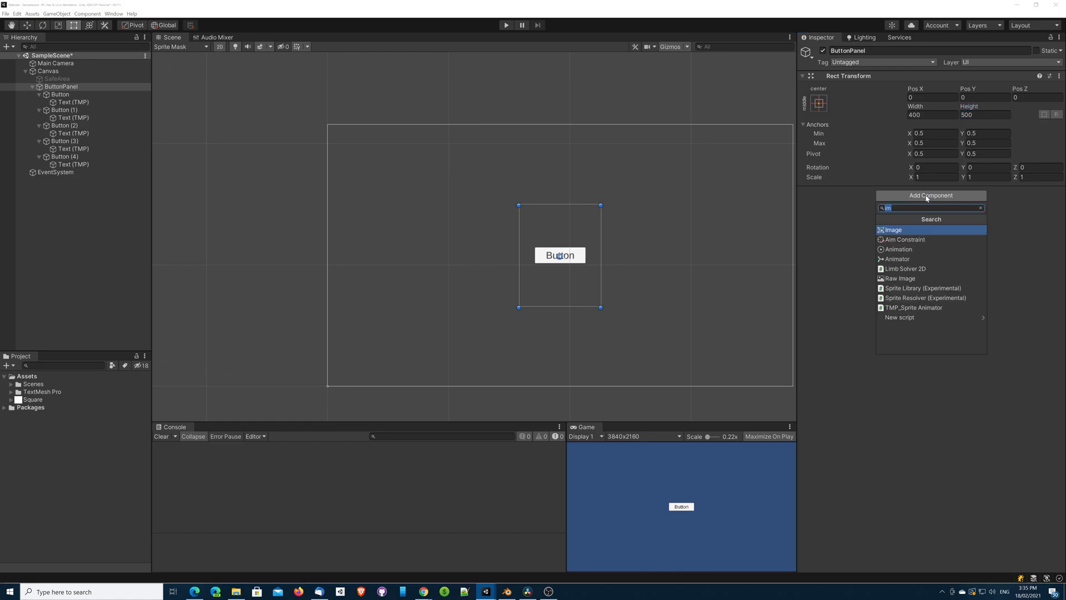
{"action": "type", "text": "ver"}
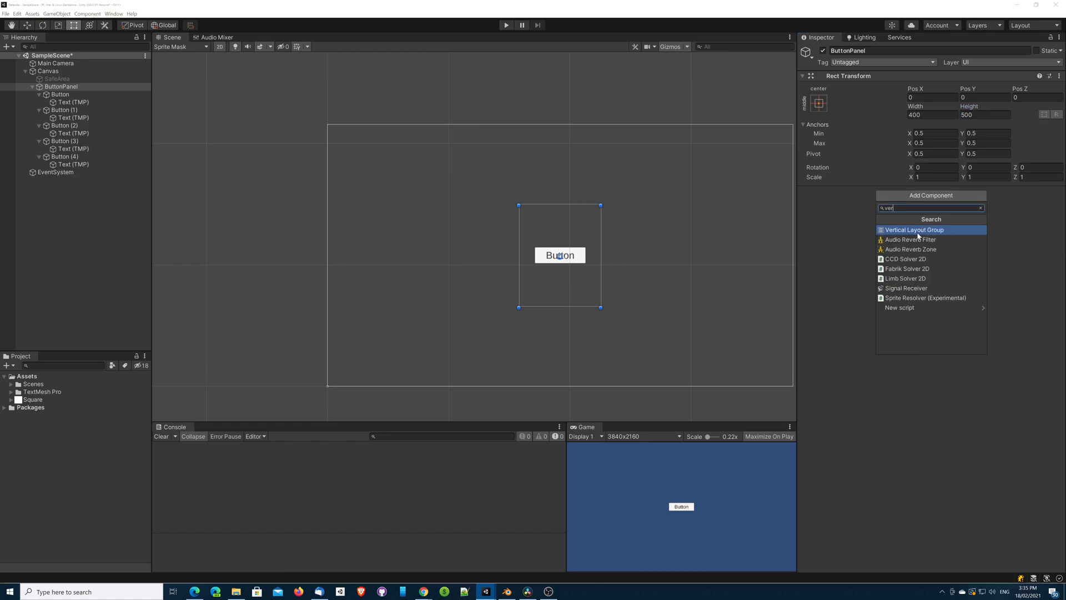
{"action": "left_click", "coordinate": [914, 229]}
{"action": "type", "text": "3"}
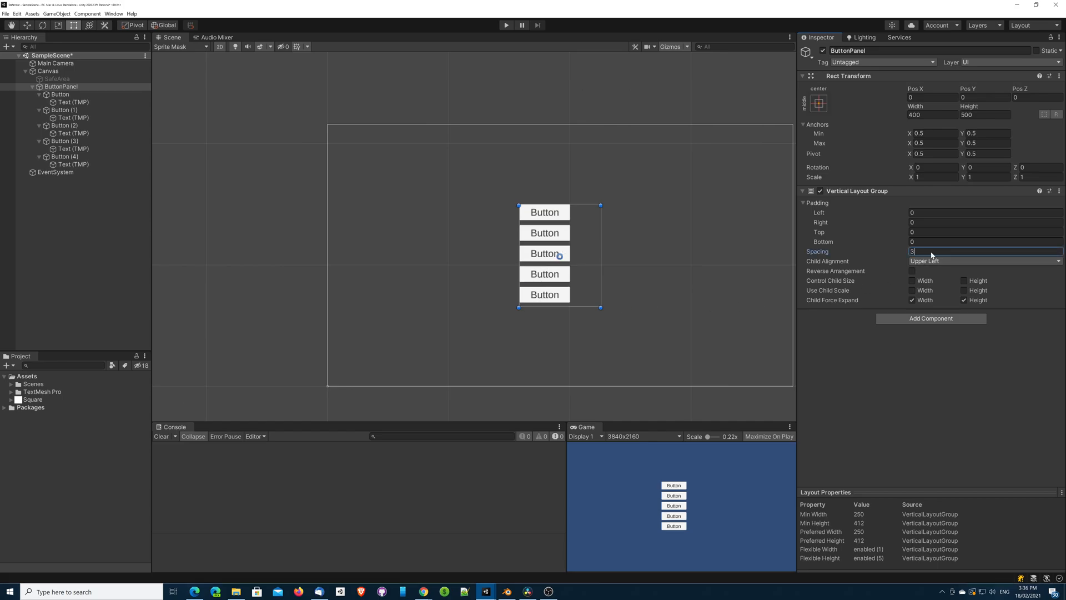
{"action": "type", "text": "0"}
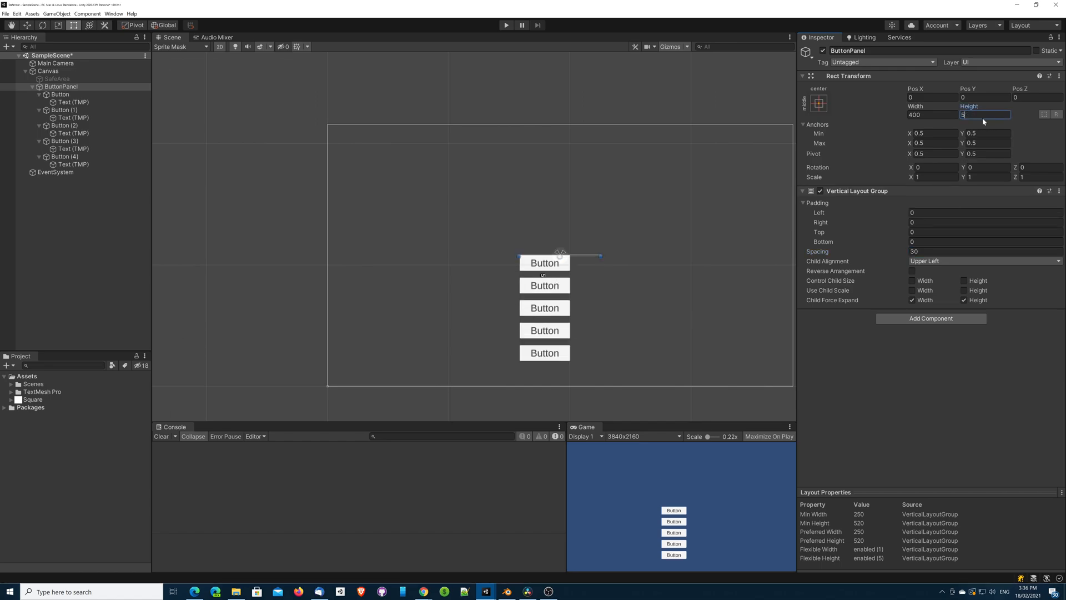
{"action": "type", "text": "550"}
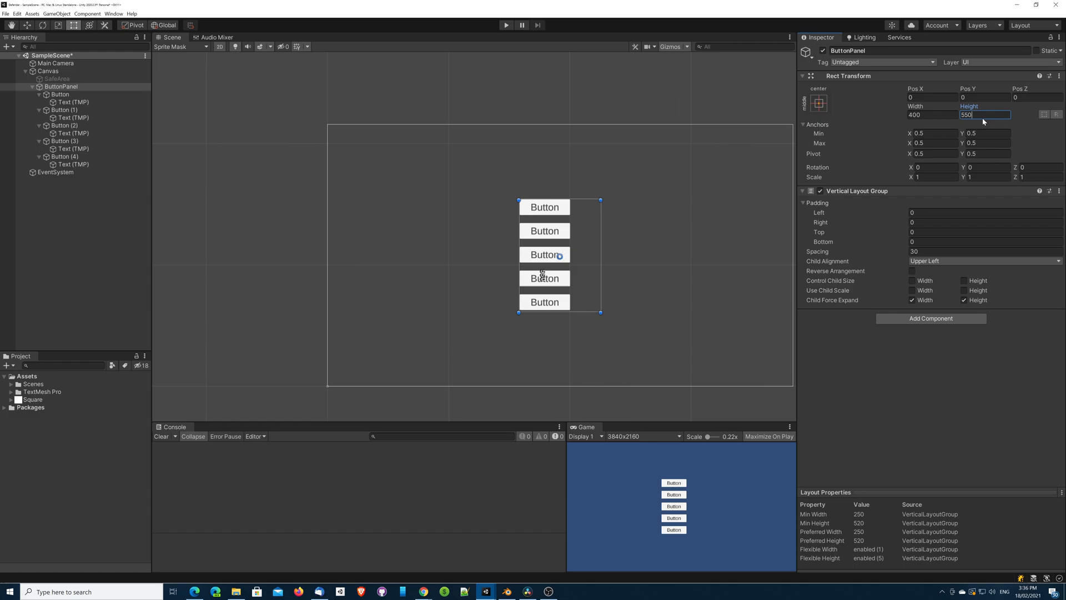
{"action": "mouse_move", "coordinate": [556, 227]}
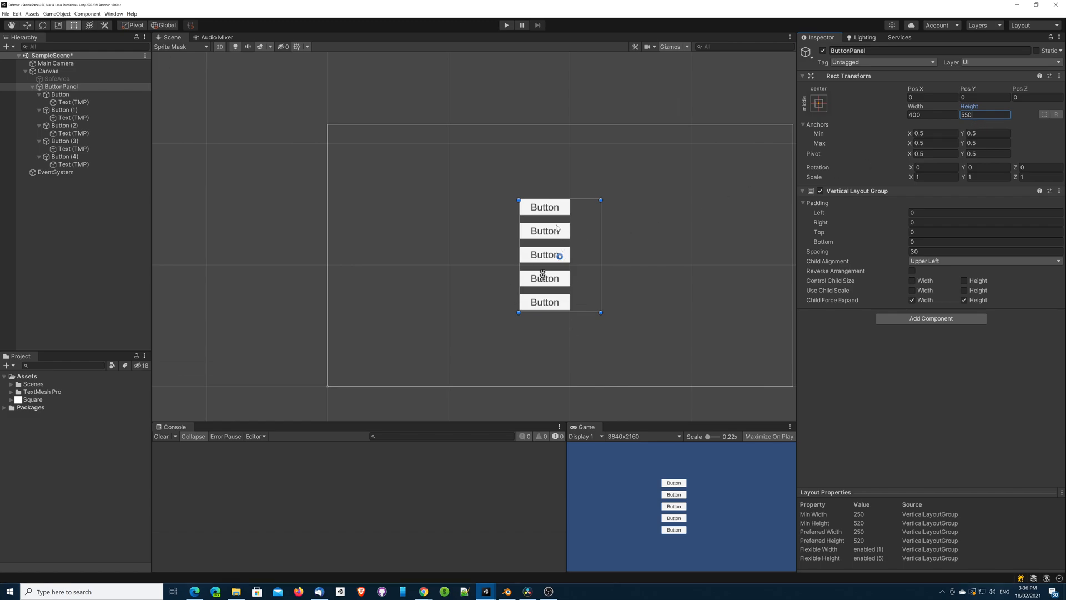
{"action": "mouse_move", "coordinate": [744, 290]}
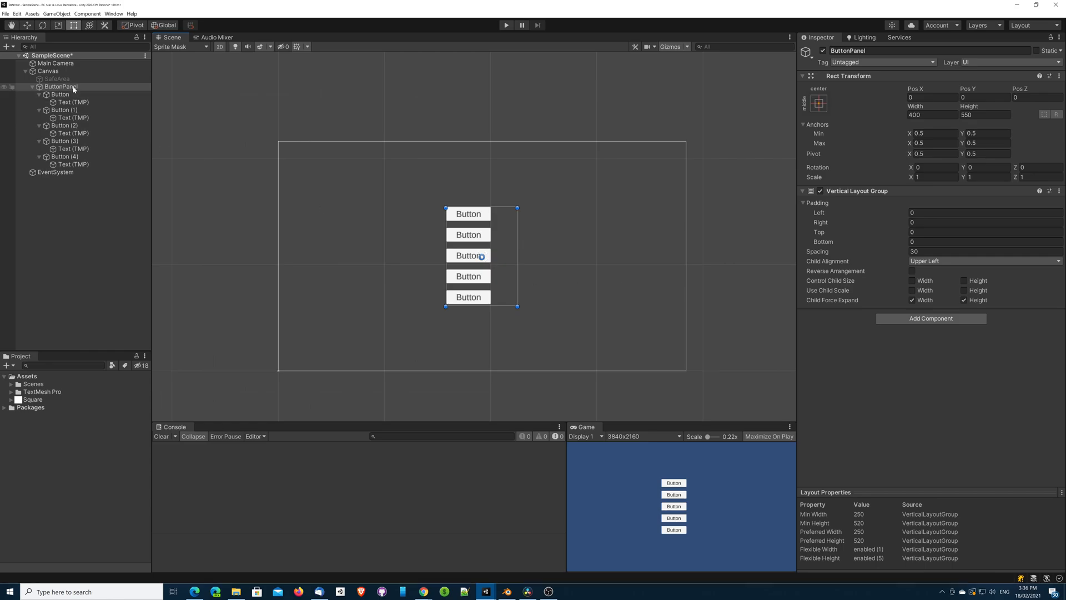
{"action": "left_click", "coordinate": [818, 103]}
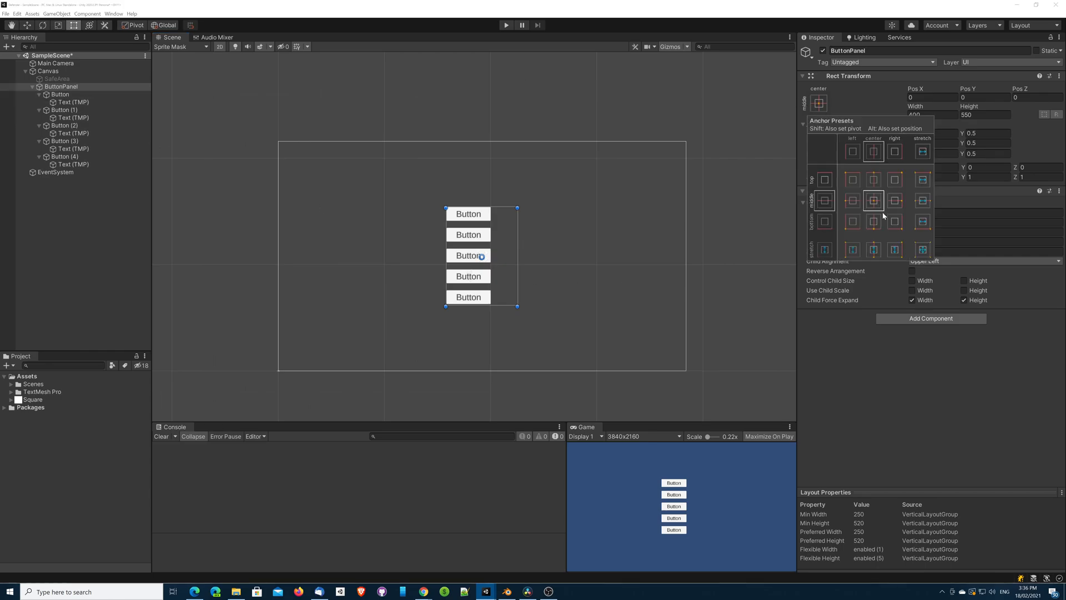
Anchor ButtonPanel middle-right at width 250 and snap it flush to the right edge.
{"action": "left_click", "coordinate": [894, 200]}
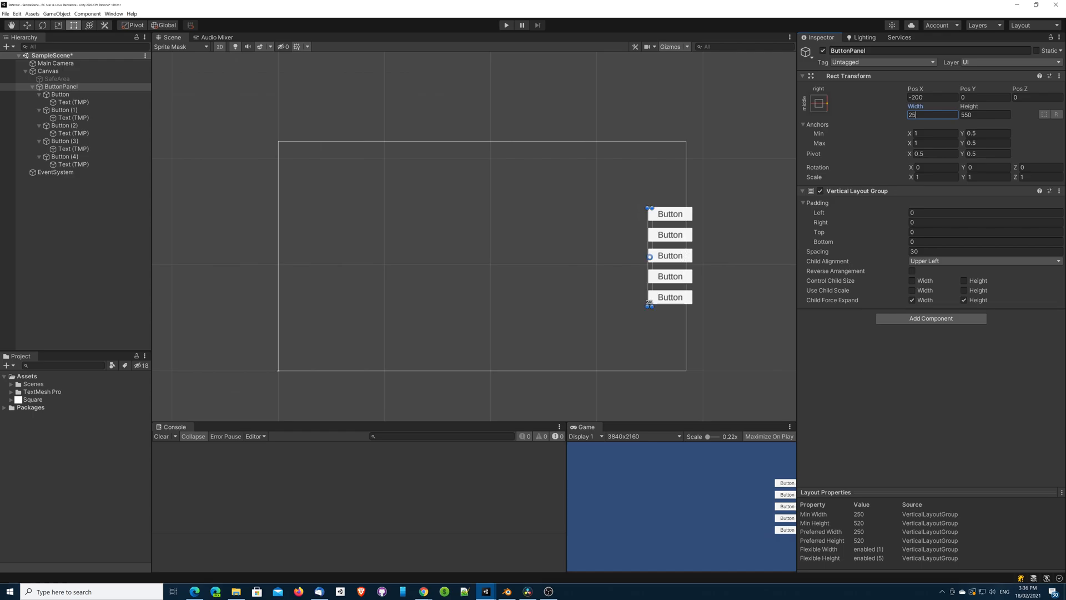
{"action": "type", "text": "250"}
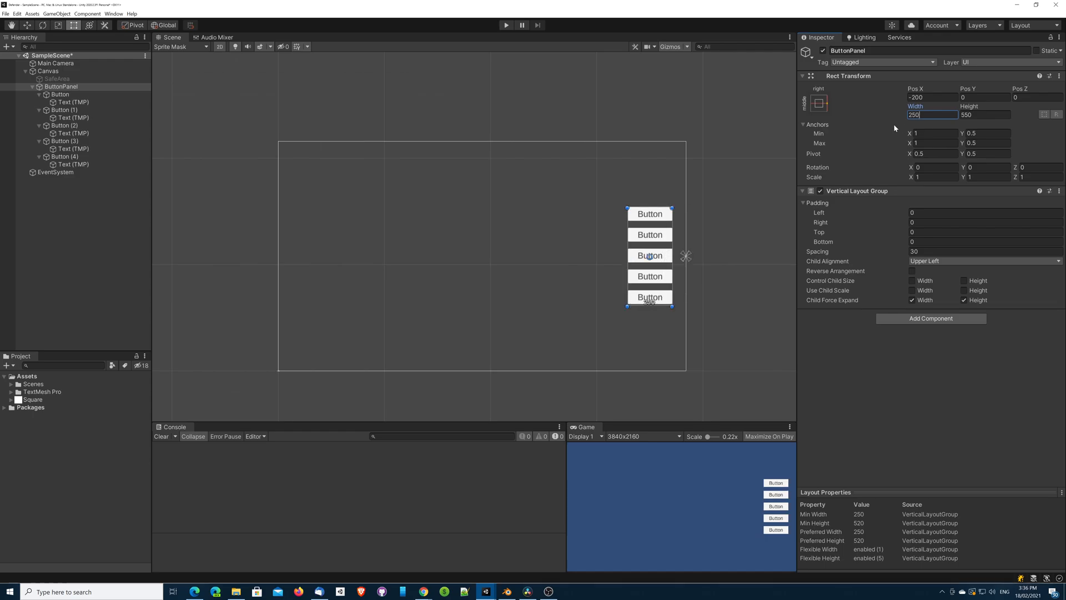
{"action": "left_click", "coordinate": [819, 103]}
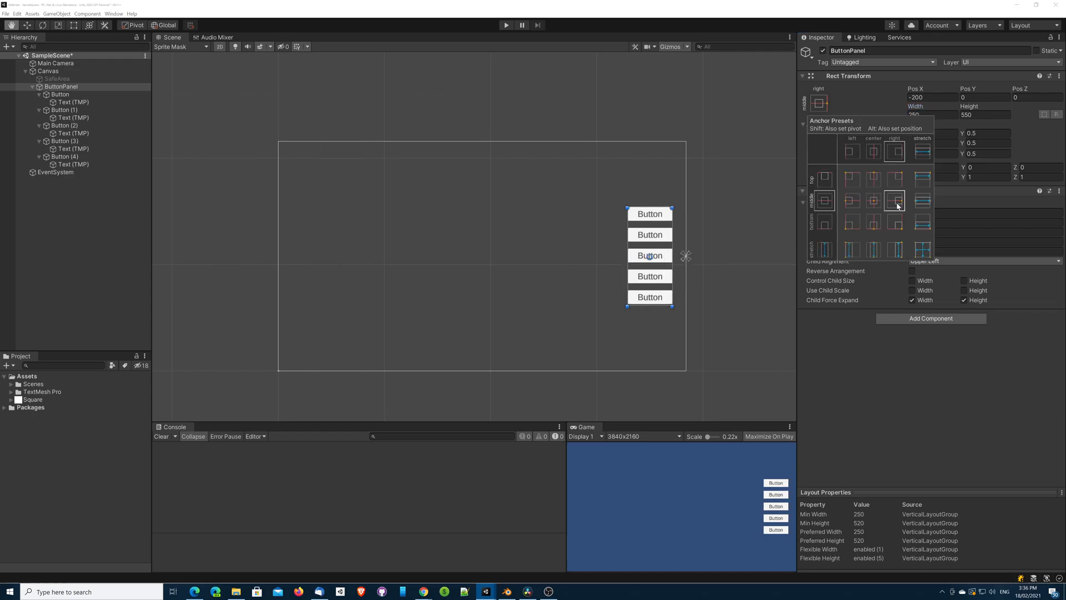
{"action": "left_click", "coordinate": [894, 200]}
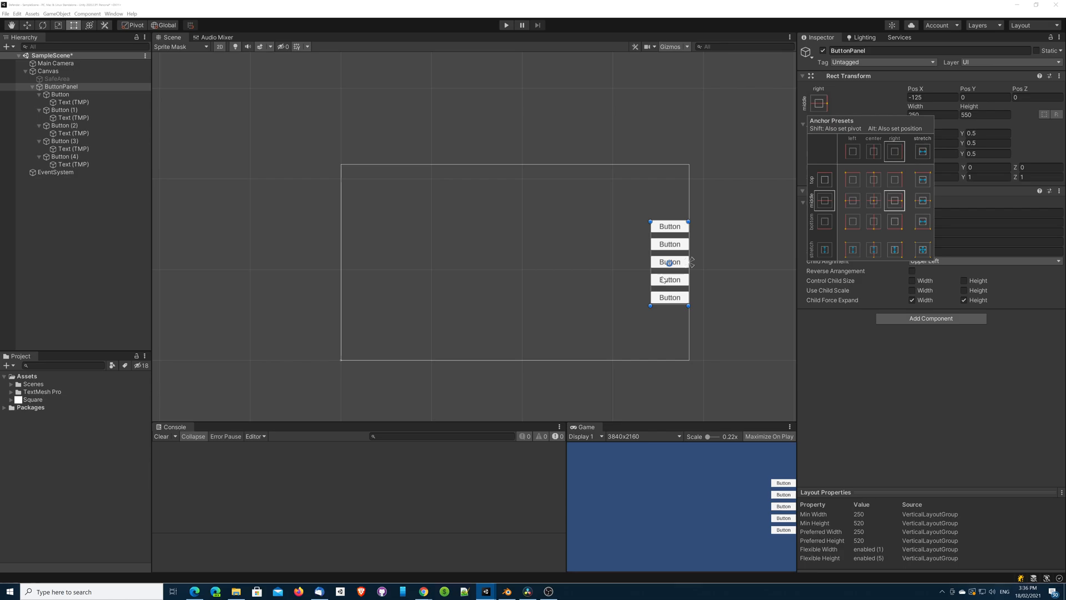
{"action": "left_click", "coordinate": [642, 436]}
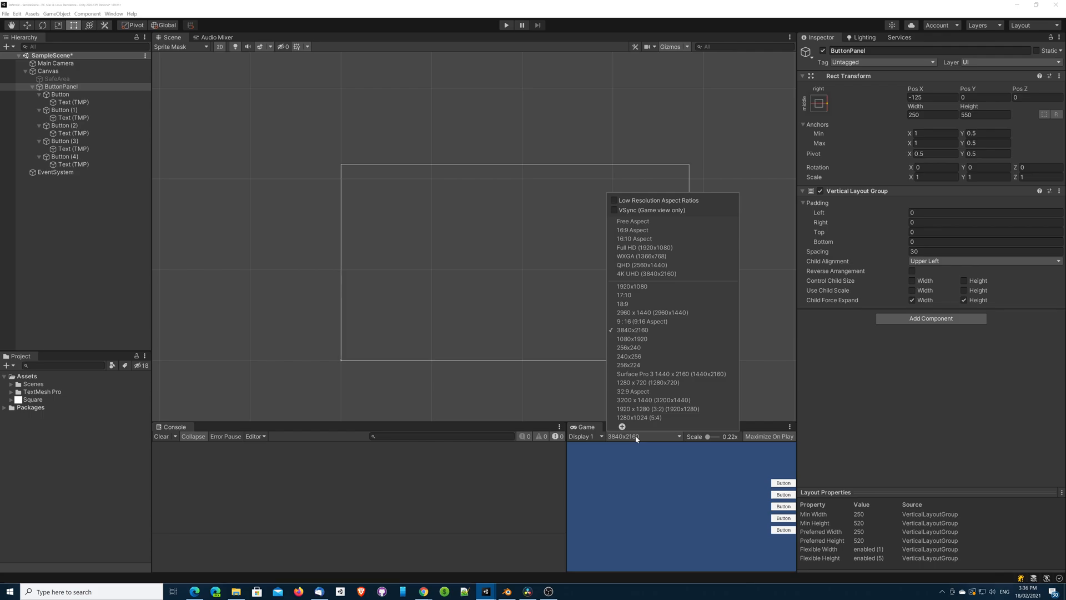
Set the Game view to 1280x1024 (5:4) and enter Play mode.
{"action": "left_click", "coordinate": [656, 408]}
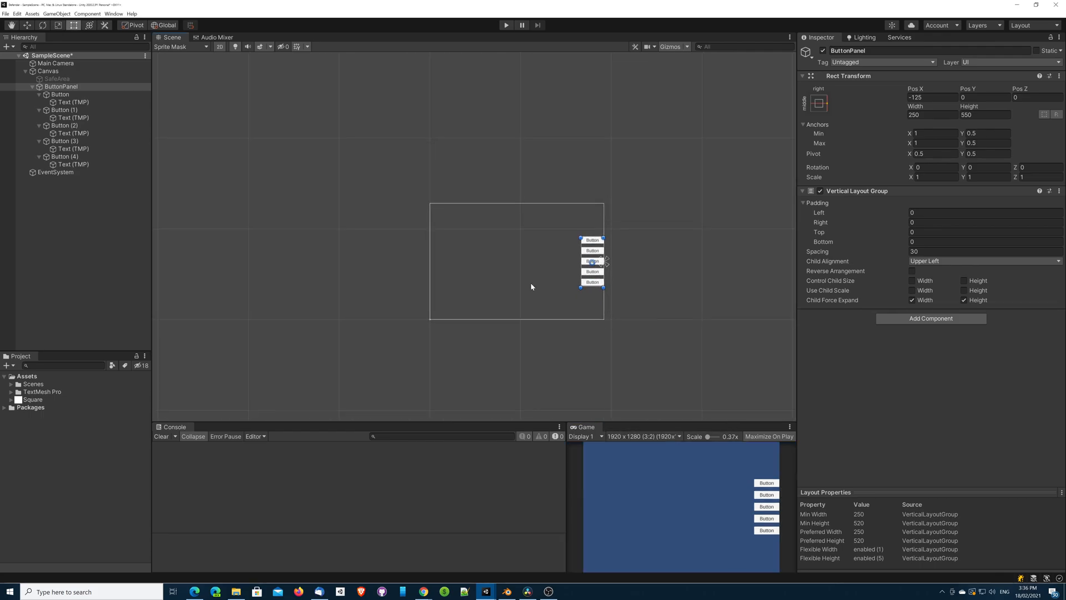
{"action": "left_click", "coordinate": [642, 436]}
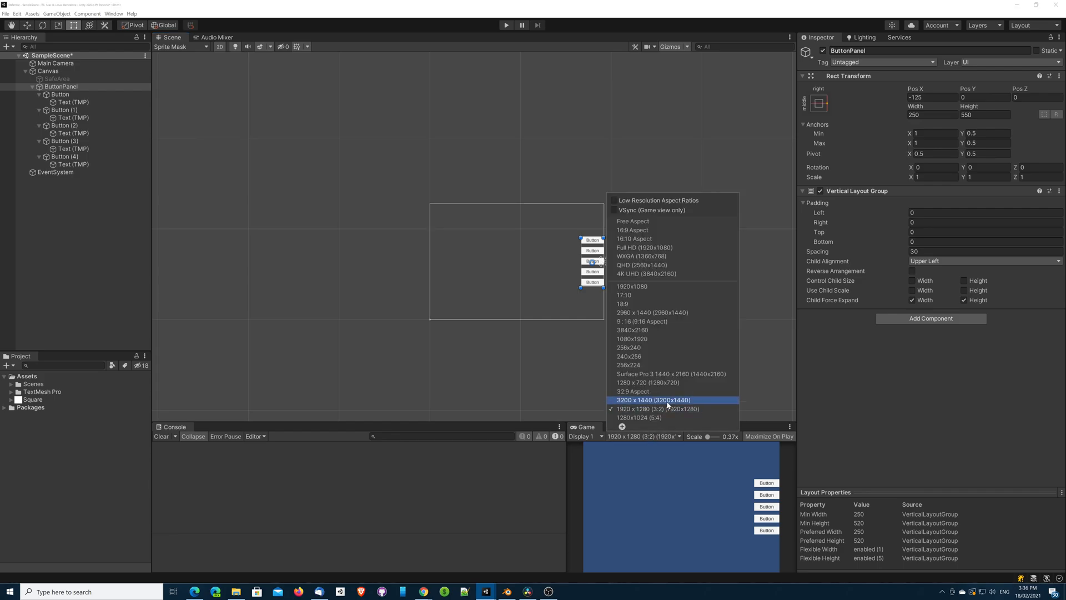
{"action": "left_click", "coordinate": [655, 400]}
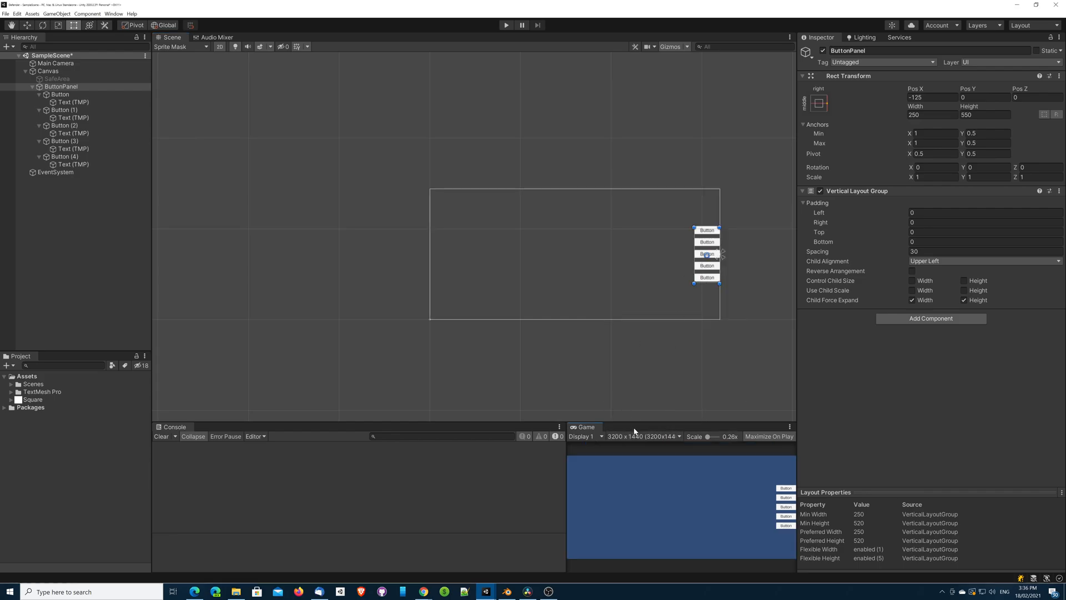
{"action": "left_click", "coordinate": [643, 436]}
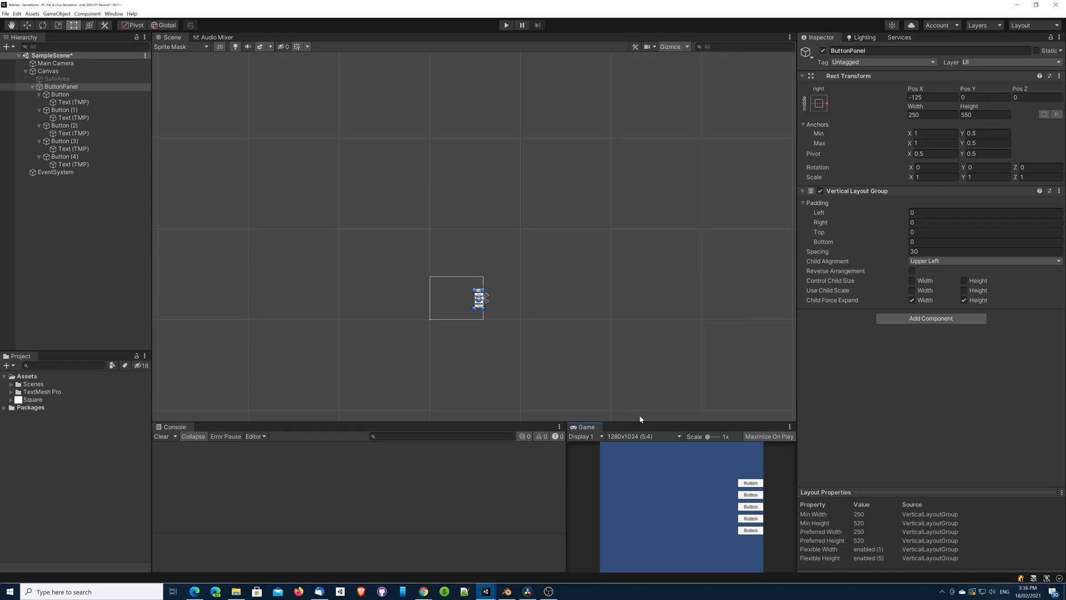
{"action": "mouse_move", "coordinate": [687, 489]}
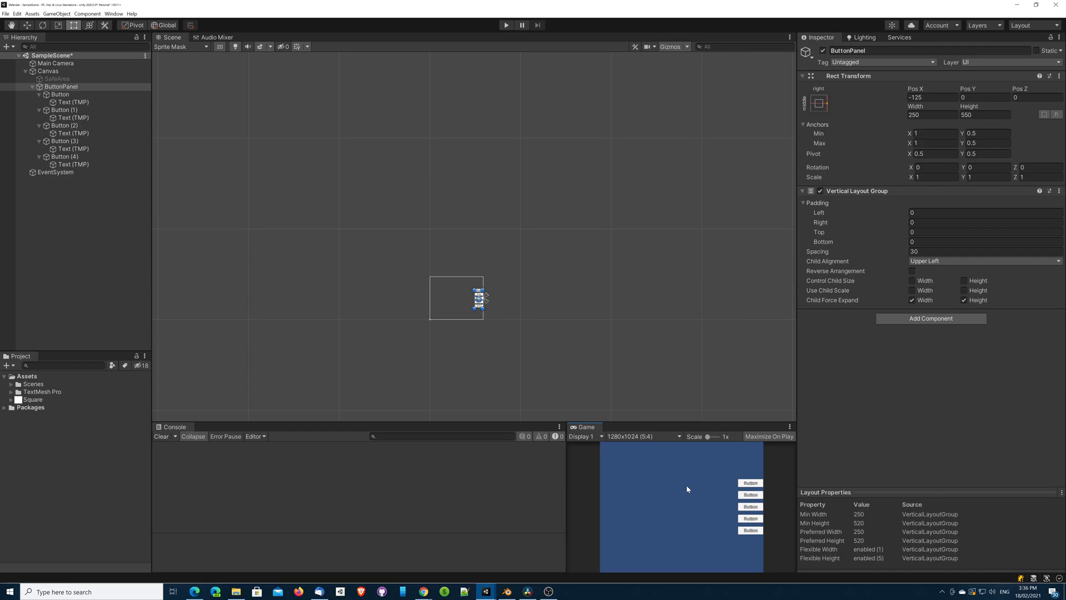
{"action": "mouse_move", "coordinate": [591, 291]}
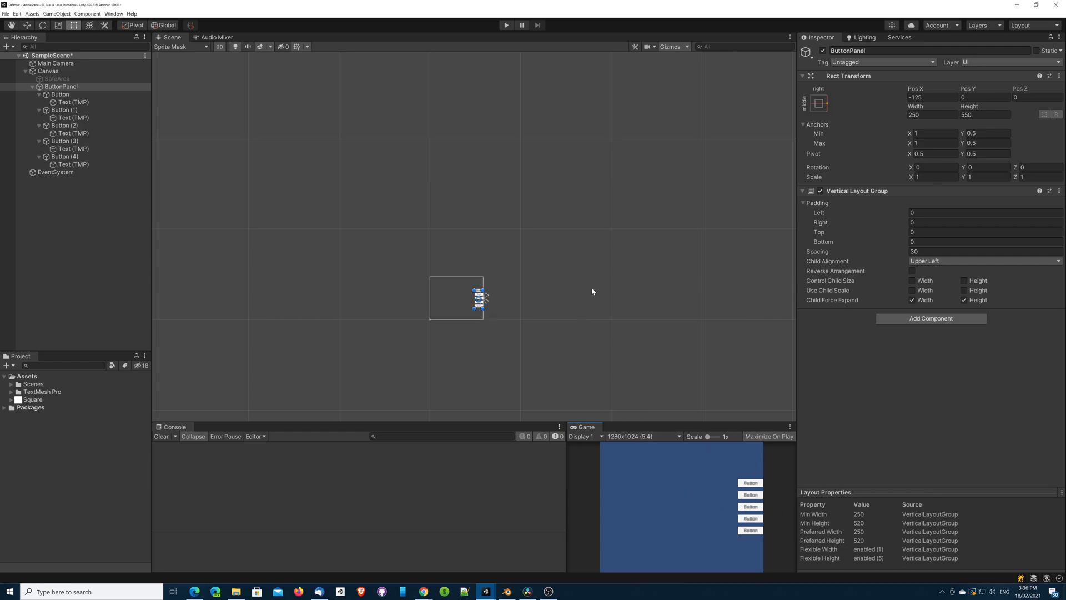
{"action": "left_click", "coordinate": [506, 25]}
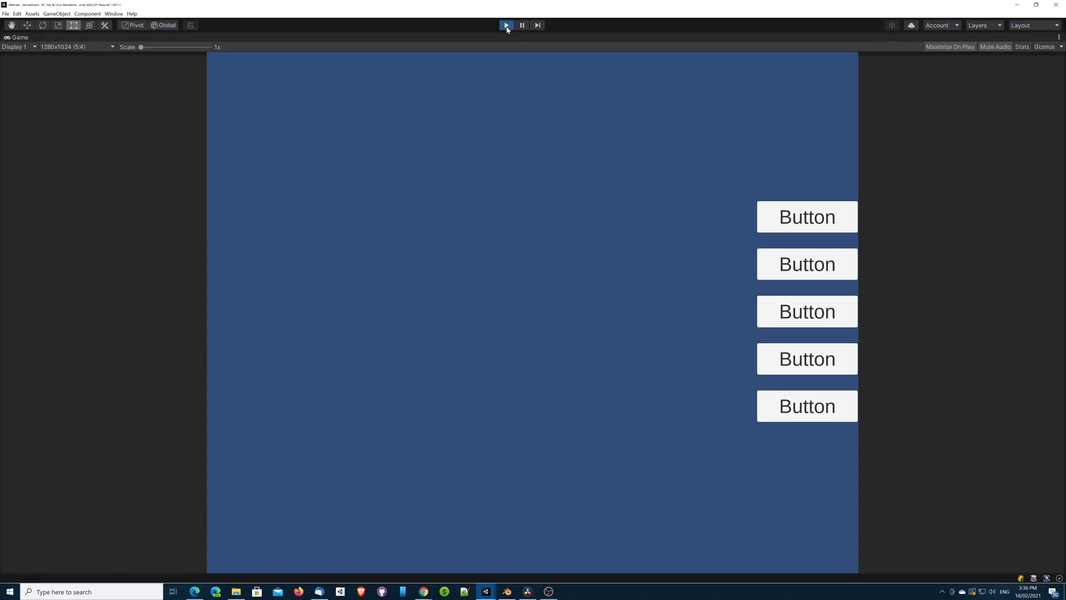
Stop the game, switch the preview to 32:9 aspect, and play again.
{"action": "left_click", "coordinate": [506, 25]}
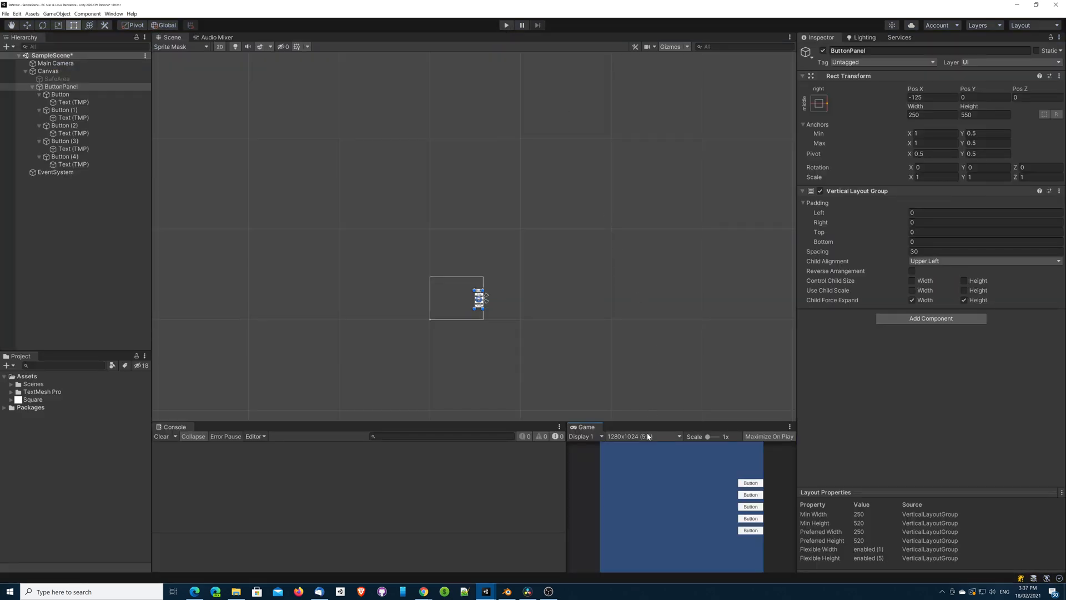
{"action": "left_click", "coordinate": [641, 436]}
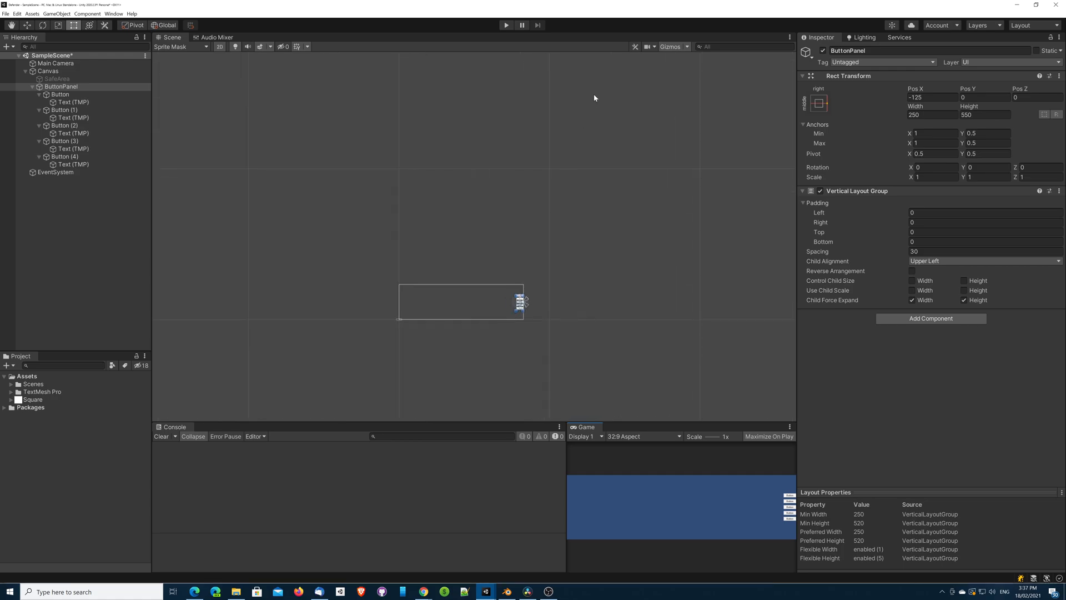
{"action": "left_click", "coordinate": [507, 25]}
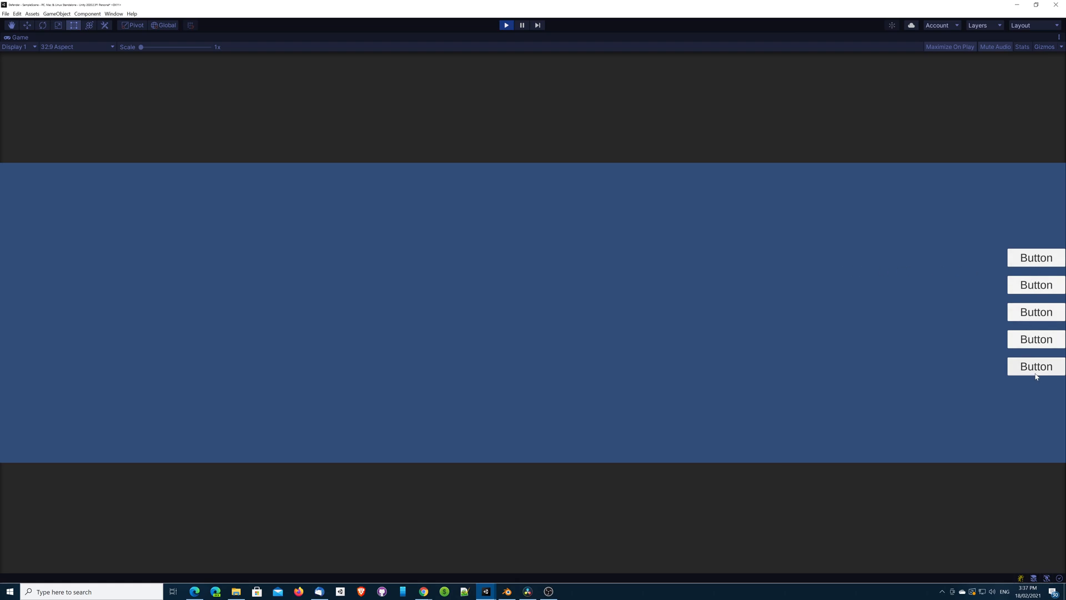
{"action": "mouse_move", "coordinate": [1036, 379]}
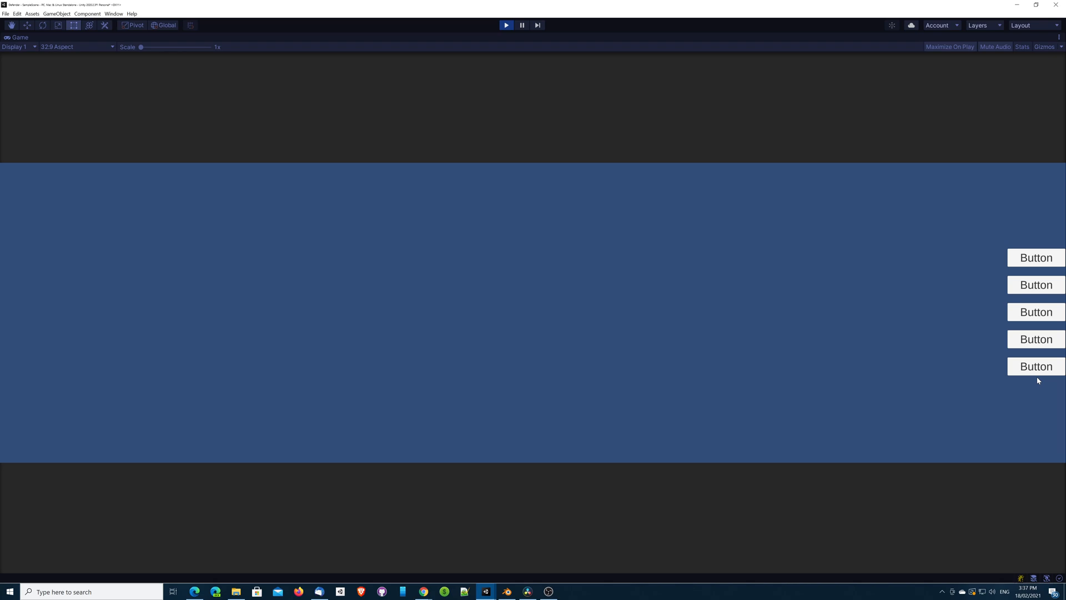
{"action": "mouse_move", "coordinate": [1036, 311]}
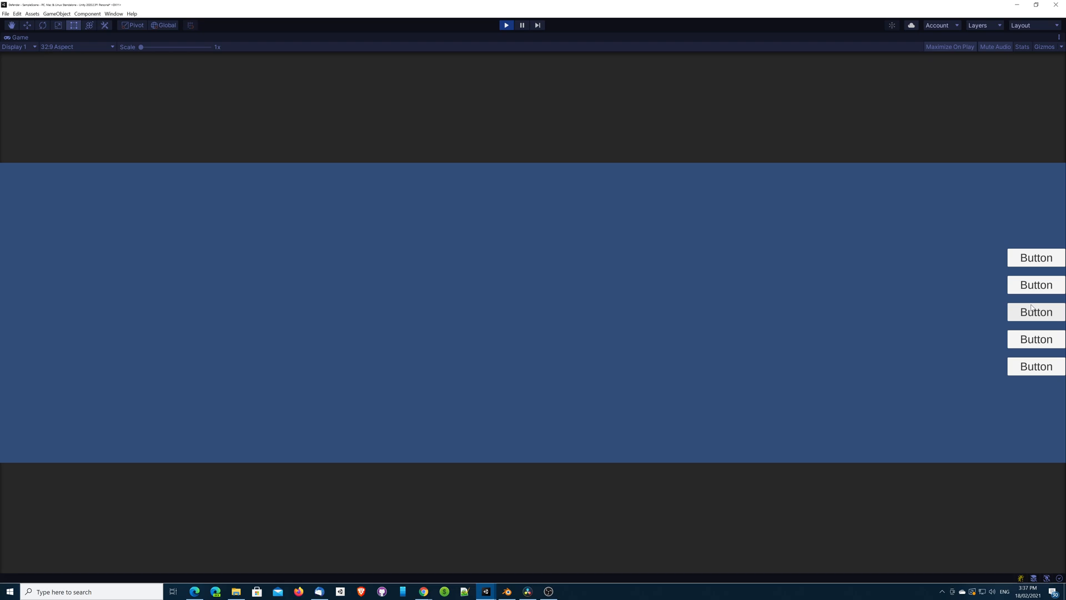
{"action": "mouse_move", "coordinate": [506, 25]}
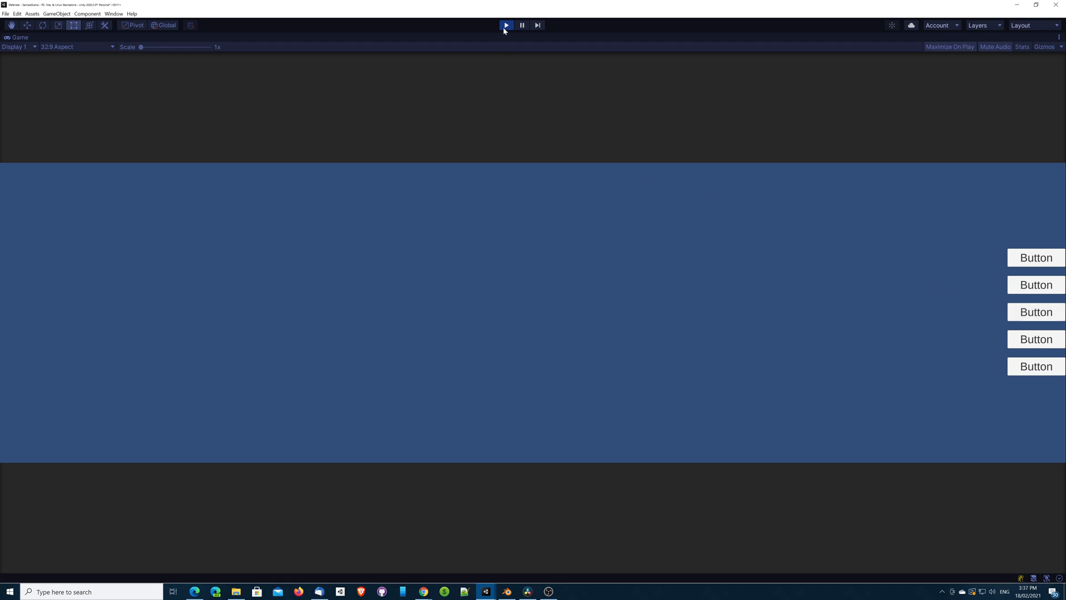
Stop play mode, parent ButtonPanel under SafeArea, and Alt-anchor it middle-right.
{"action": "left_click", "coordinate": [506, 25]}
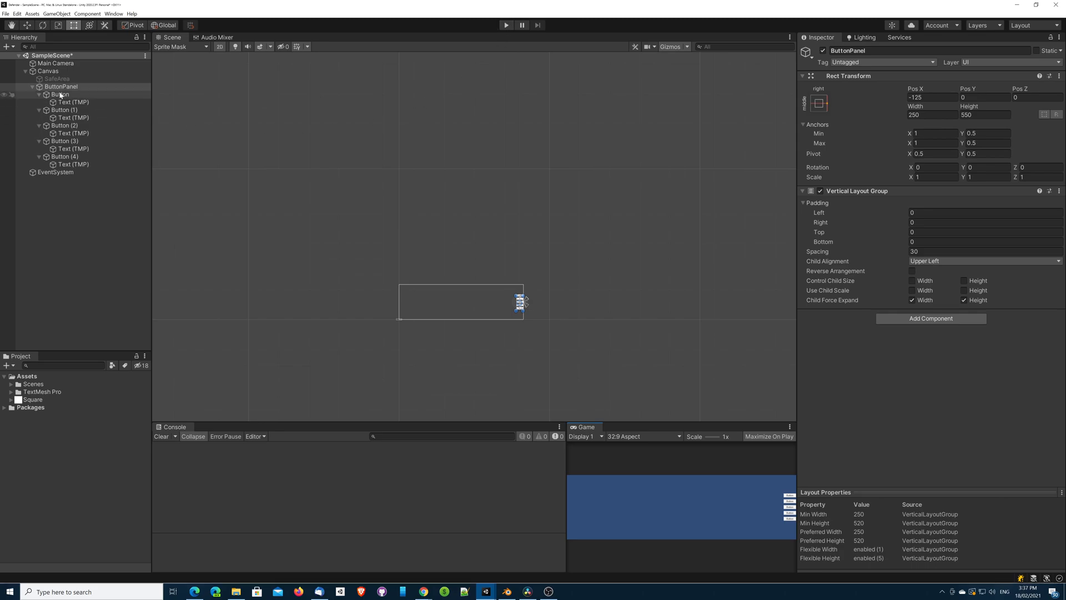
{"action": "left_click", "coordinate": [56, 79]}
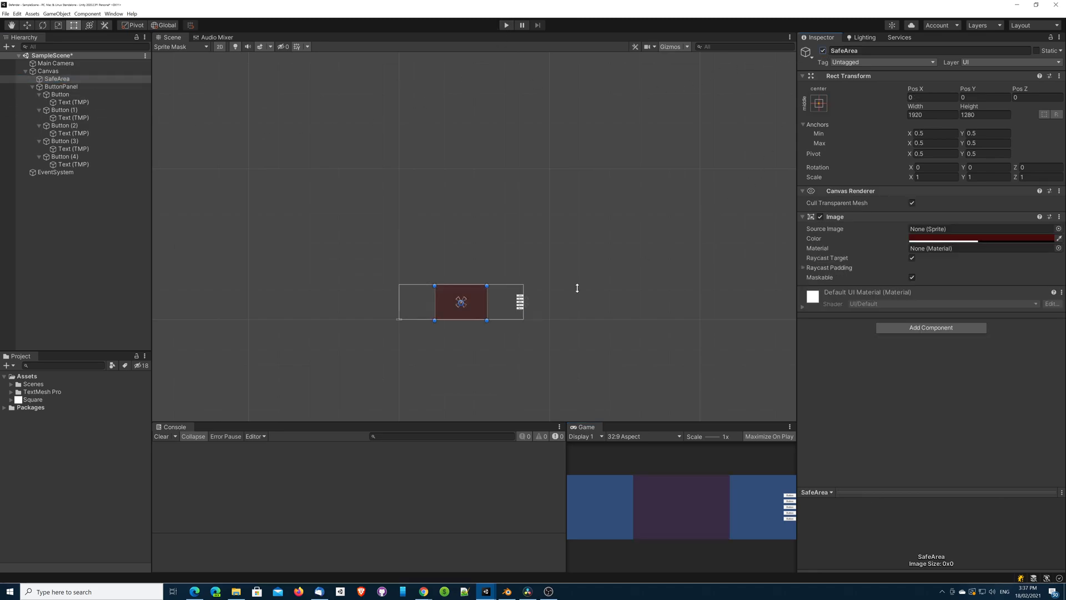
{"action": "left_click", "coordinate": [61, 87]}
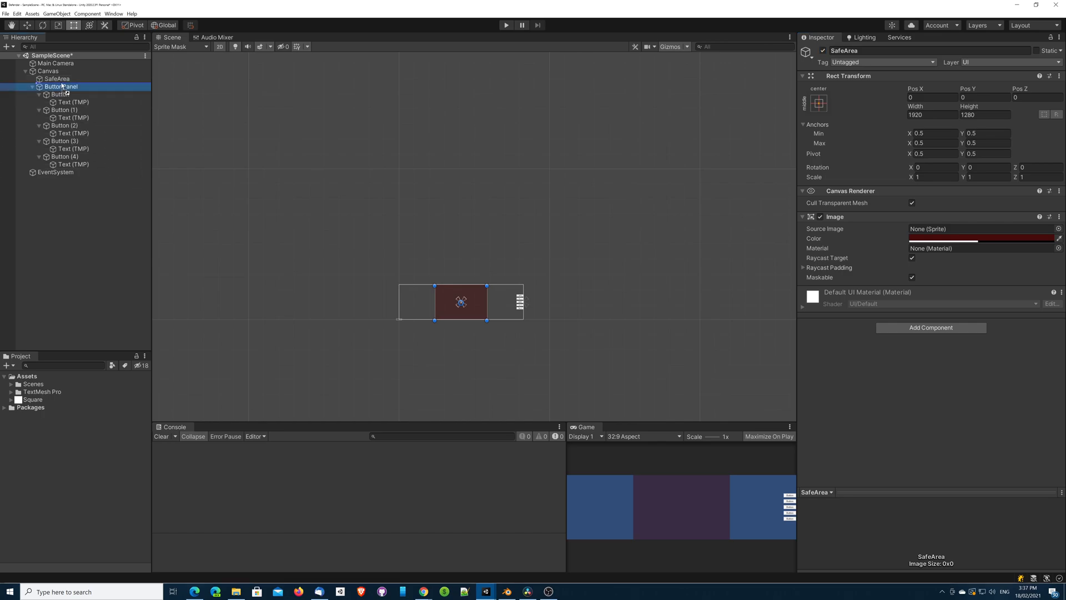
{"action": "left_click", "coordinate": [67, 87]}
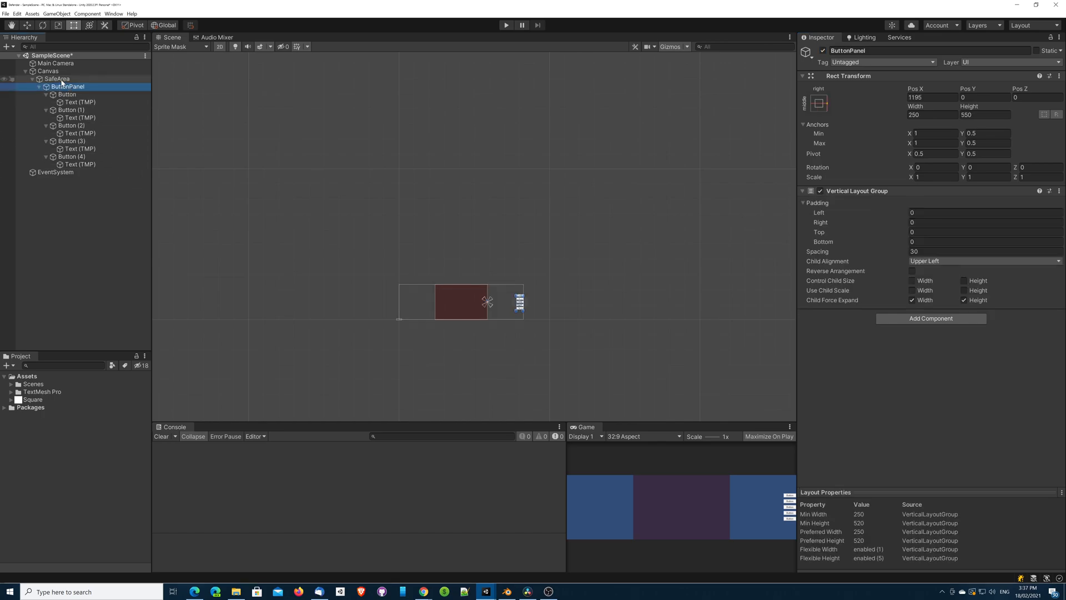
{"action": "left_click", "coordinate": [820, 103]}
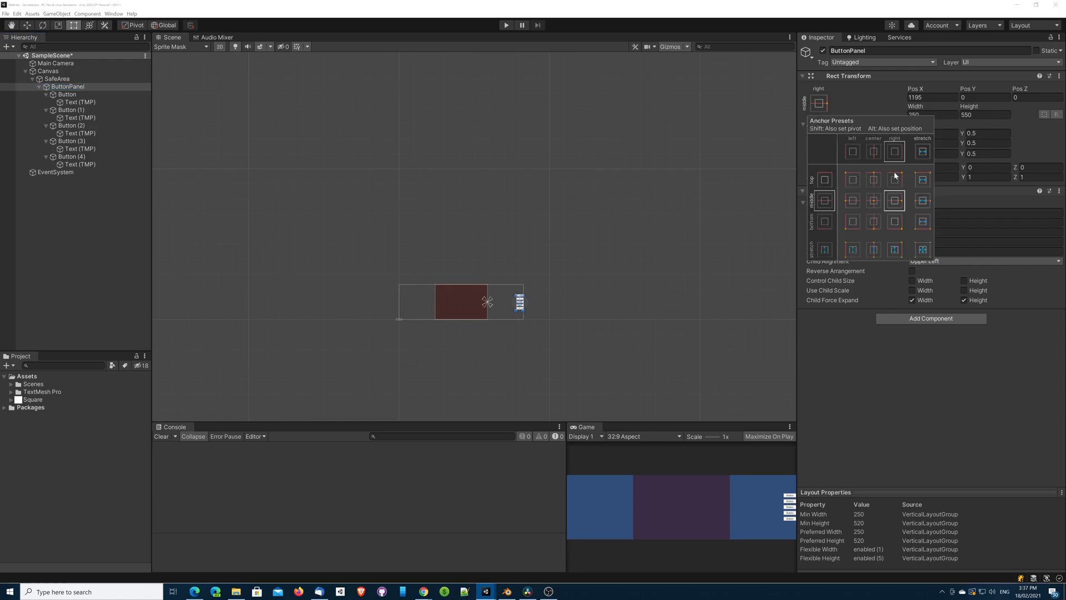
{"action": "left_click", "coordinate": [873, 200]}
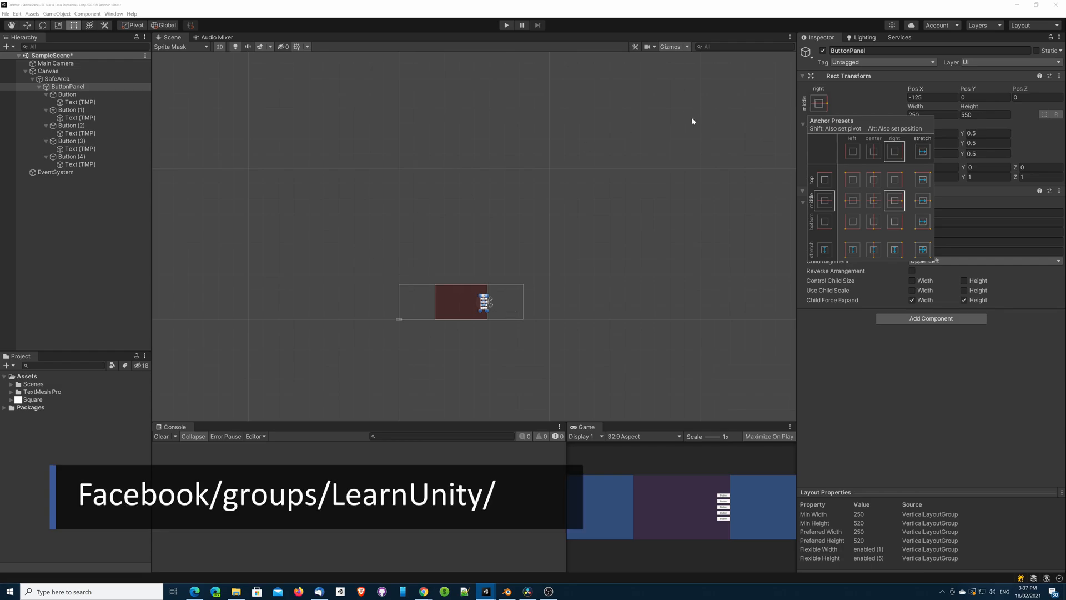
{"action": "mouse_move", "coordinate": [694, 102]}
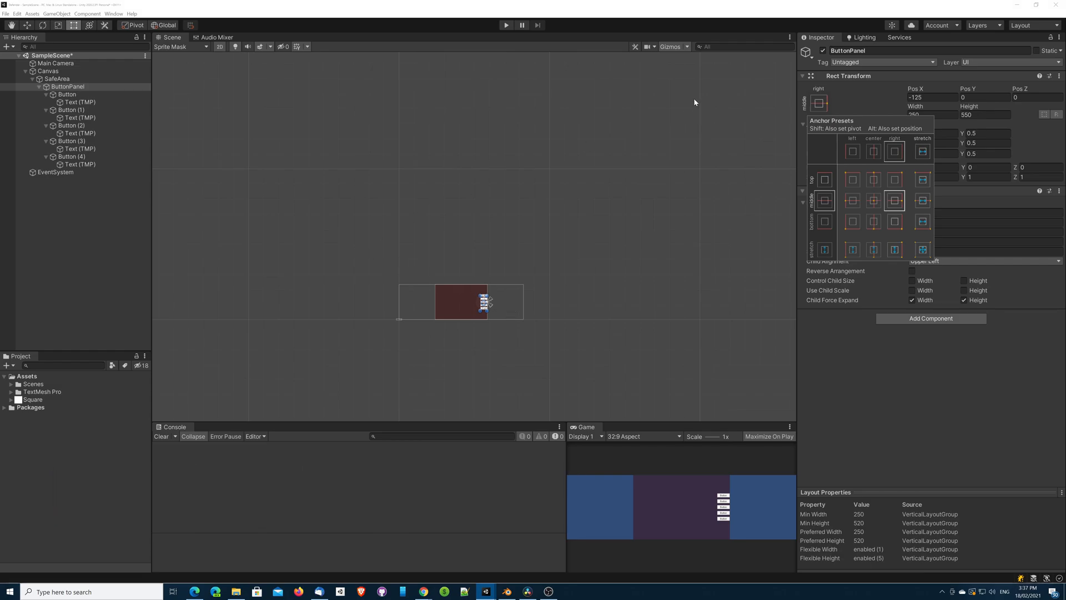
{"action": "mouse_move", "coordinate": [594, 119]}
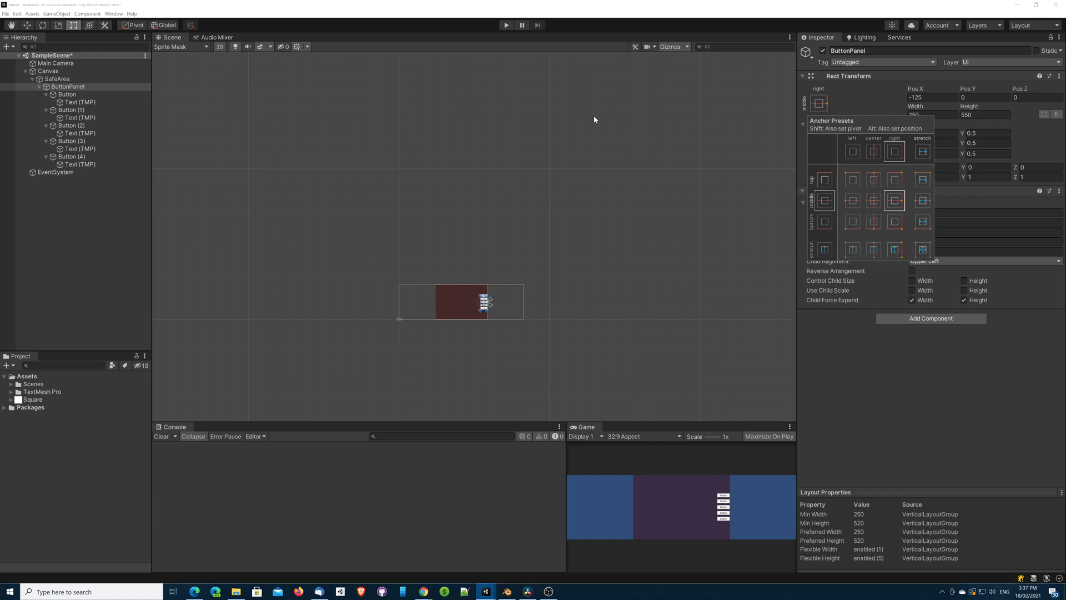
{"action": "mouse_move", "coordinate": [479, 166]}
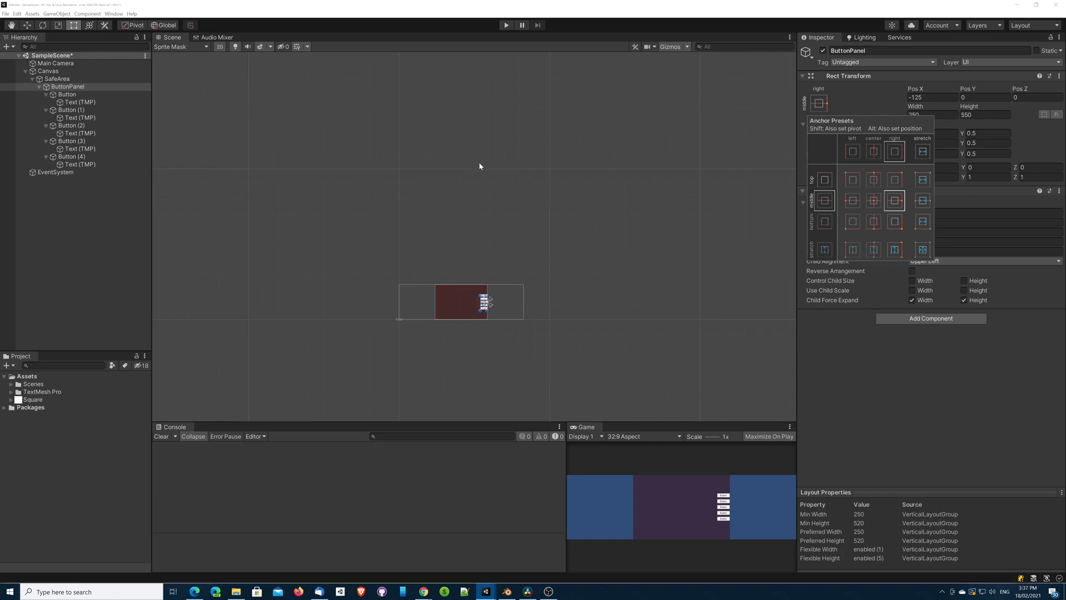
{"action": "mouse_move", "coordinate": [796, 103]}
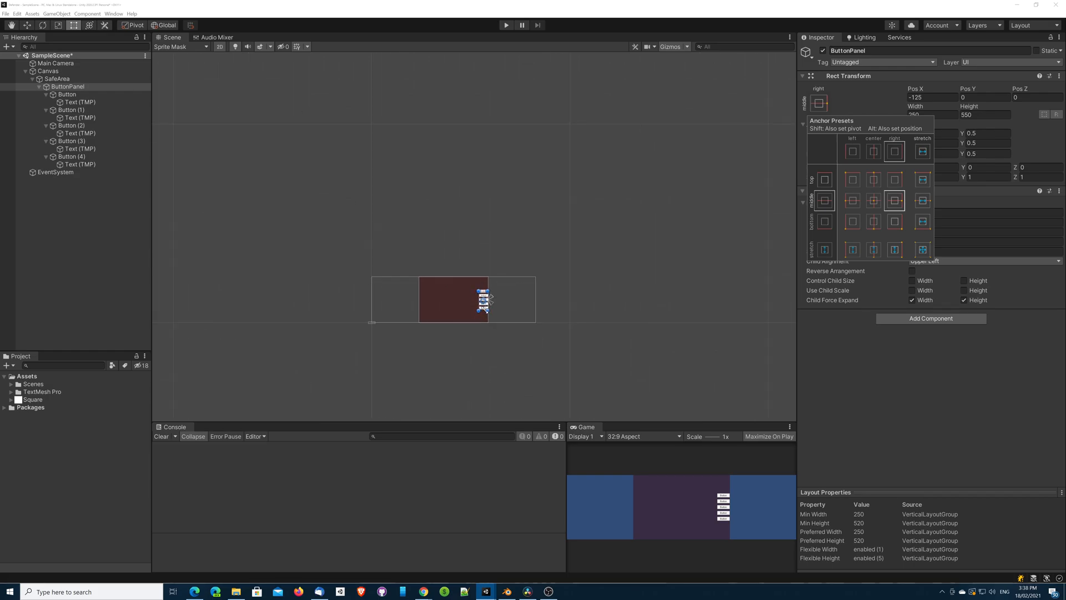
Run the game at 32:9 to check the buttons against the safe area's right edge.
{"action": "left_click", "coordinate": [506, 25]}
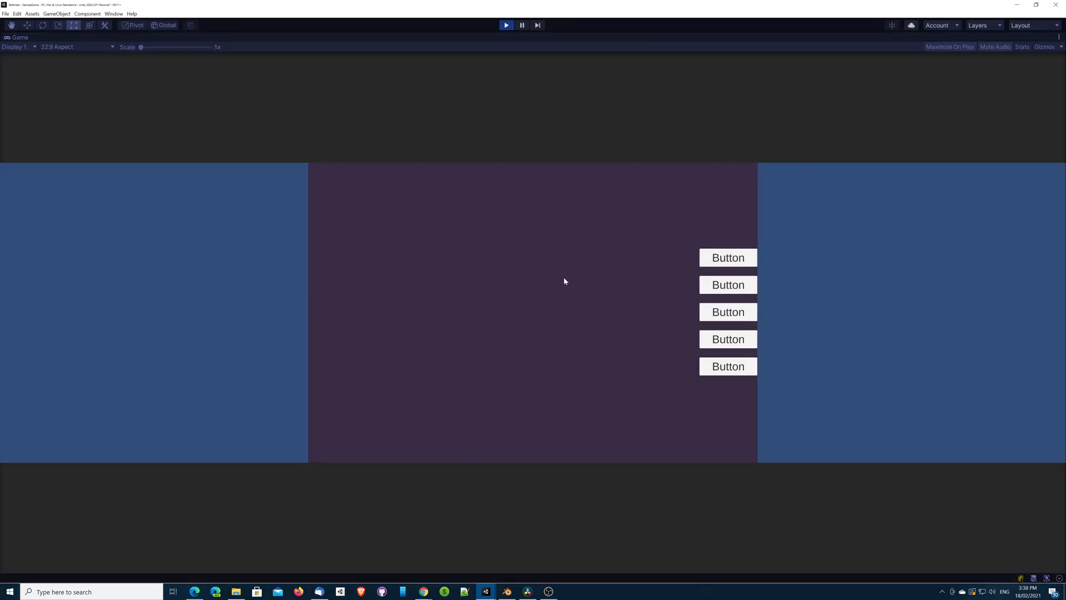
{"action": "mouse_move", "coordinate": [611, 336]}
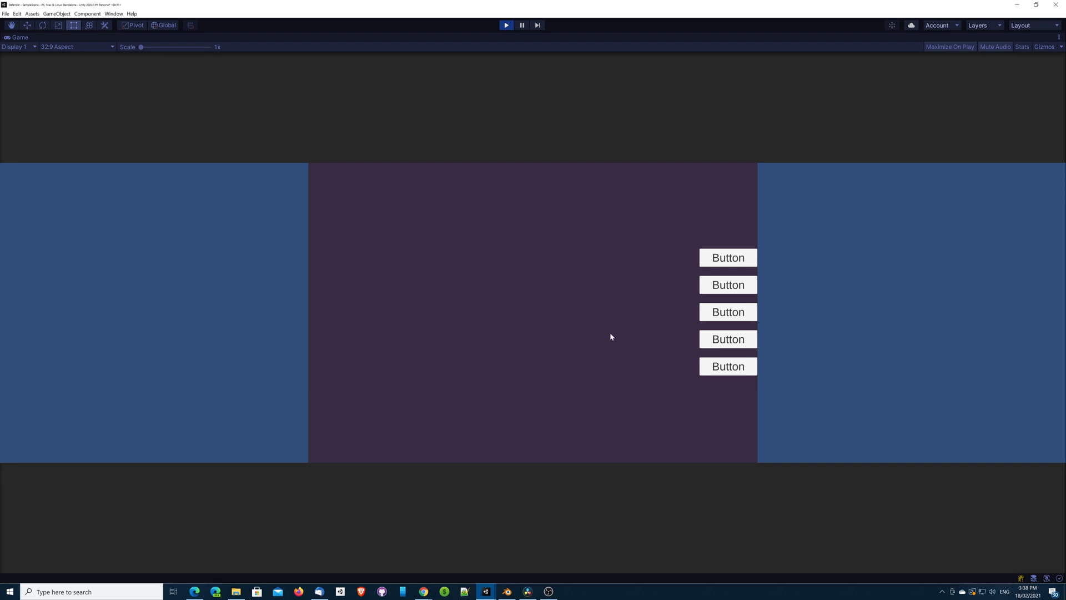
{"action": "mouse_move", "coordinate": [761, 255]}
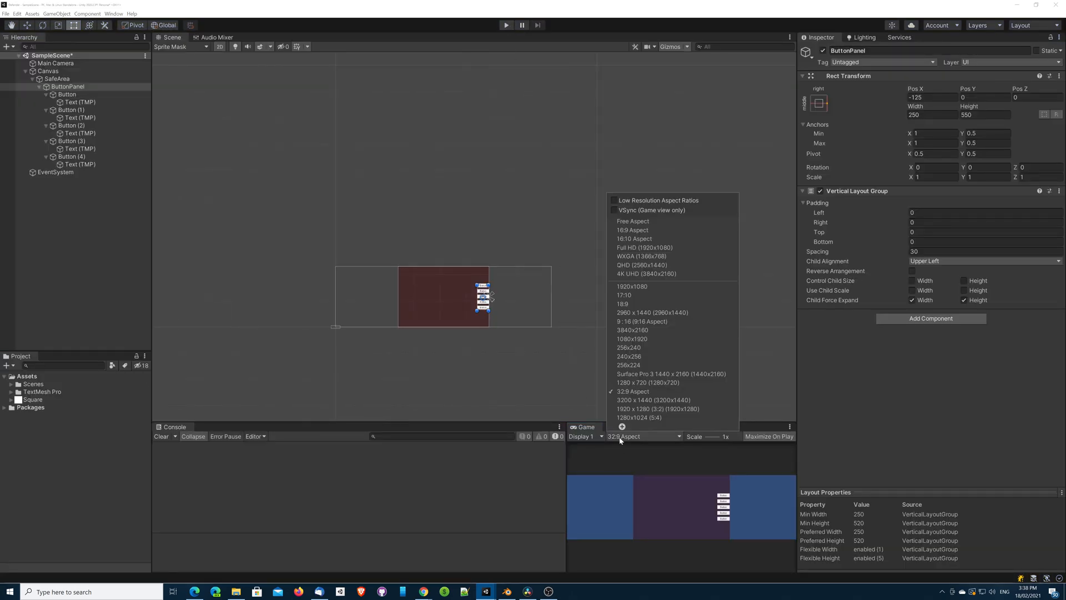
Set the Game view resolution to 1920x1280 (3:2).
{"action": "left_click", "coordinate": [657, 409]}
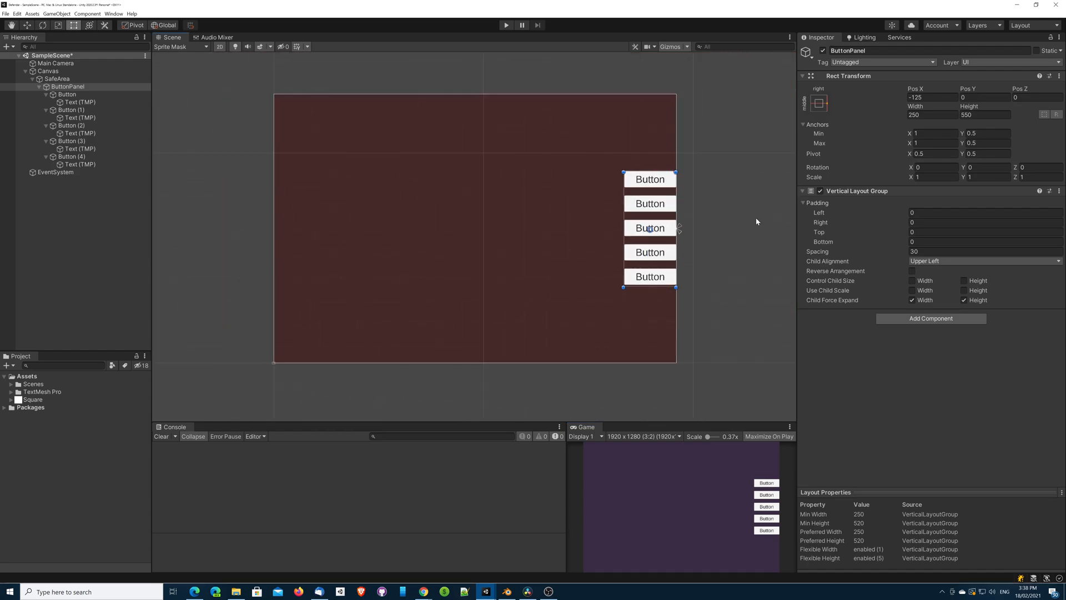
{"action": "mouse_move", "coordinate": [512, 211]}
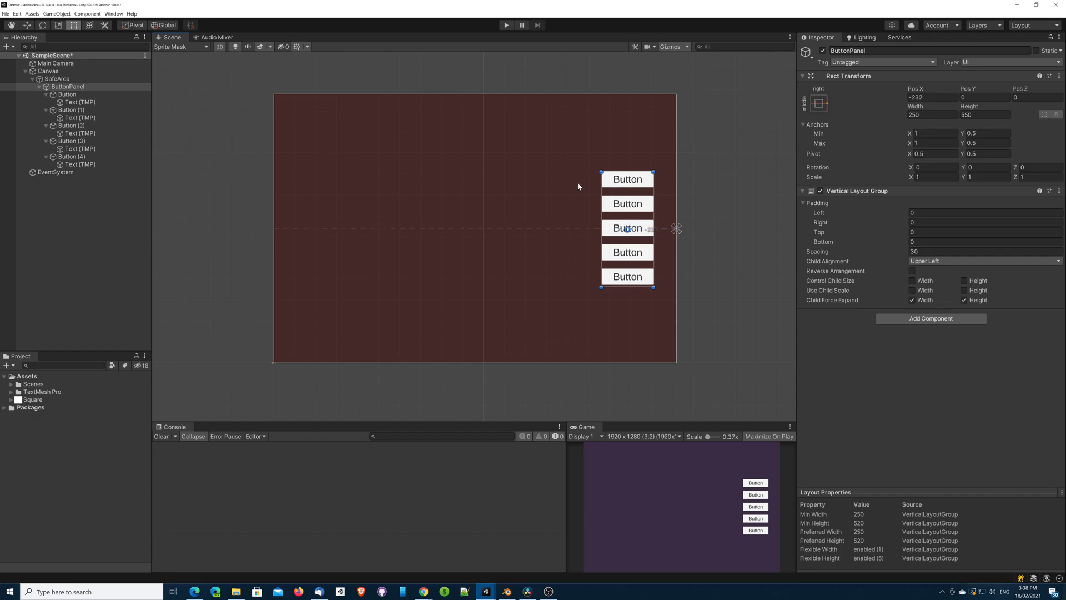
{"action": "mouse_move", "coordinate": [581, 236]}
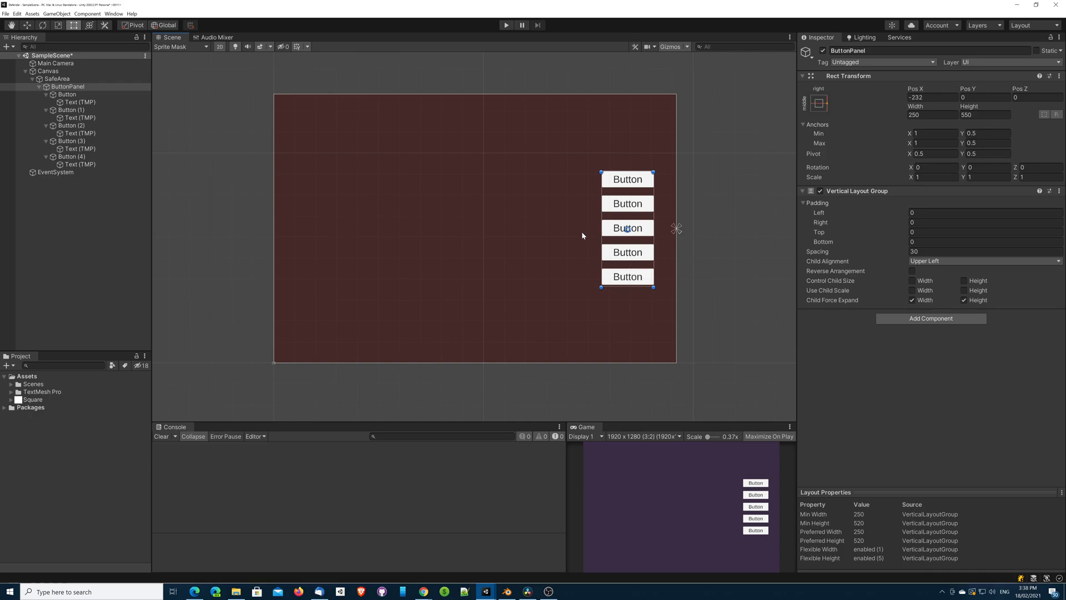
{"action": "mouse_move", "coordinate": [549, 236]}
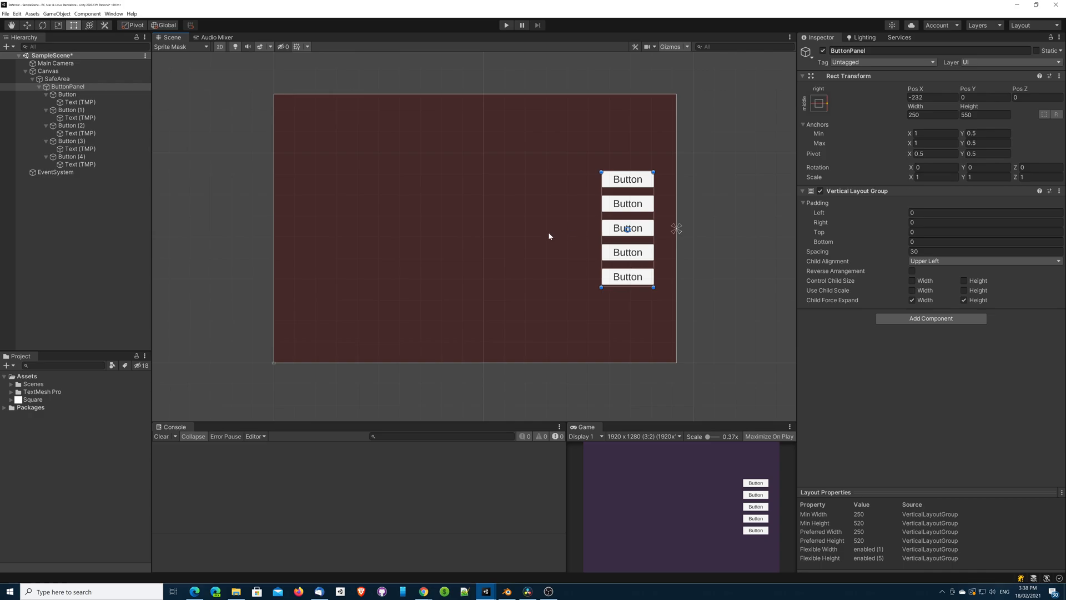
Preview the game at 3200x1440, then 1080x1920 portrait, then 1920x1080.
{"action": "left_click", "coordinate": [643, 436]}
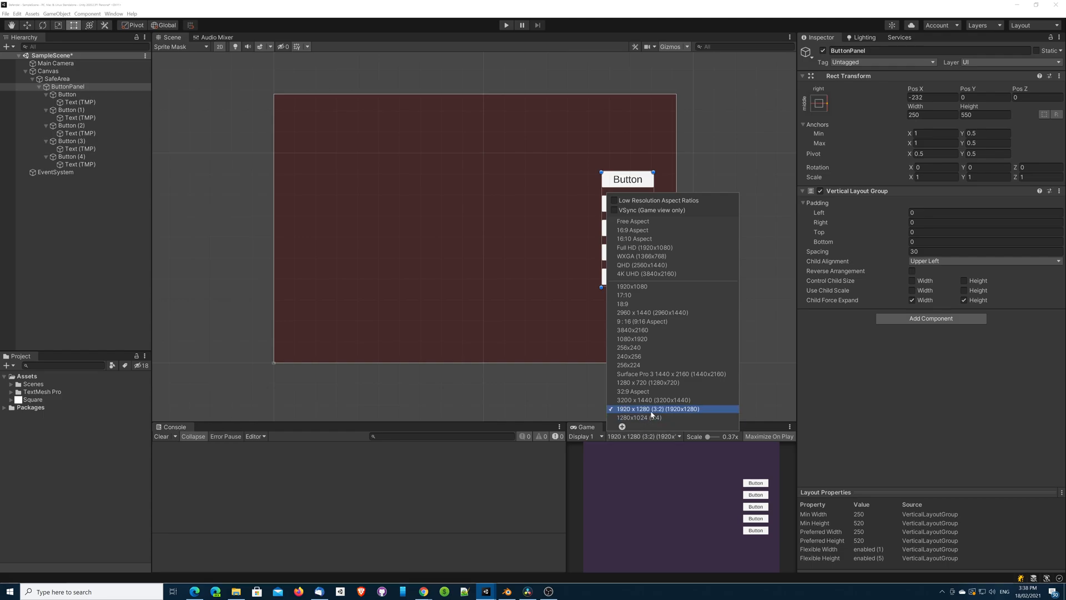
{"action": "left_click", "coordinate": [652, 399]}
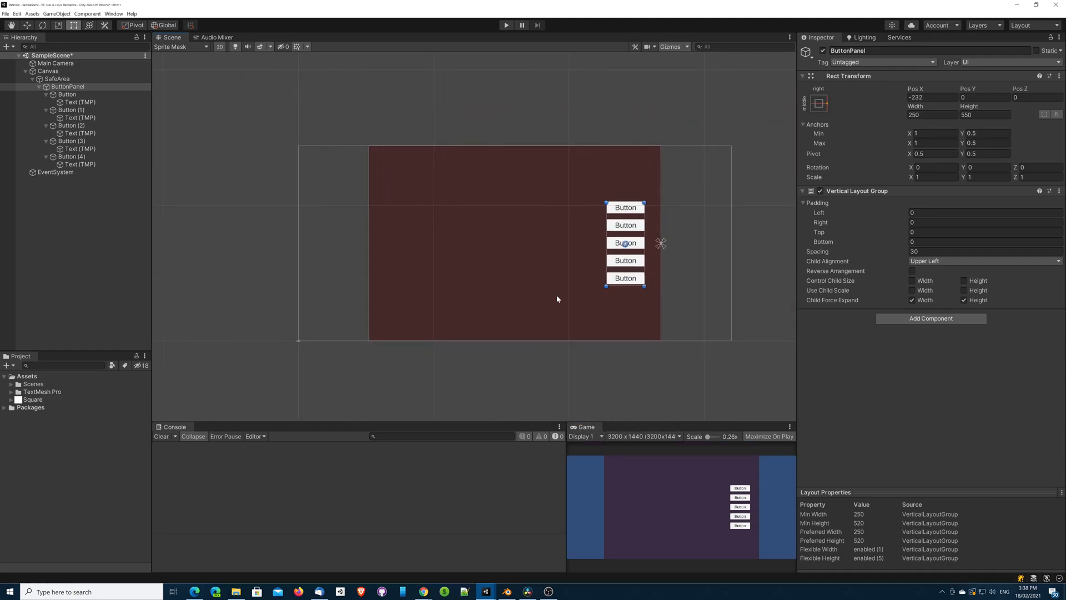
{"action": "left_click", "coordinate": [642, 436]}
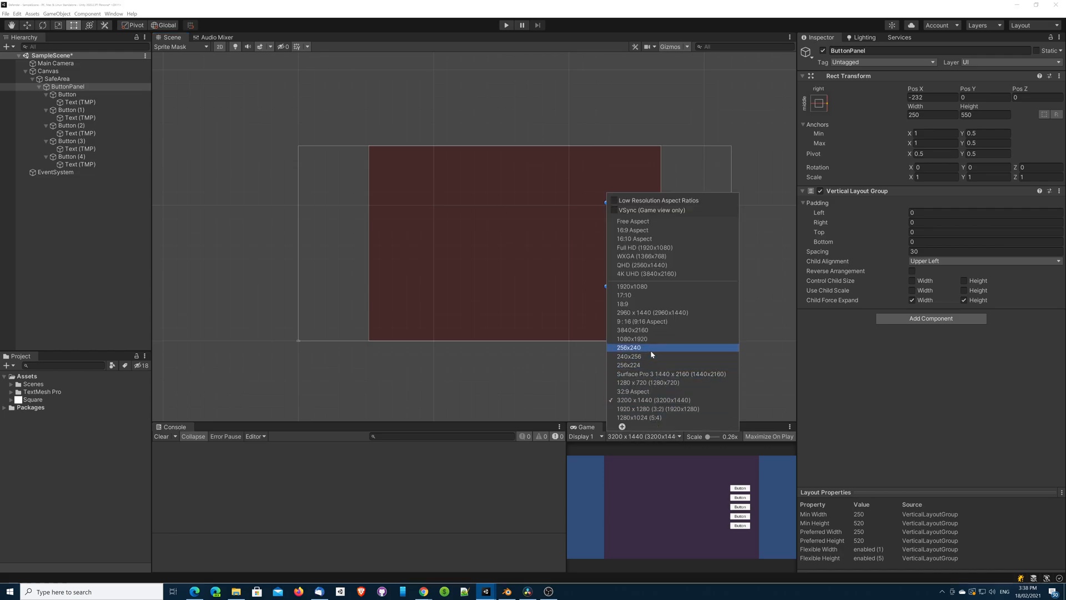
{"action": "left_click", "coordinate": [631, 338]}
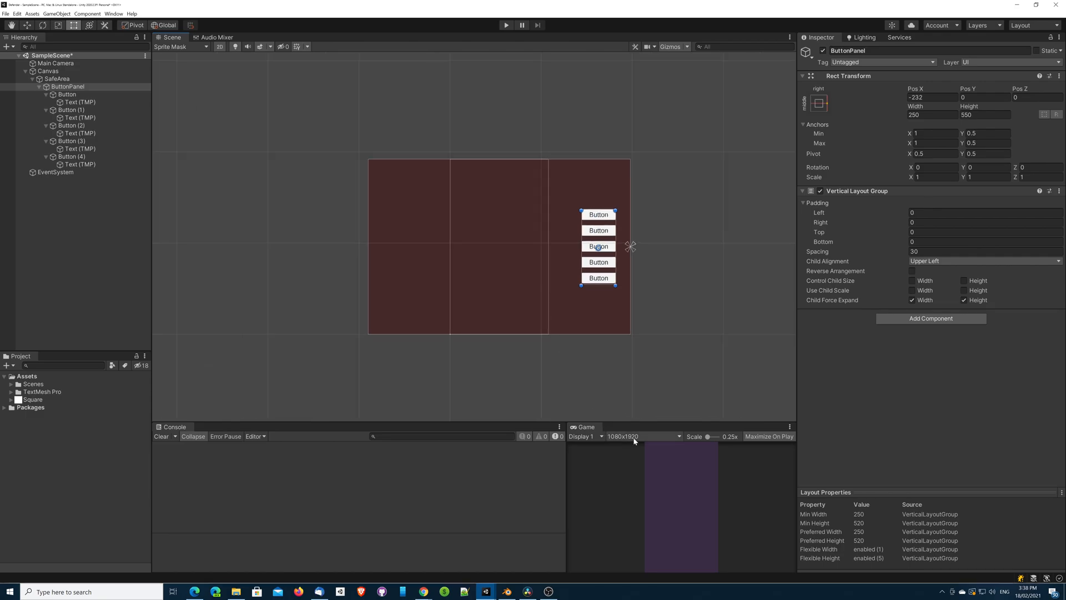
{"action": "left_click", "coordinate": [642, 436]}
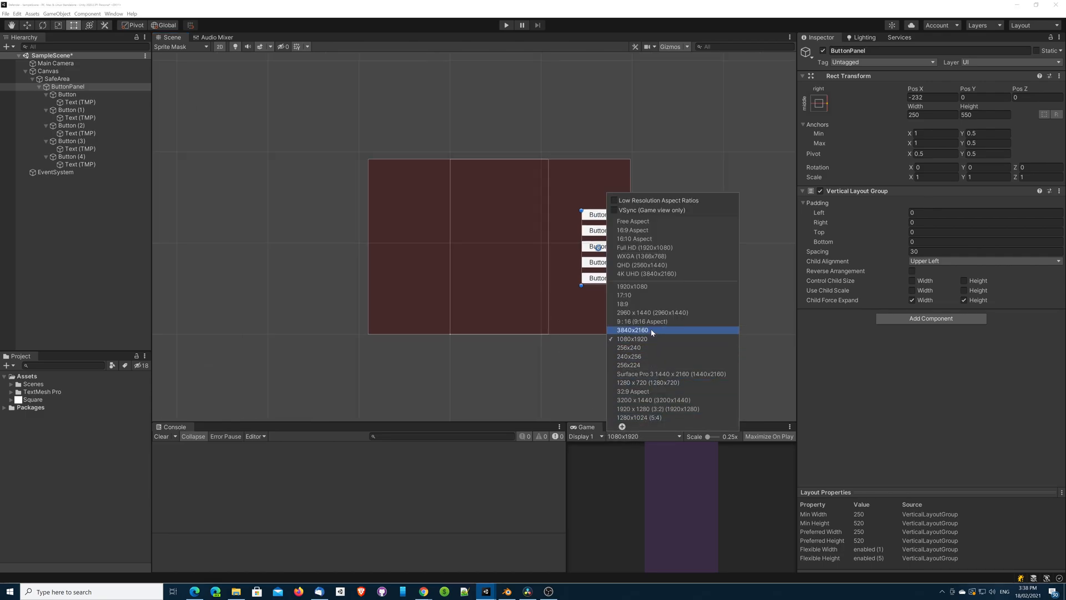
{"action": "mouse_move", "coordinate": [646, 287]}
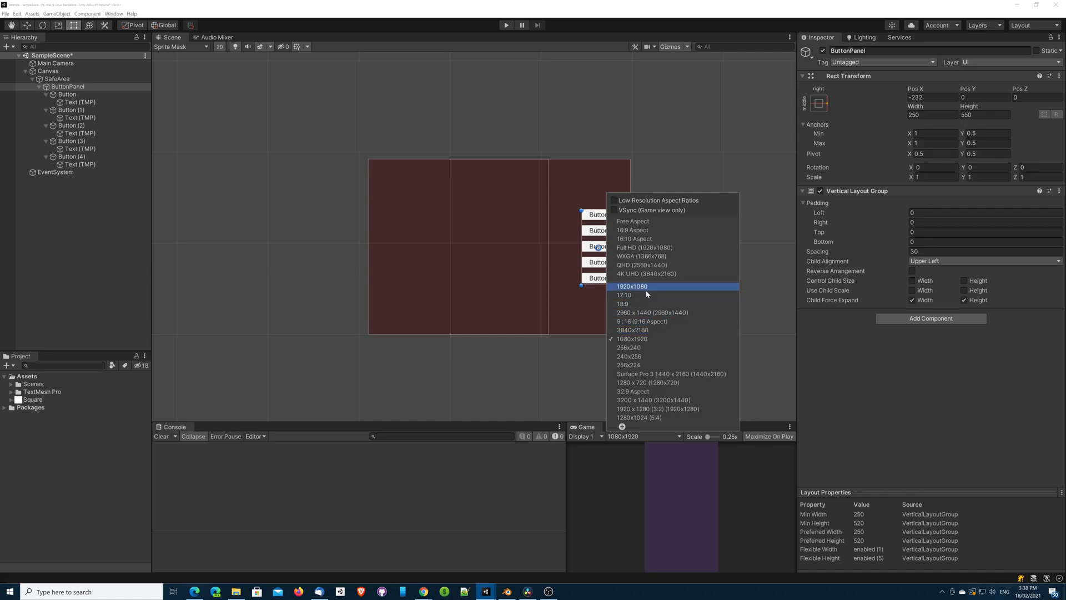
{"action": "left_click", "coordinate": [632, 285]}
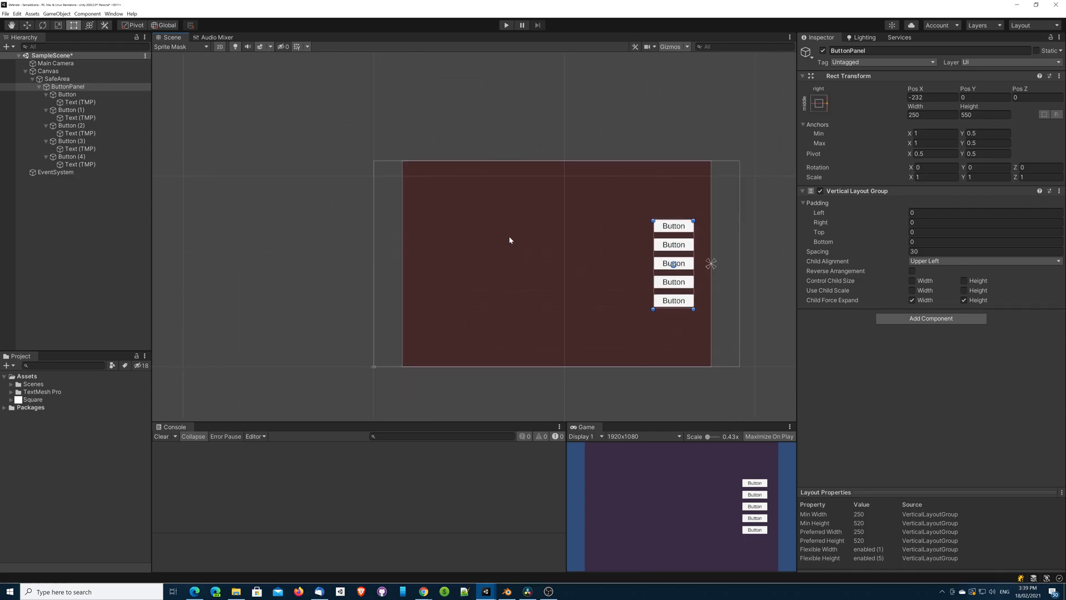
{"action": "mouse_move", "coordinate": [672, 257]}
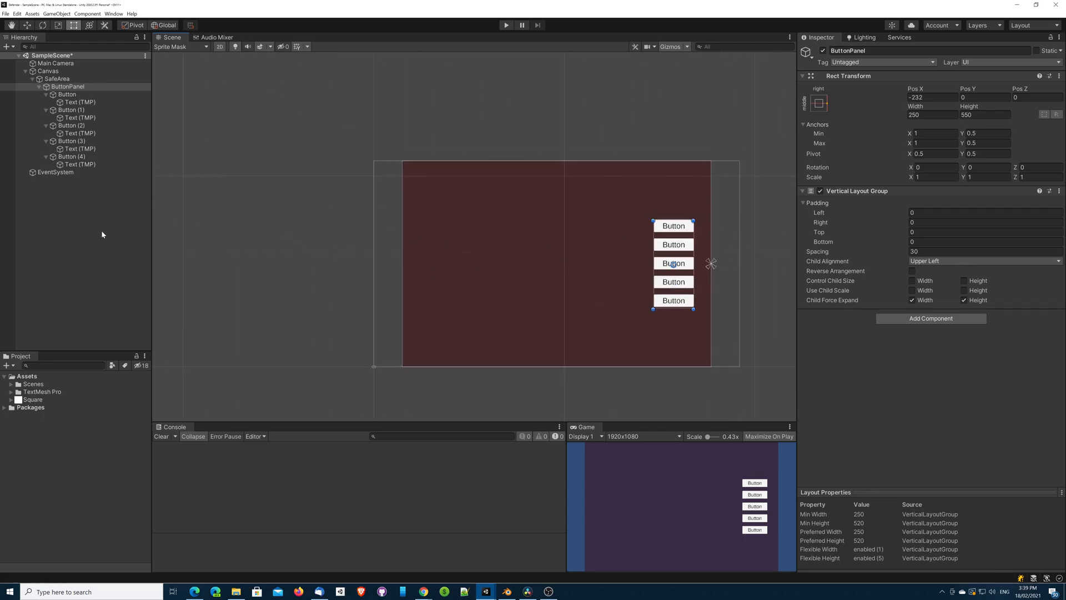
Remove SafeArea's red Image component, then select ButtonPanel.
{"action": "left_click", "coordinate": [57, 79]}
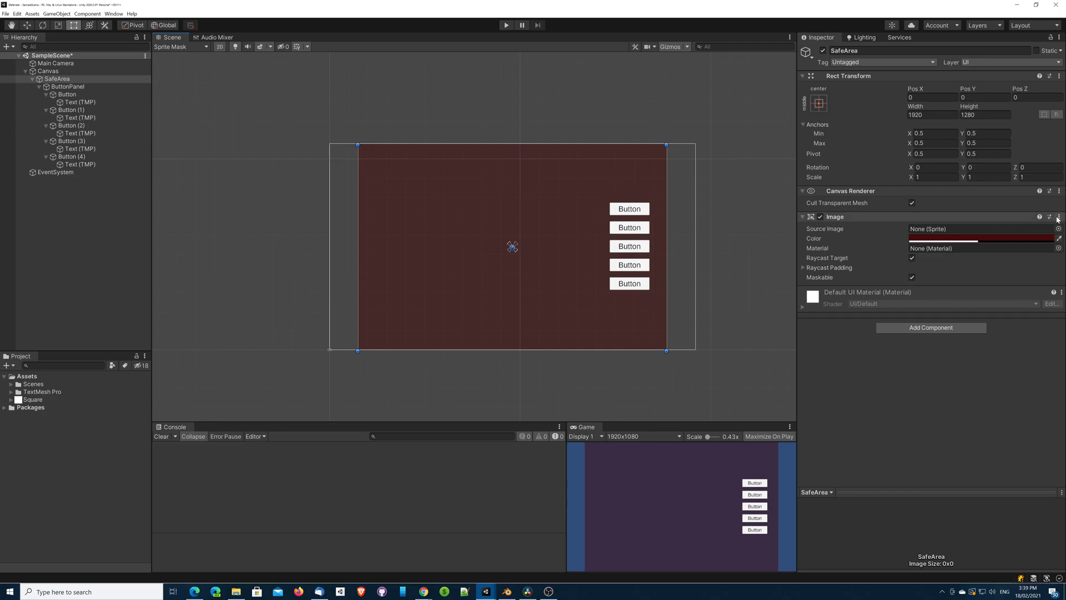
{"action": "left_click", "coordinate": [1058, 216]}
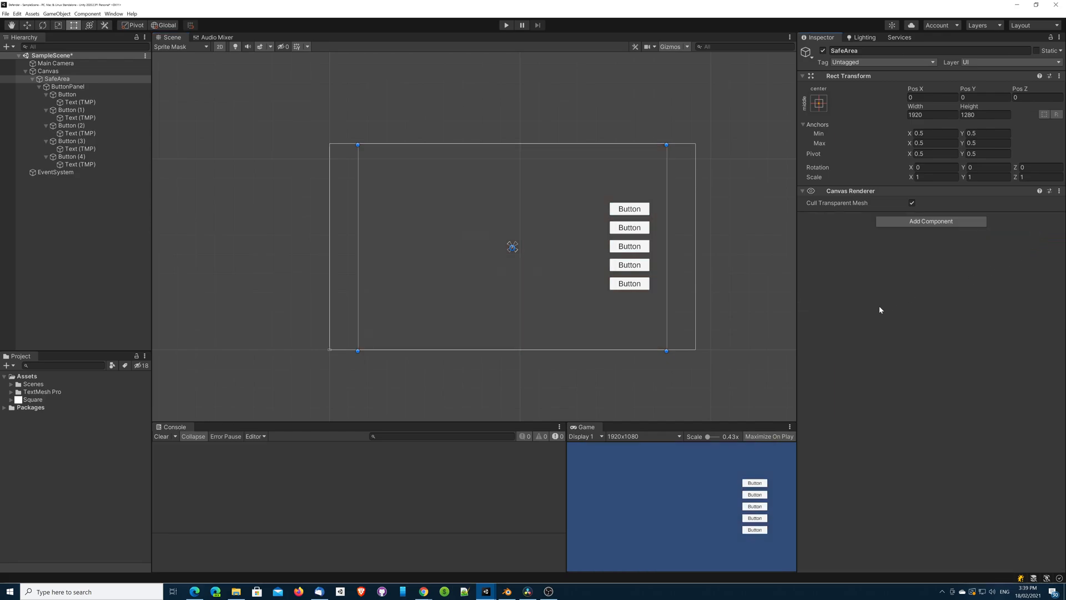
{"action": "mouse_move", "coordinate": [600, 346]}
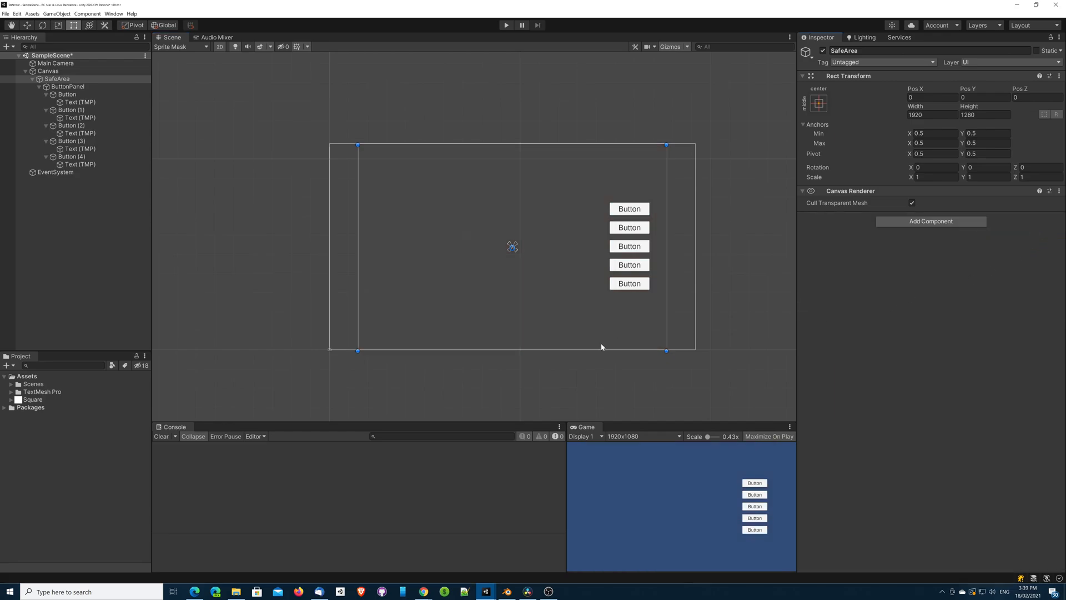
{"action": "left_click", "coordinate": [68, 86]}
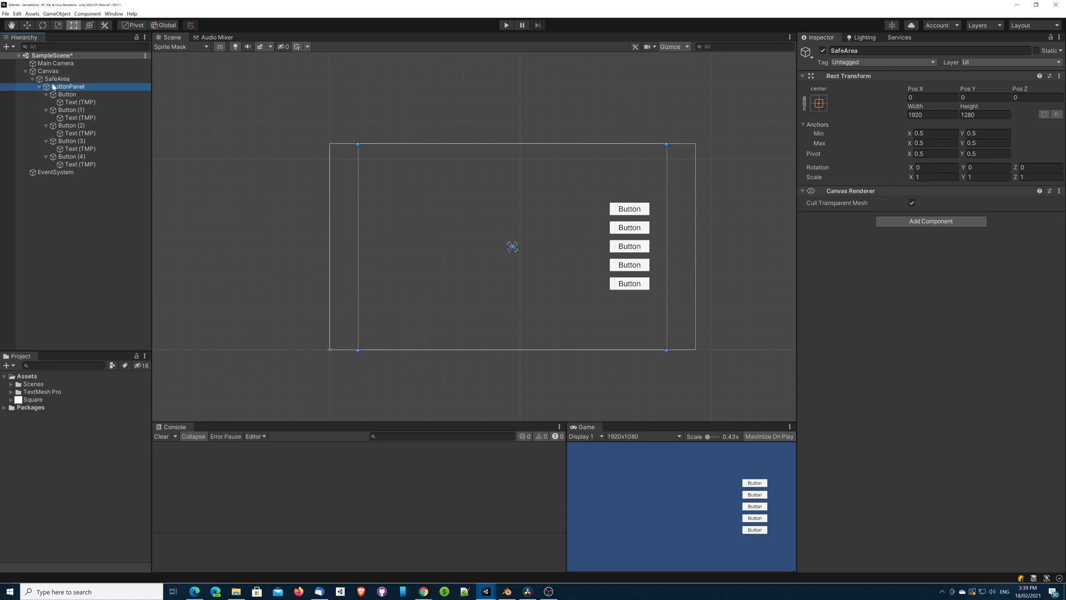
{"action": "left_click", "coordinate": [68, 86]}
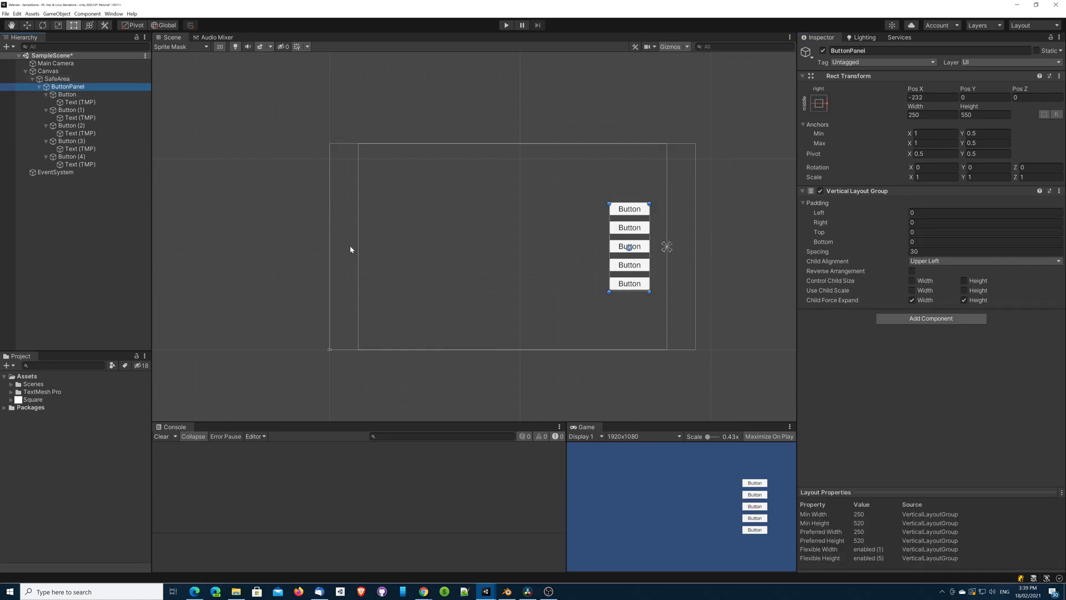
{"action": "mouse_move", "coordinate": [461, 299]}
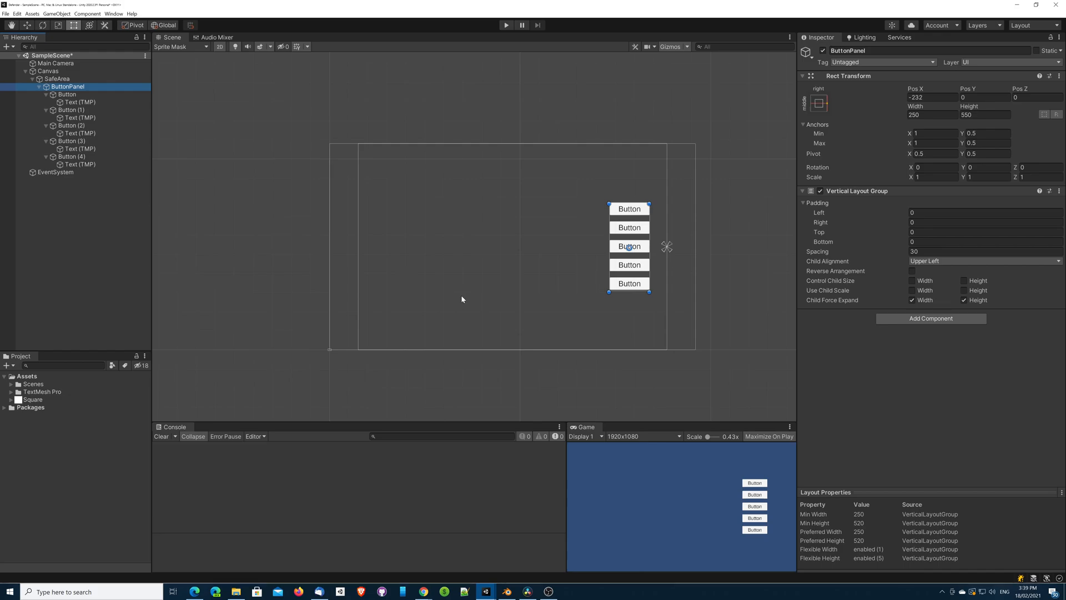
Set the Game view to 32:9 aspect and zoom the Scene view to inspect the buttons.
{"action": "left_click", "coordinate": [642, 436]}
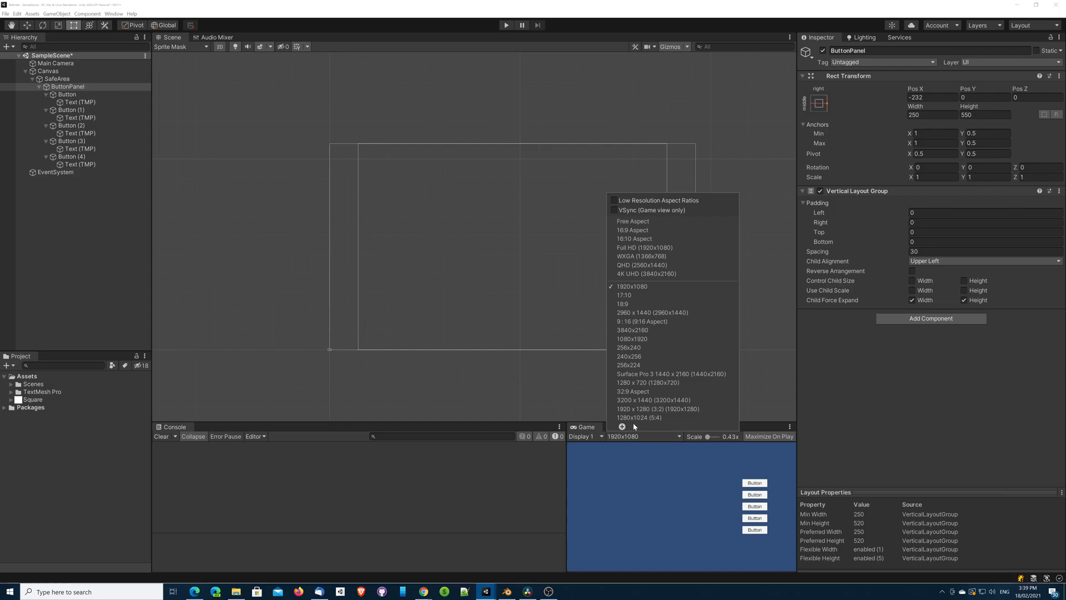
{"action": "mouse_move", "coordinate": [632, 391]}
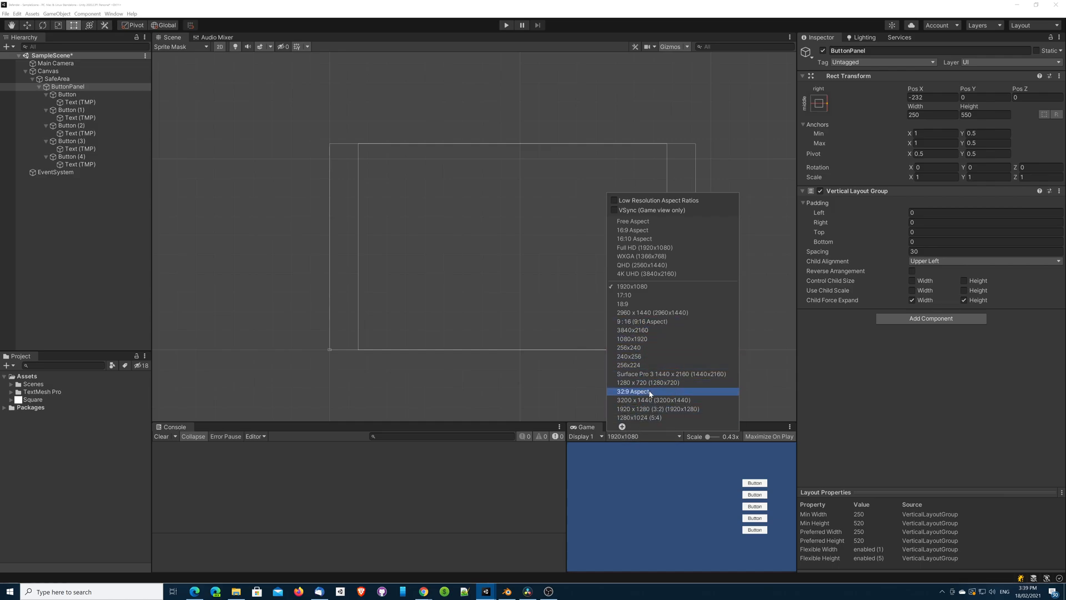
{"action": "left_click", "coordinate": [632, 391]}
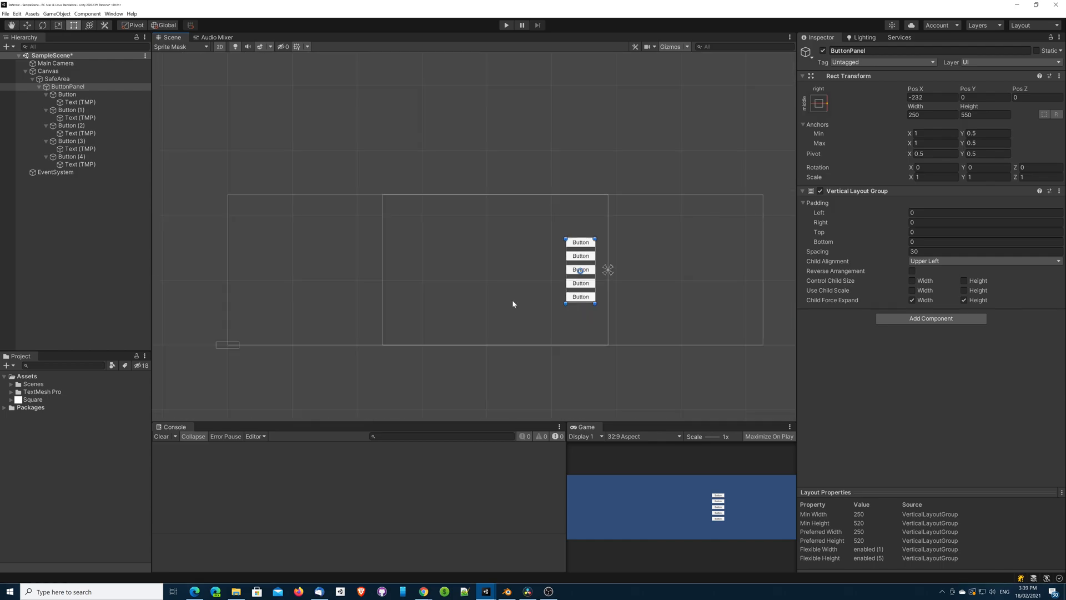
{"action": "mouse_move", "coordinate": [761, 266]}
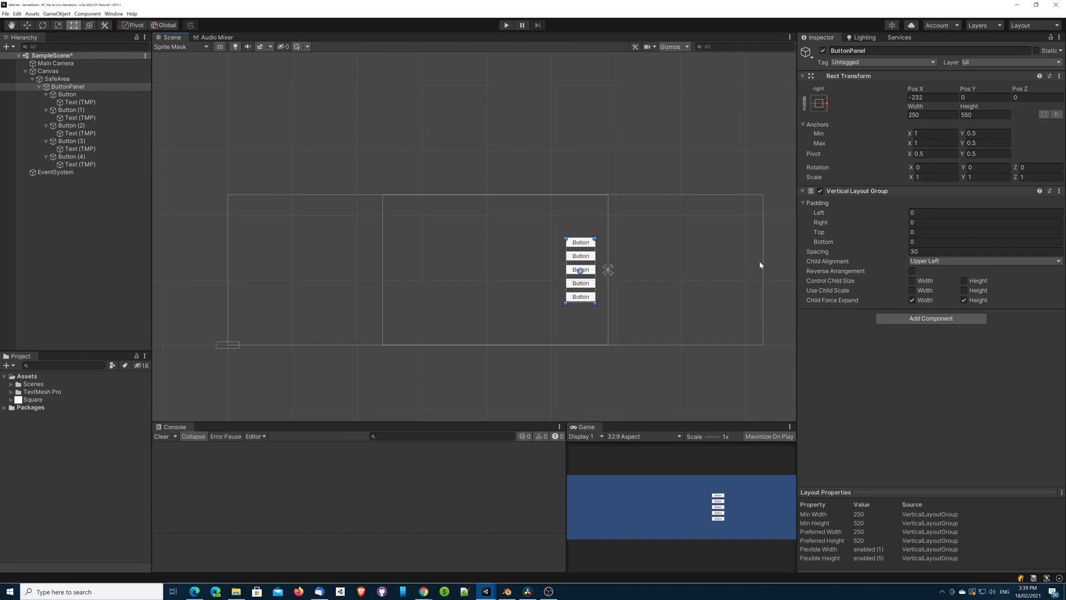
{"action": "mouse_move", "coordinate": [768, 270]}
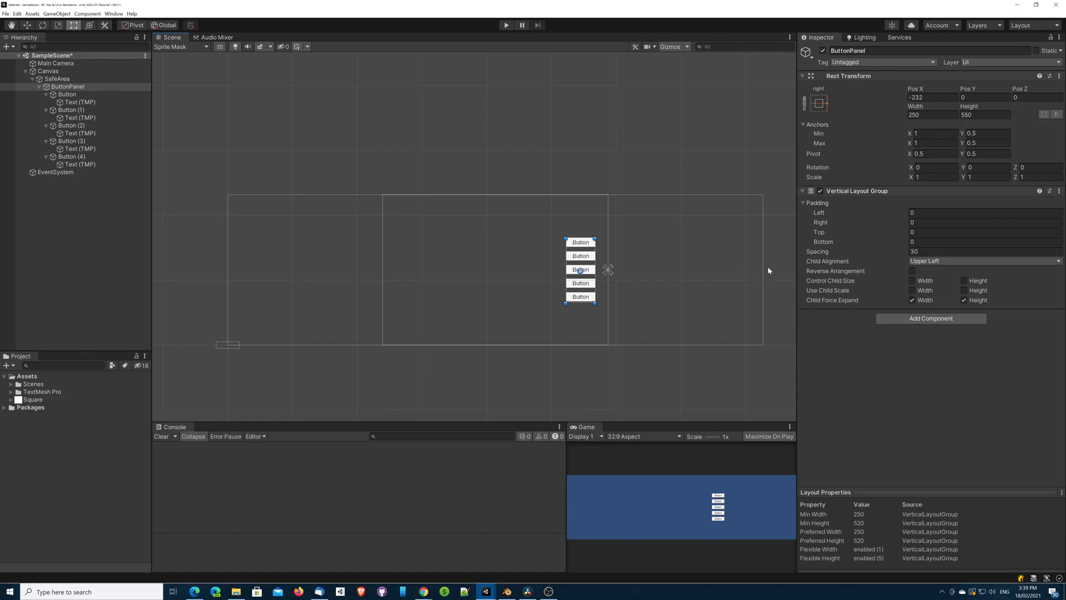
{"action": "mouse_move", "coordinate": [767, 270]}
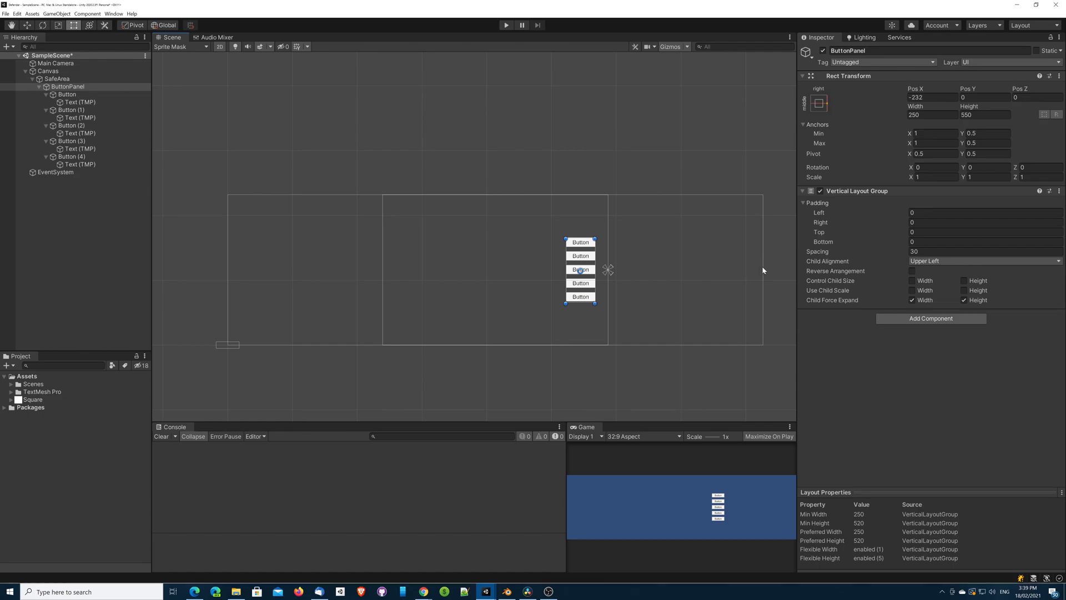
{"action": "mouse_move", "coordinate": [551, 309]}
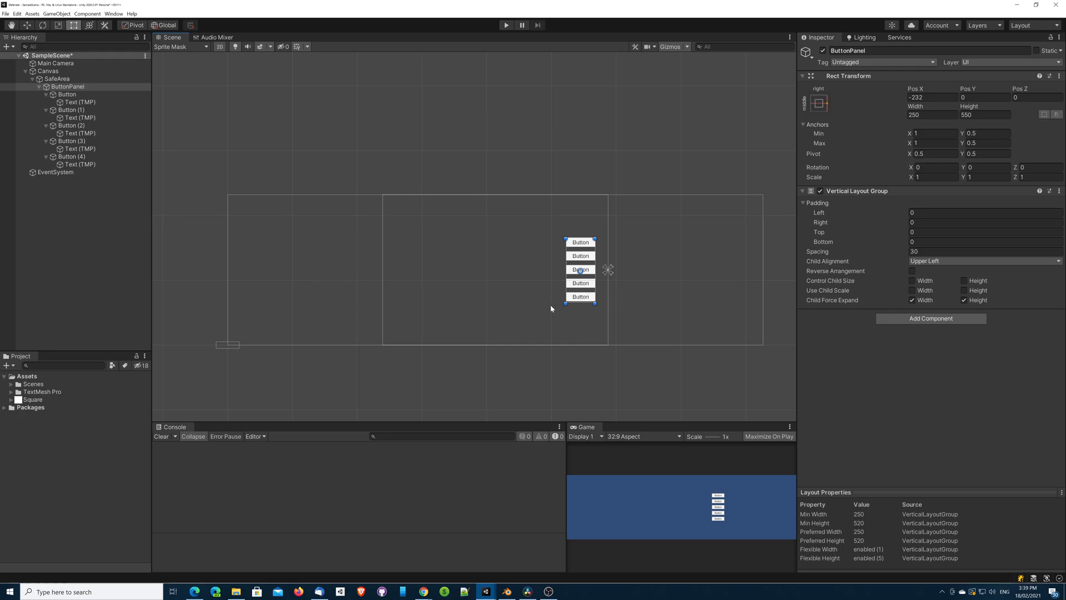
{"action": "mouse_move", "coordinate": [522, 315]}
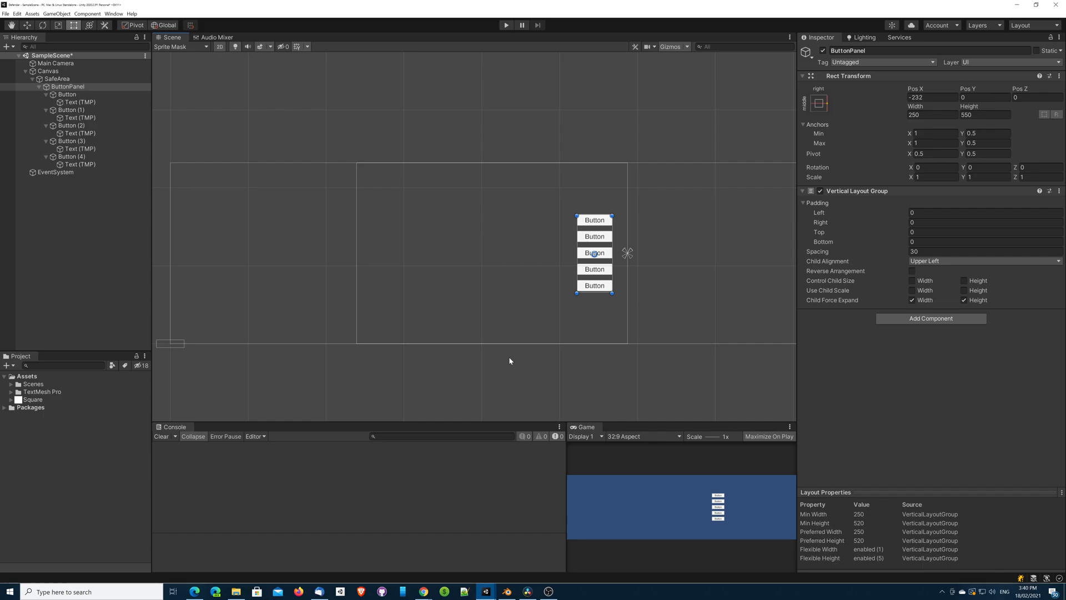
{"action": "scroll", "scroll_direction": "down", "scroll_amount": 3}
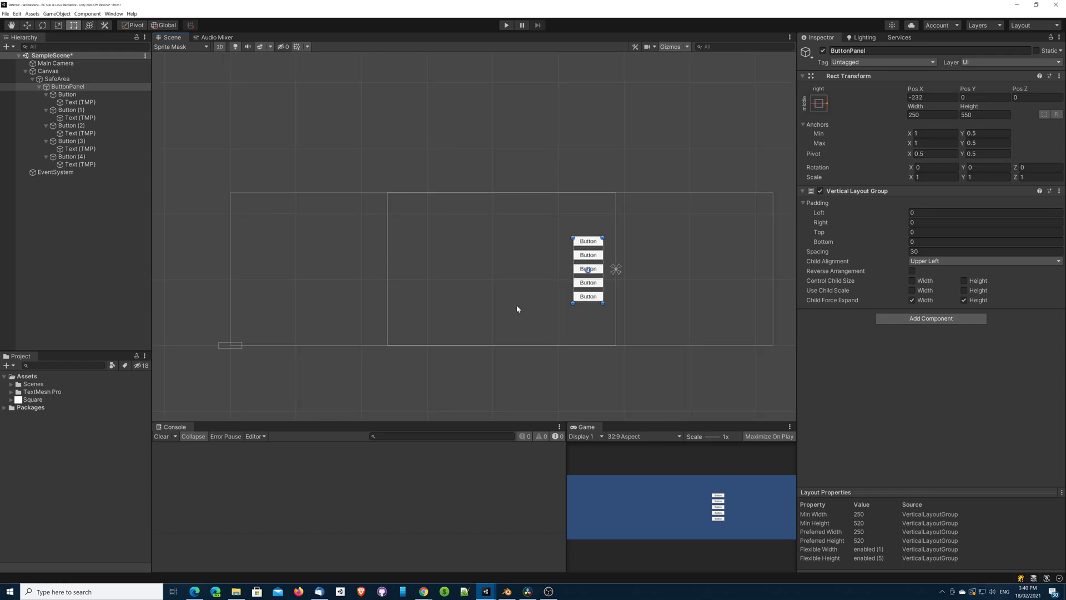
{"action": "mouse_move", "coordinate": [512, 315]}
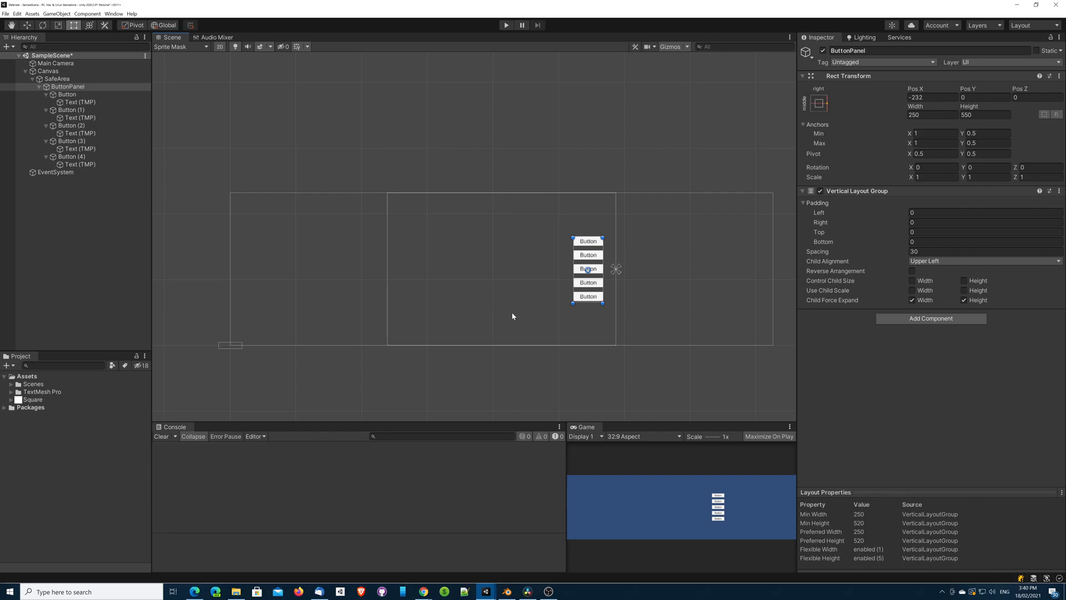